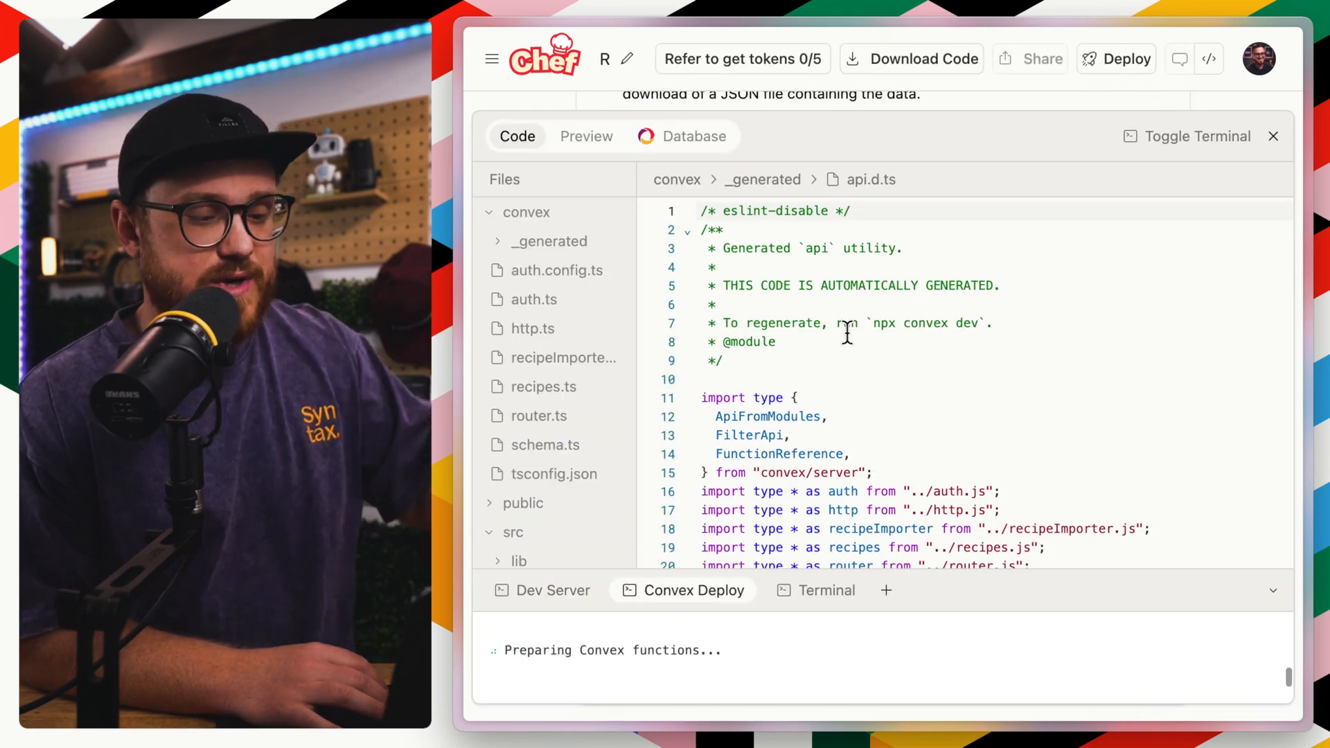
{"action": "mouse_move", "coordinate": [1127, 58]}
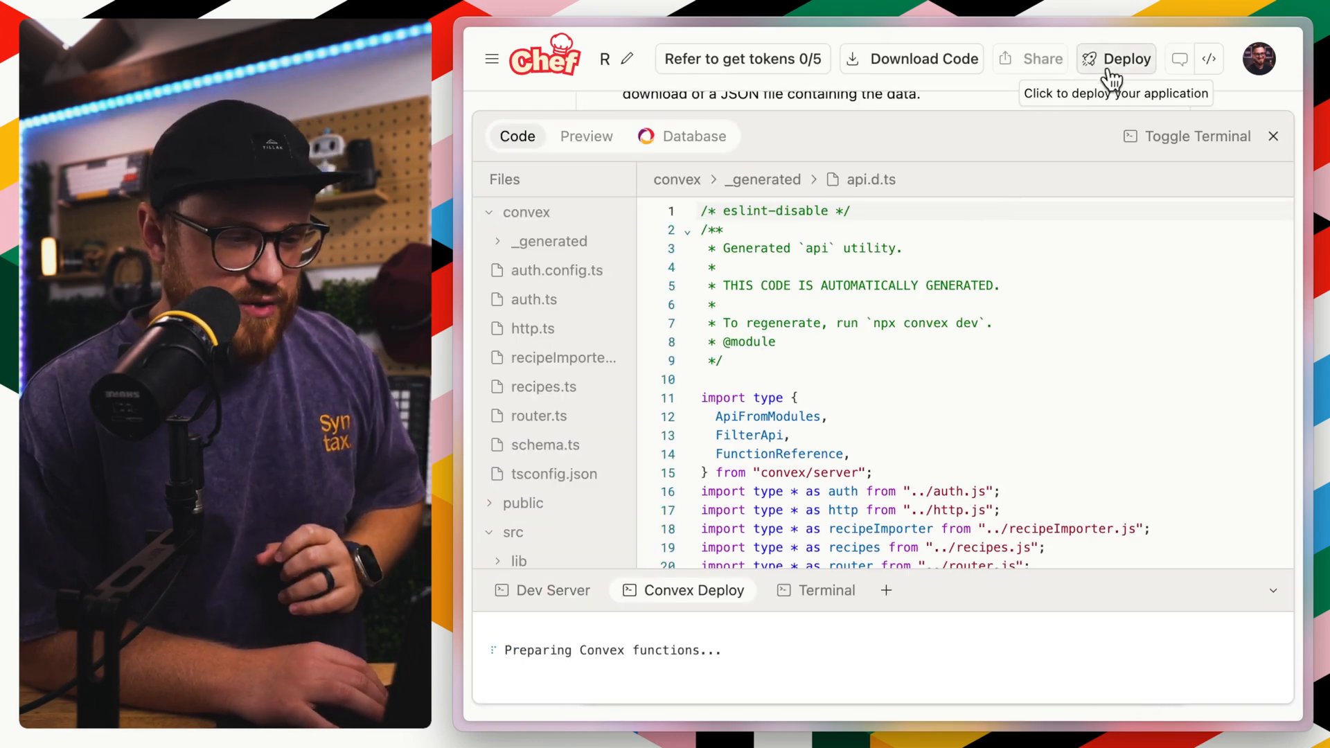
Deploy the recipe keeper app from Chef's toolbar
{"action": "left_click", "coordinate": [1116, 58]}
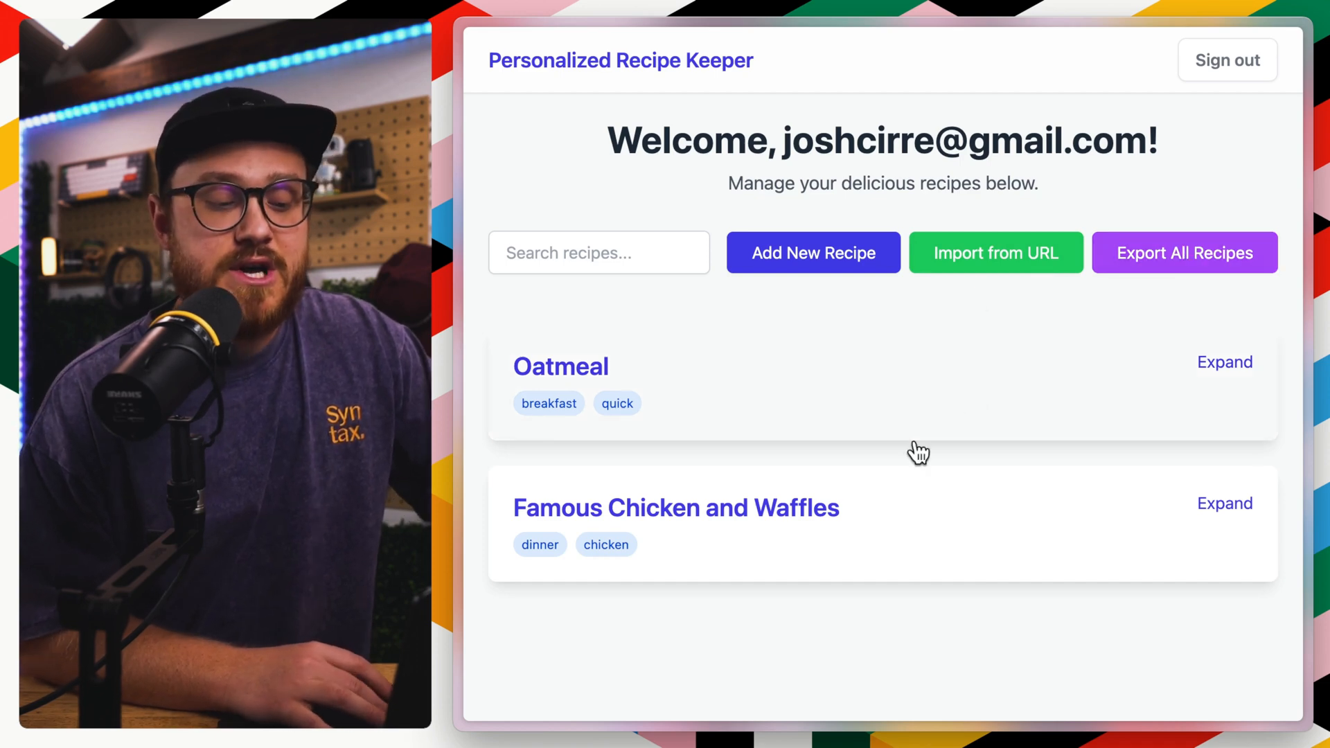
{"action": "mouse_move", "coordinate": [695, 227]}
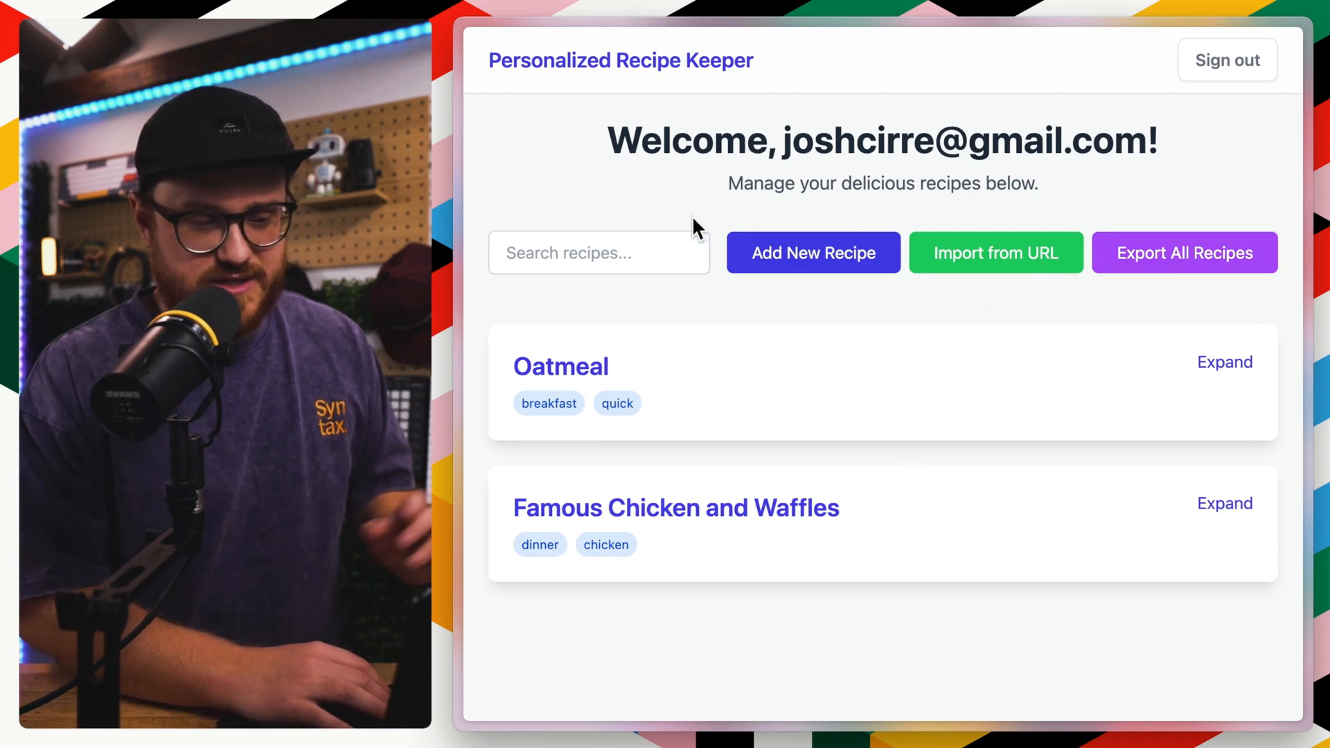
Try the recipe search box, then sign out to reach the Cook with Chef sign-in page
{"action": "left_click", "coordinate": [598, 252]}
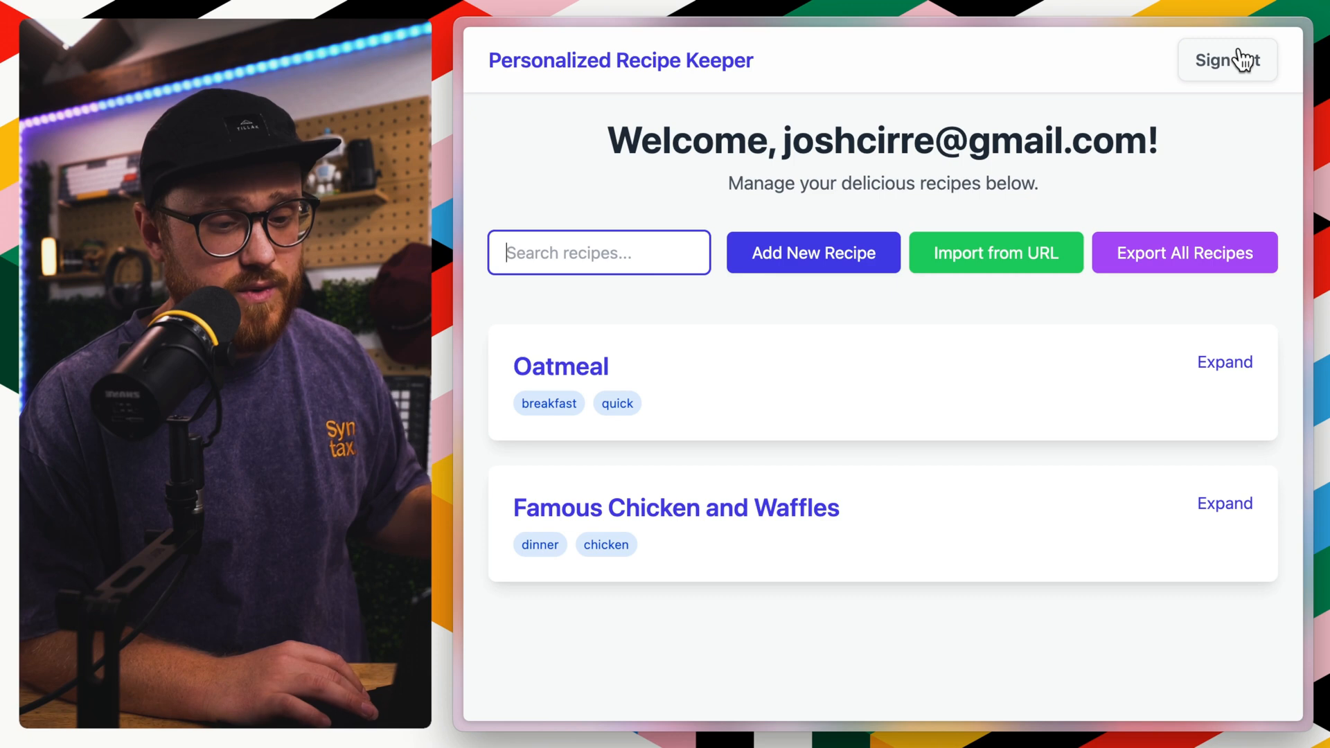
{"action": "left_click", "coordinate": [1226, 59]}
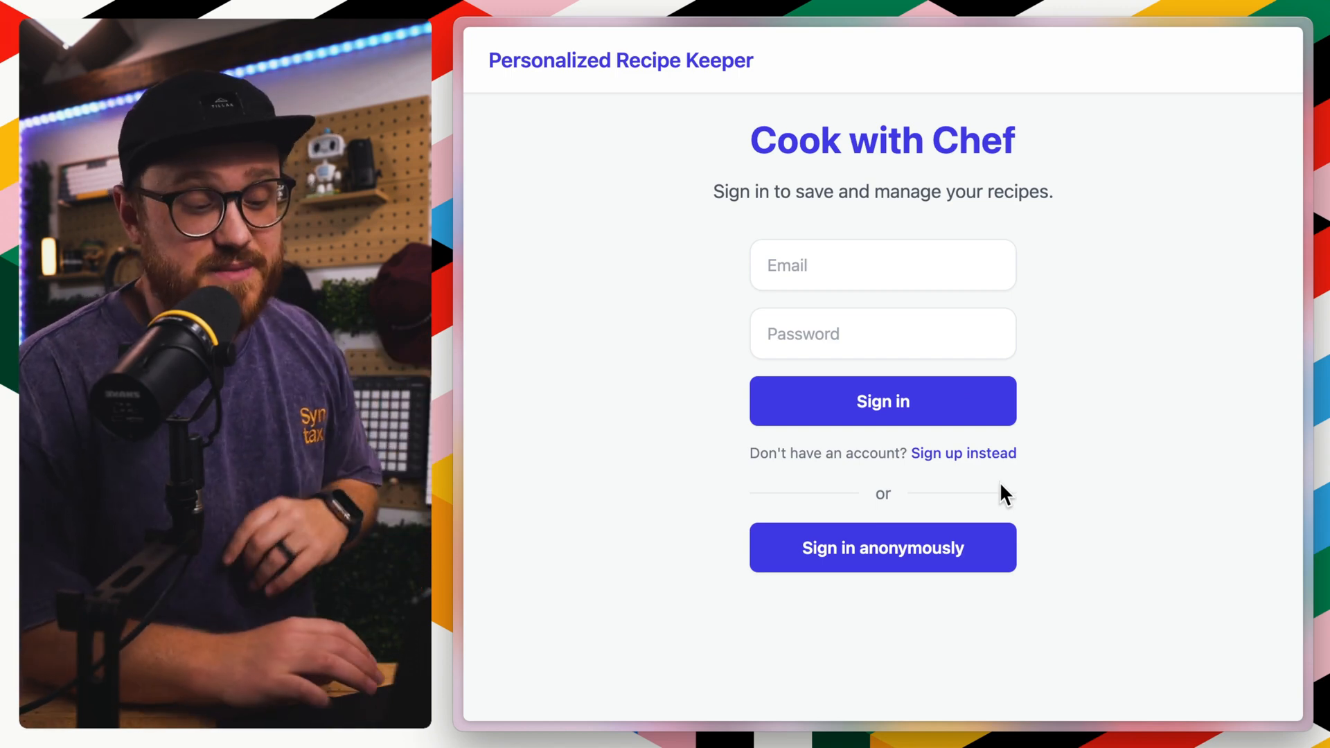
{"action": "mouse_move", "coordinate": [863, 368]}
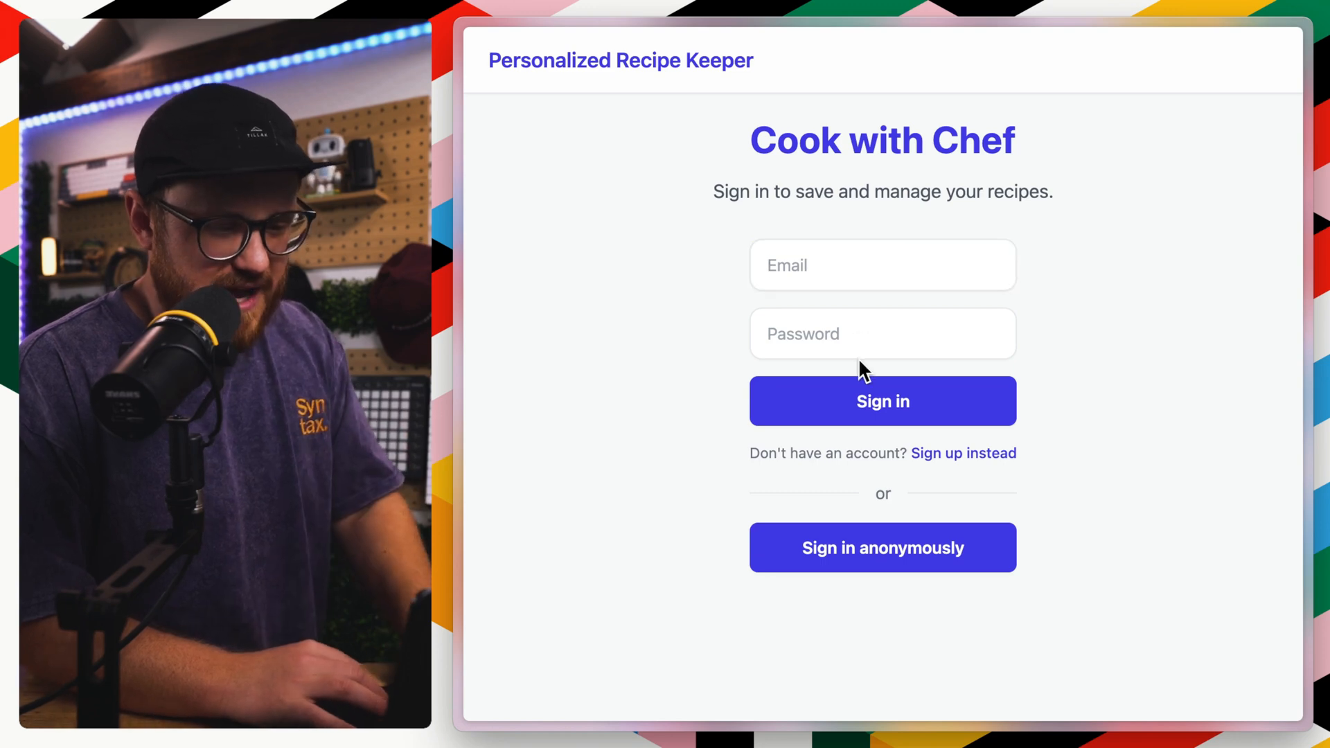
{"action": "left_click", "coordinate": [962, 452]}
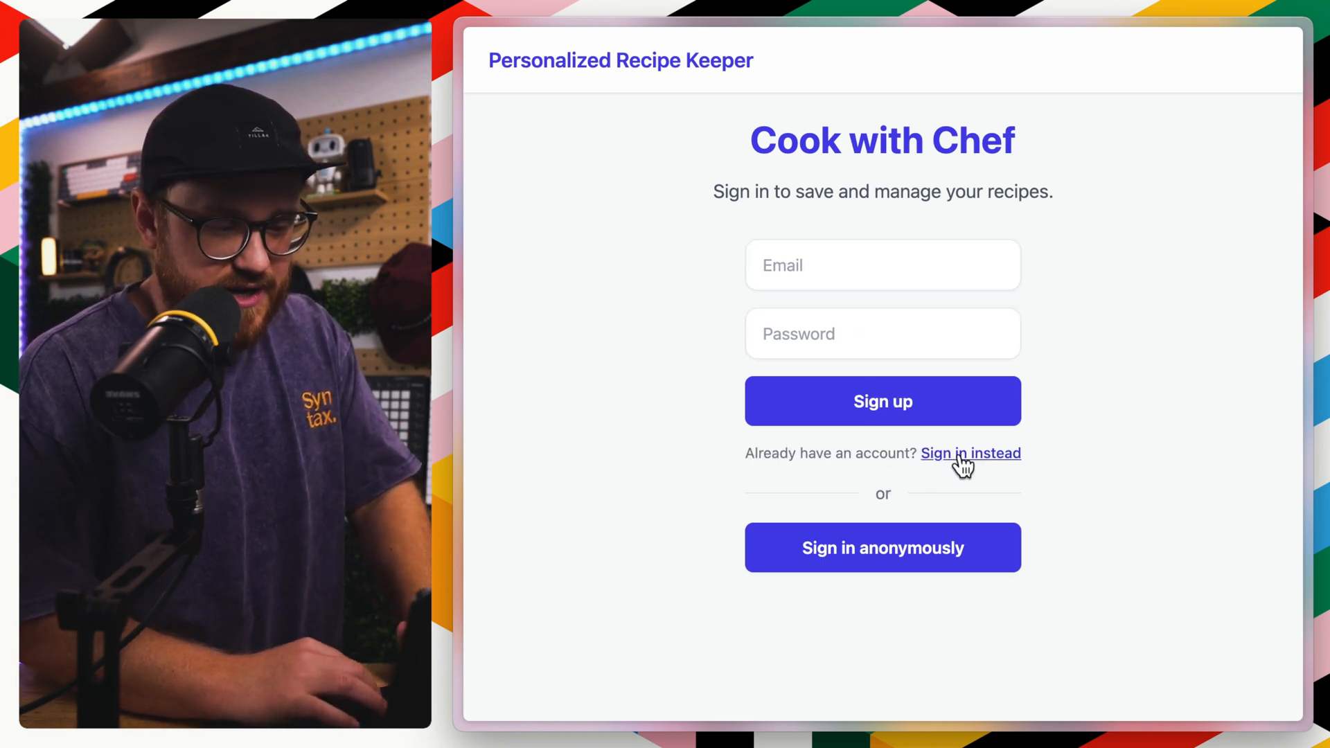
{"action": "left_click", "coordinate": [882, 264]}
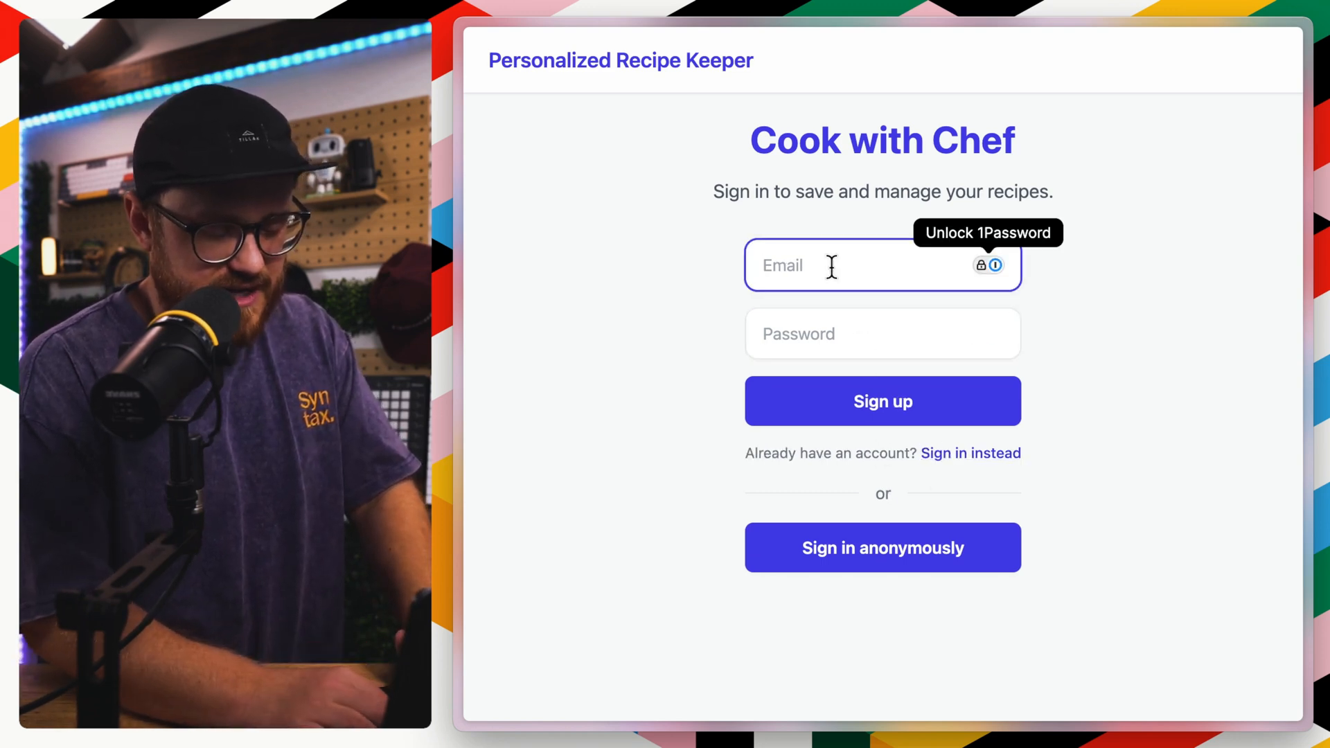
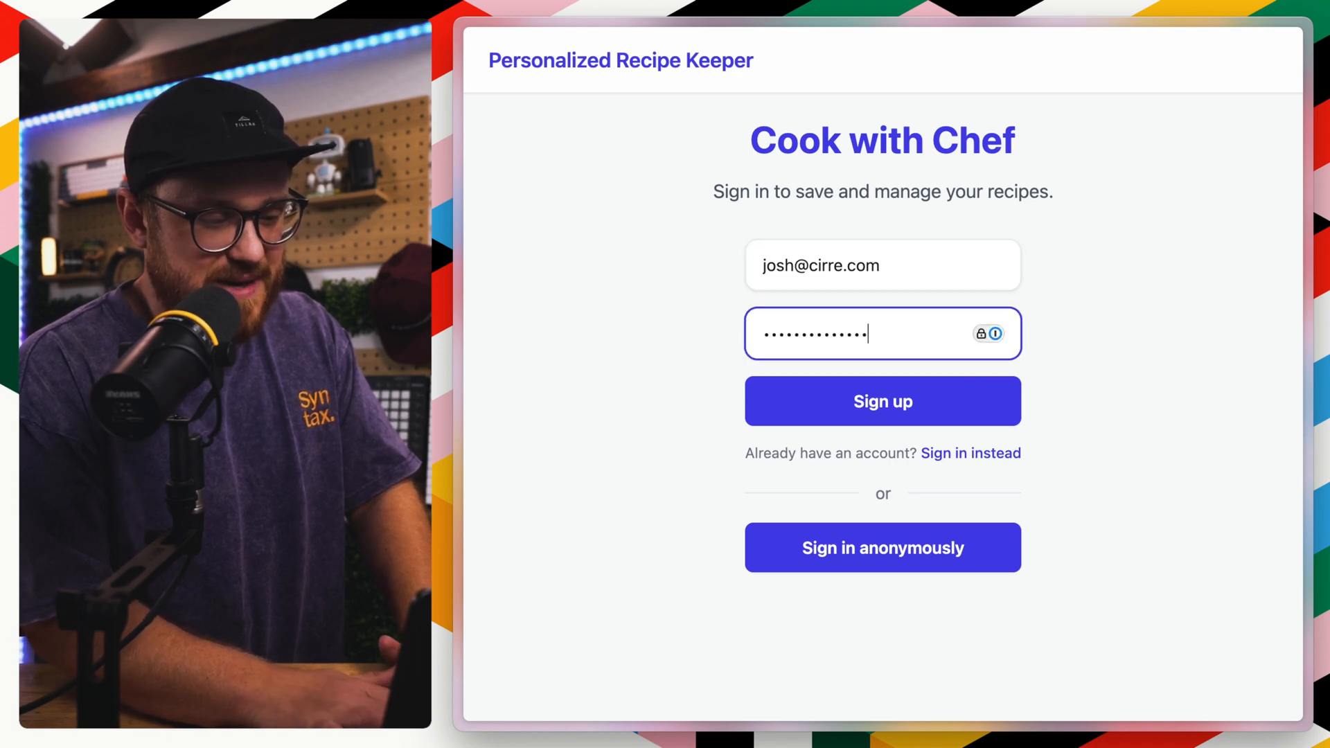
{"action": "left_click", "coordinate": [881, 401]}
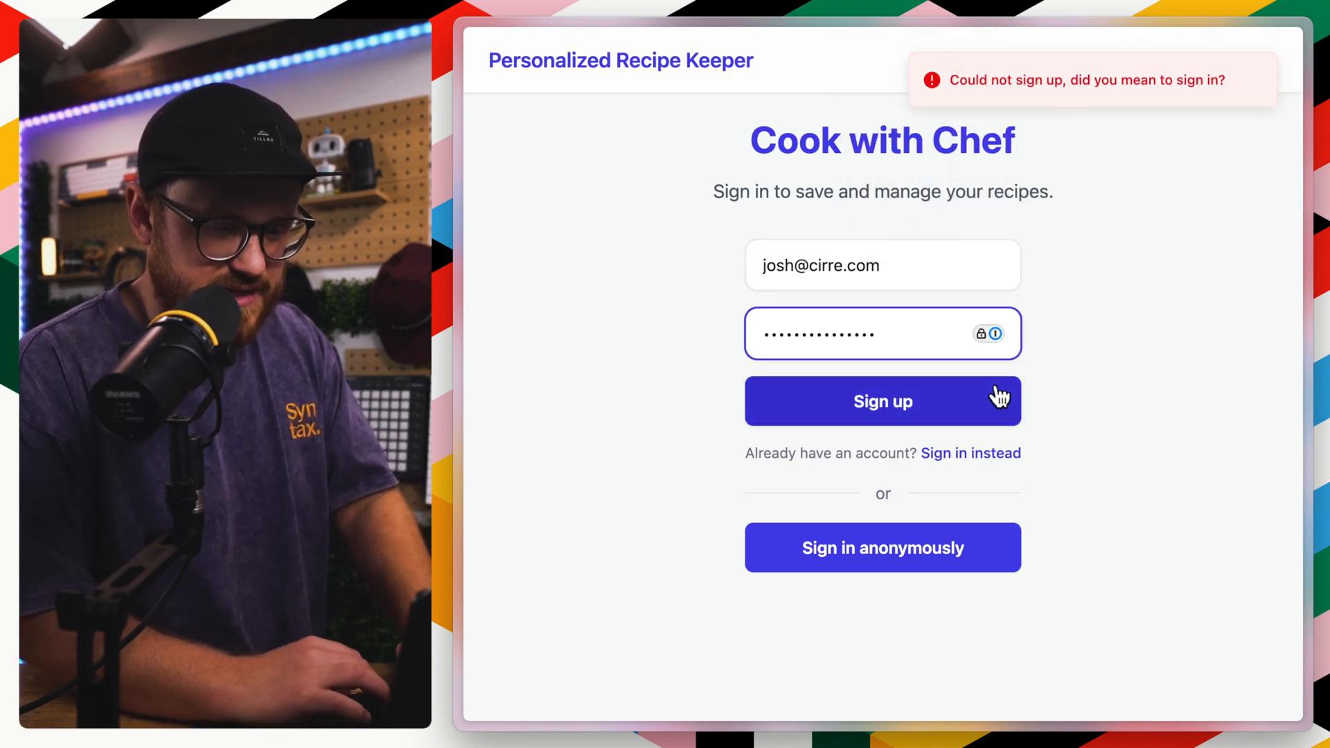
{"action": "left_click", "coordinate": [883, 401]}
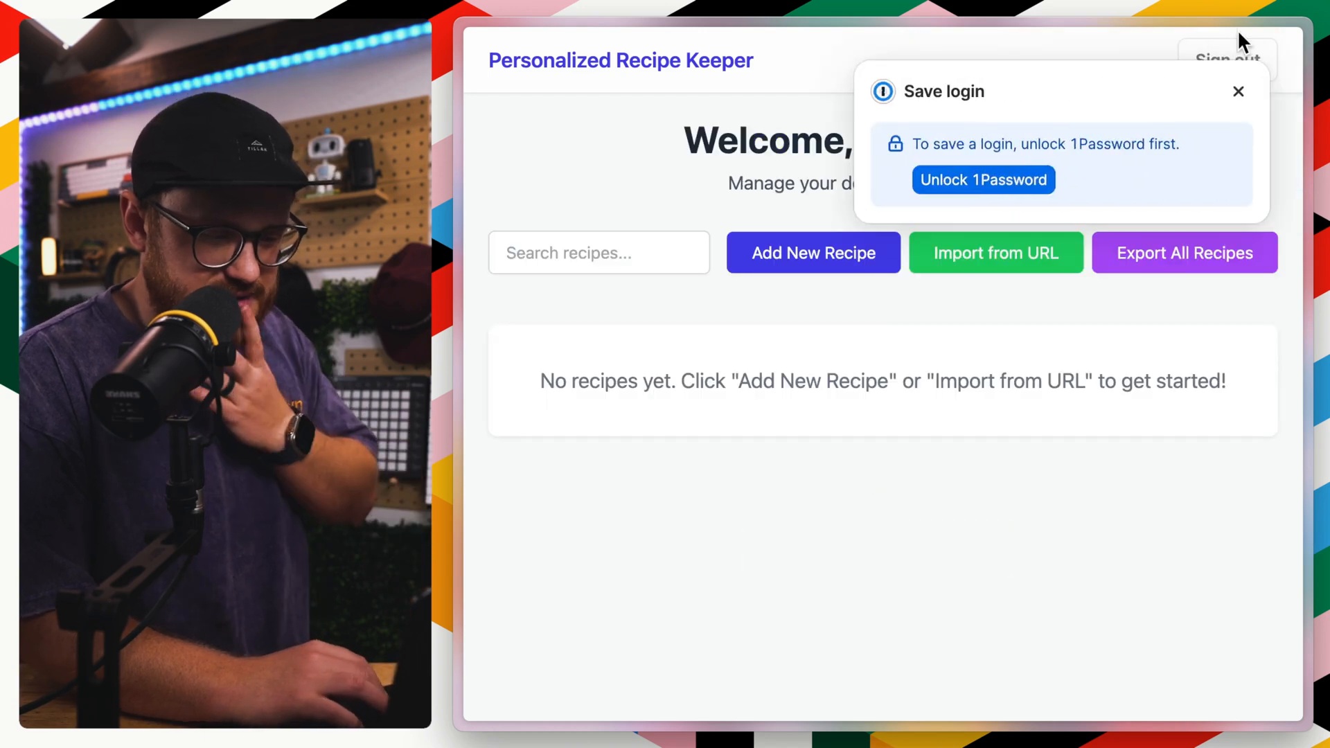
Add a recipe titled 'First' with instruction 'Mix' and save it
{"action": "left_click", "coordinate": [812, 253]}
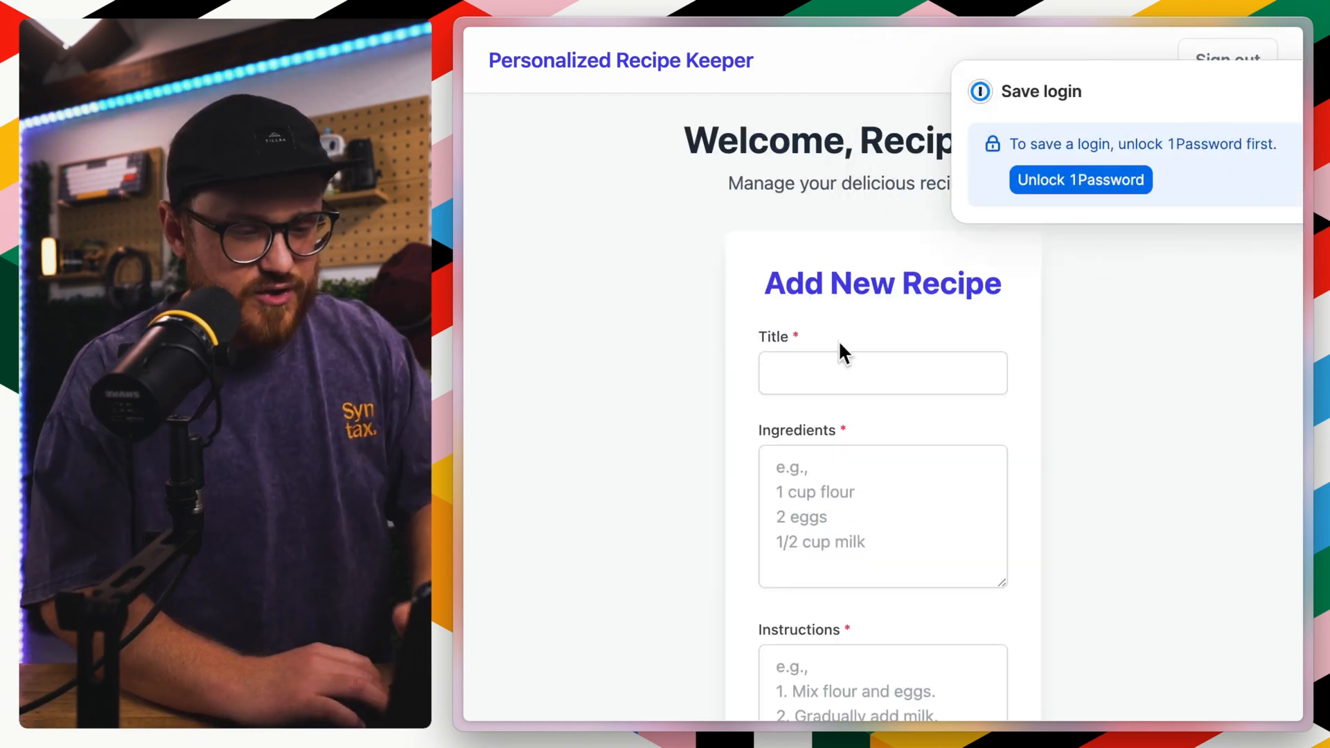
{"action": "type", "text": "First Recipe"}
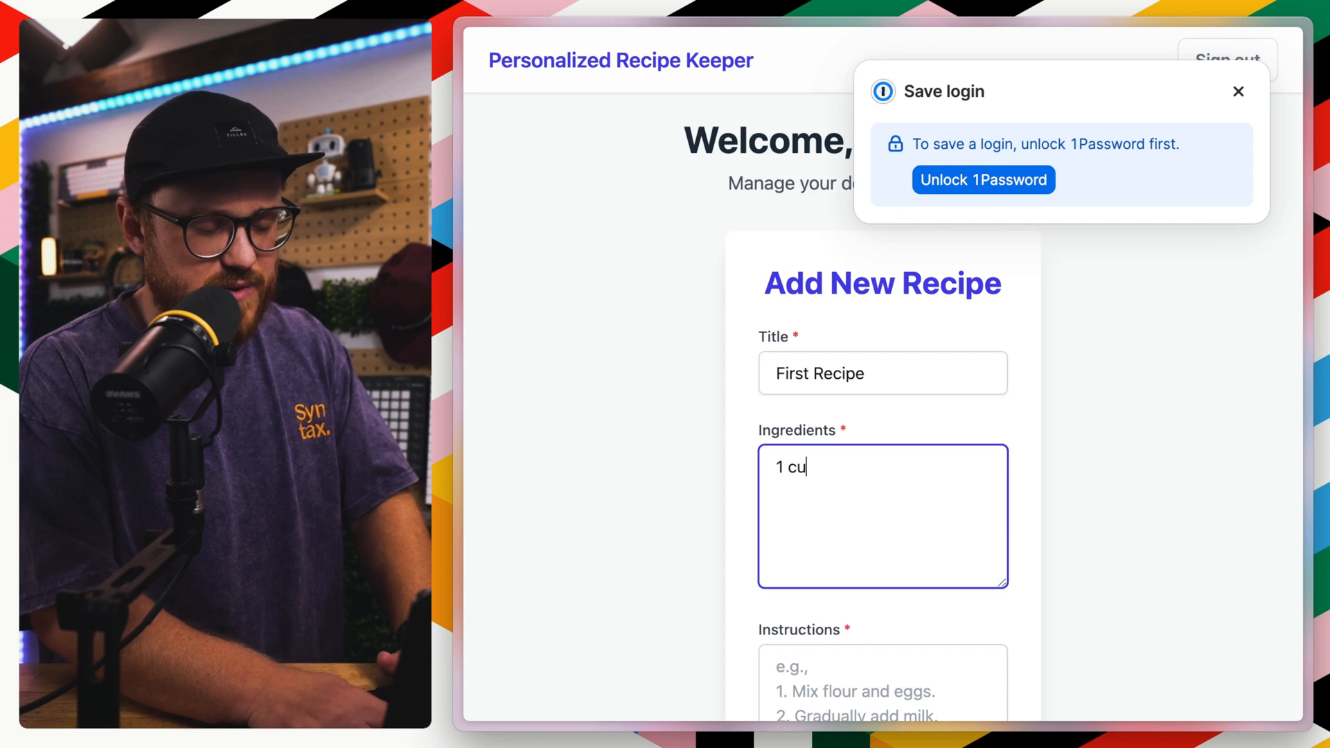
{"action": "type", "text": "Mix"}
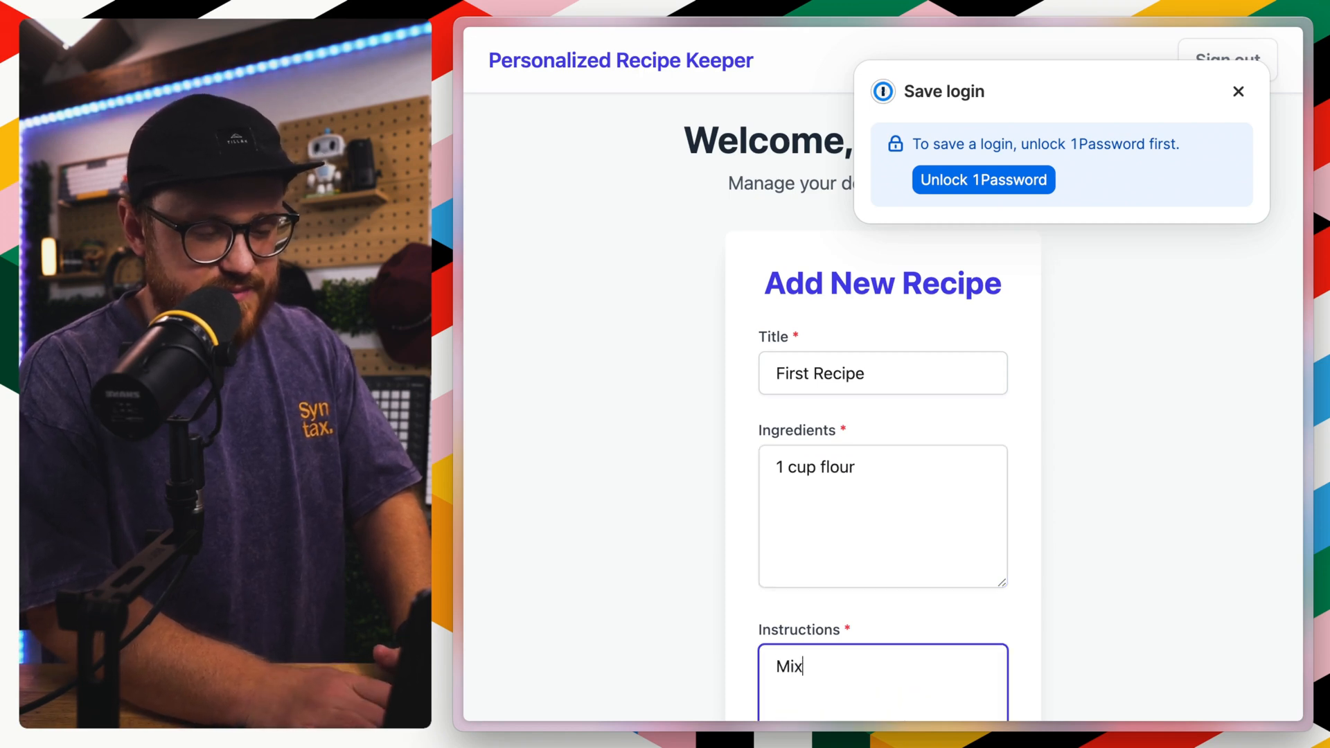
{"action": "scroll", "scroll_direction": "down", "scroll_amount": 3}
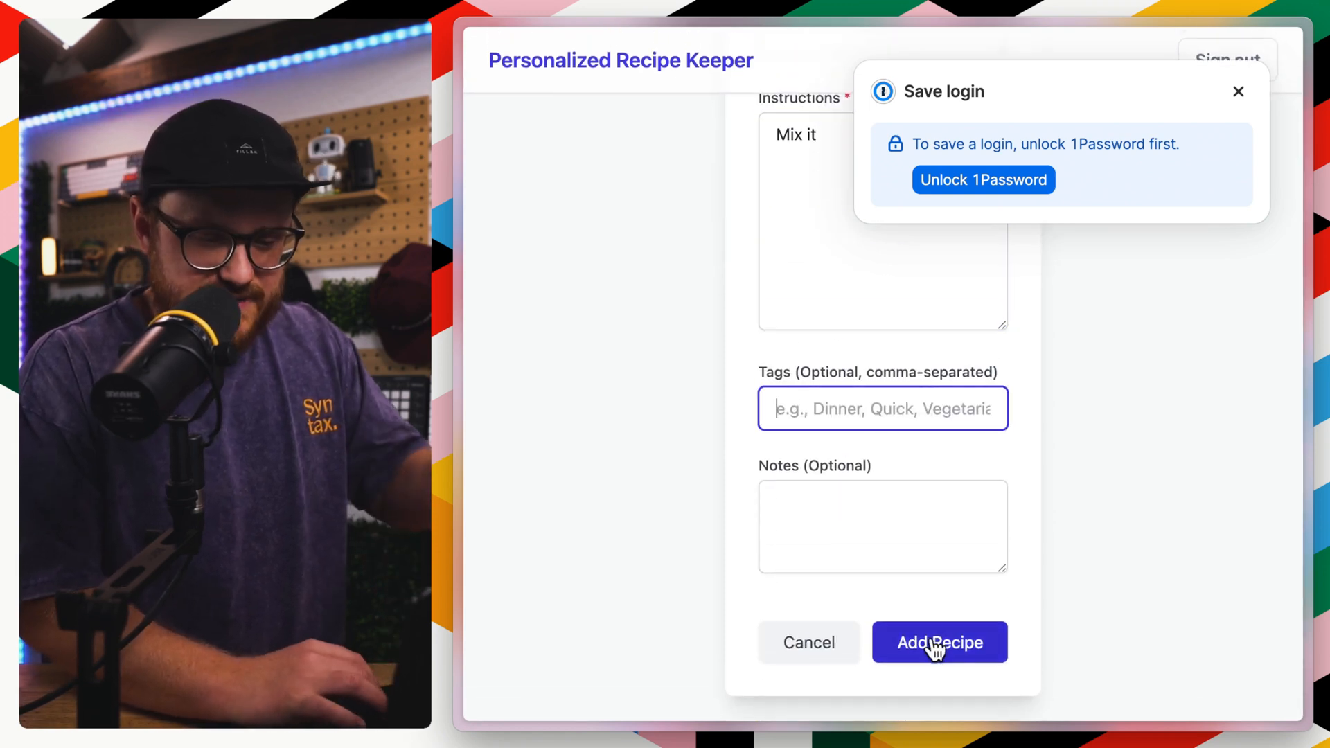
{"action": "left_click", "coordinate": [939, 641]}
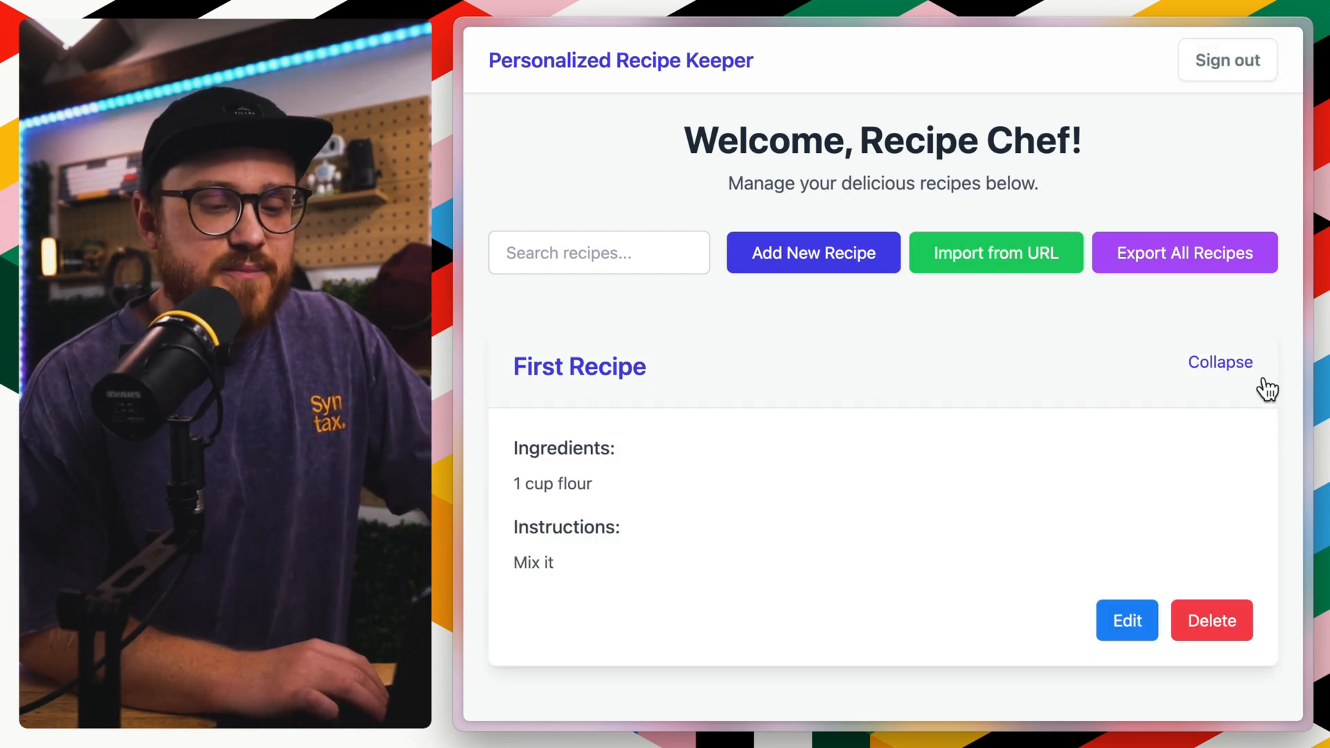
Collapse the First Recipe details and sign out of the account
{"action": "left_click", "coordinate": [1219, 362]}
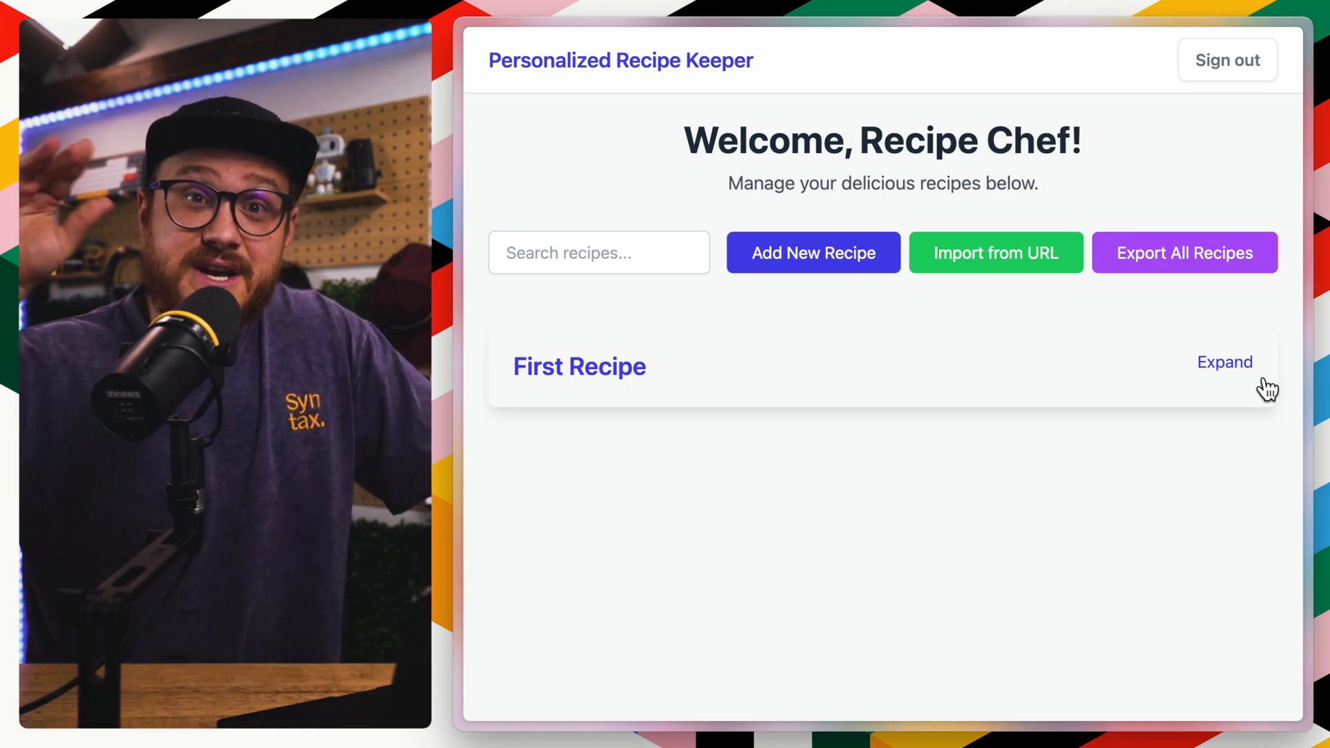
{"action": "left_click", "coordinate": [1226, 59]}
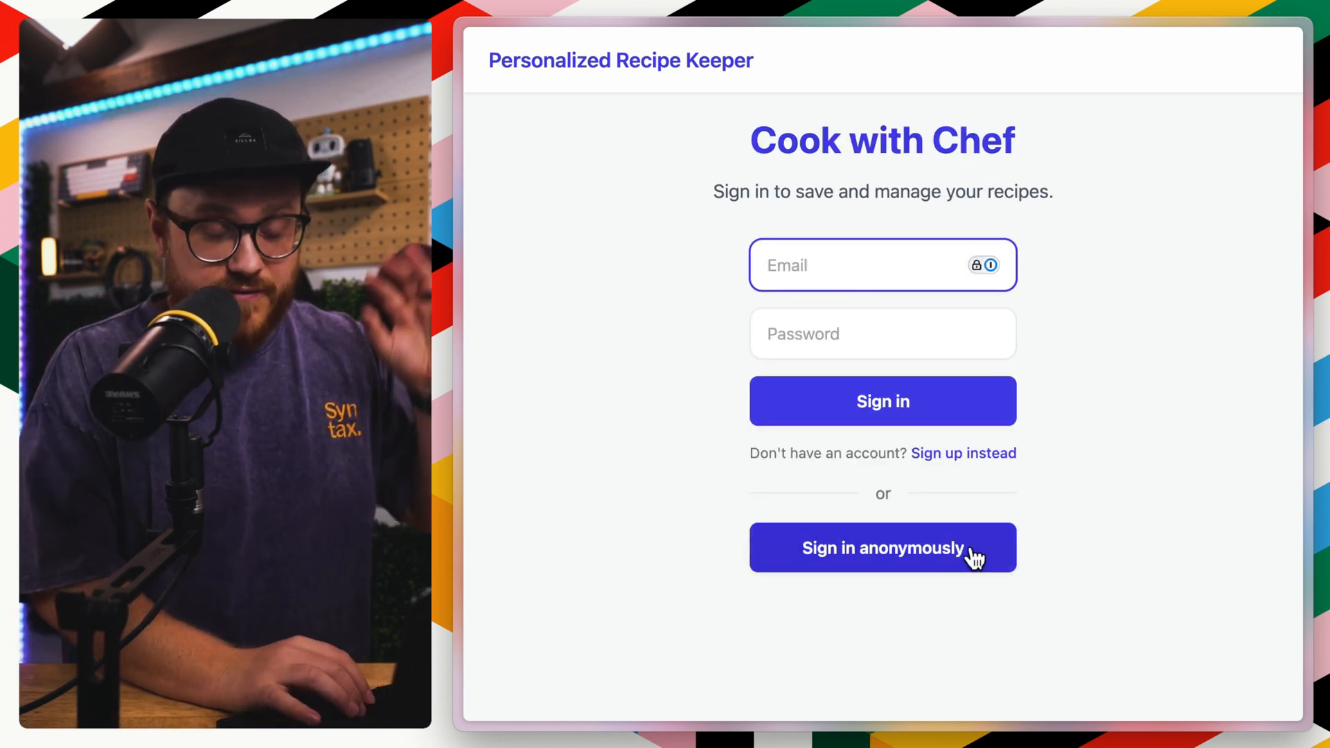
Sign in anonymously, then show the deployed app in Chef's Preview pane
{"action": "left_click", "coordinate": [962, 453]}
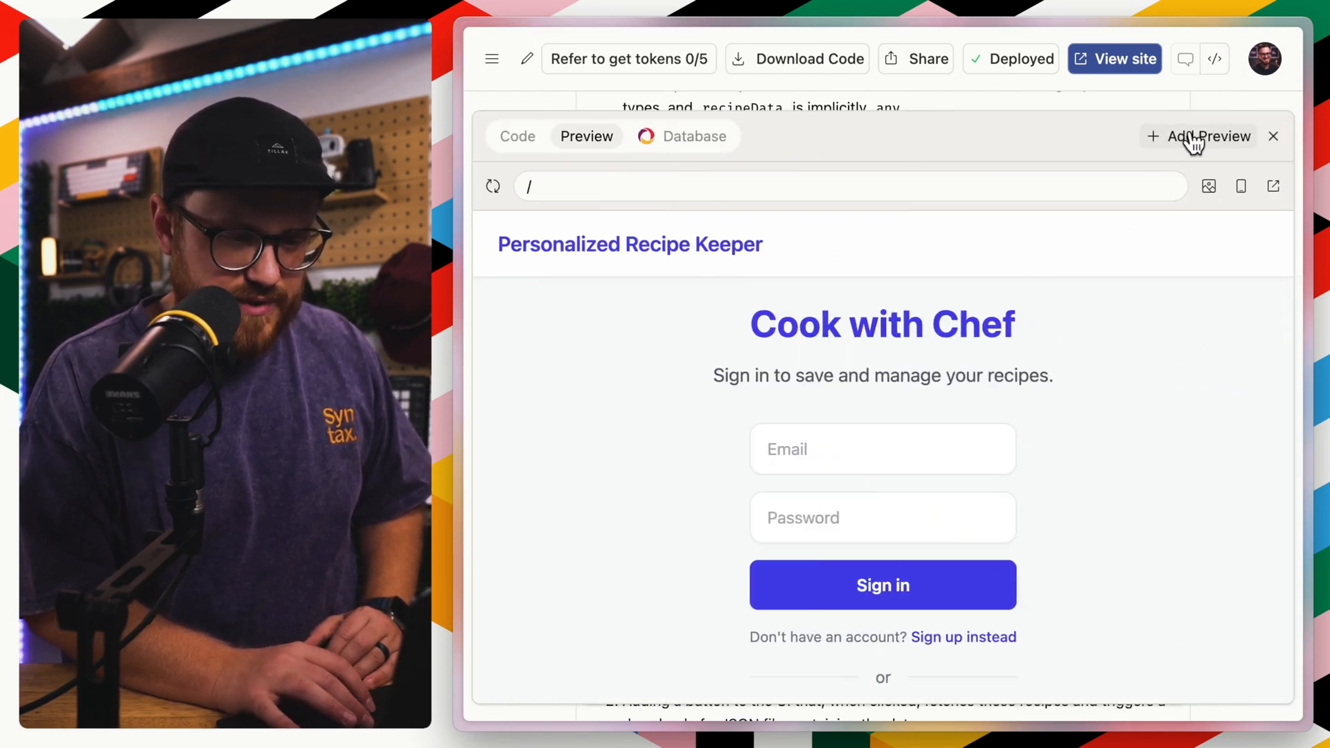
{"action": "mouse_move", "coordinate": [1136, 157]}
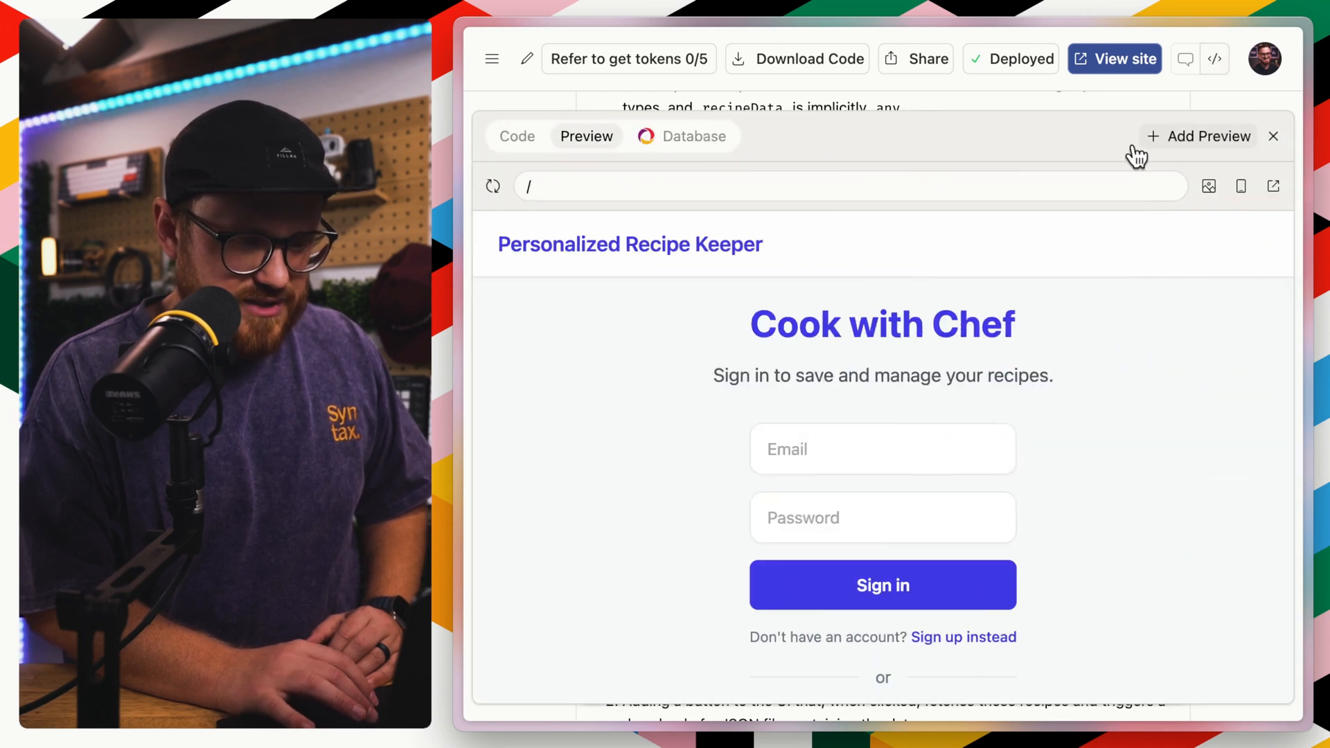
{"action": "left_click", "coordinate": [517, 137]}
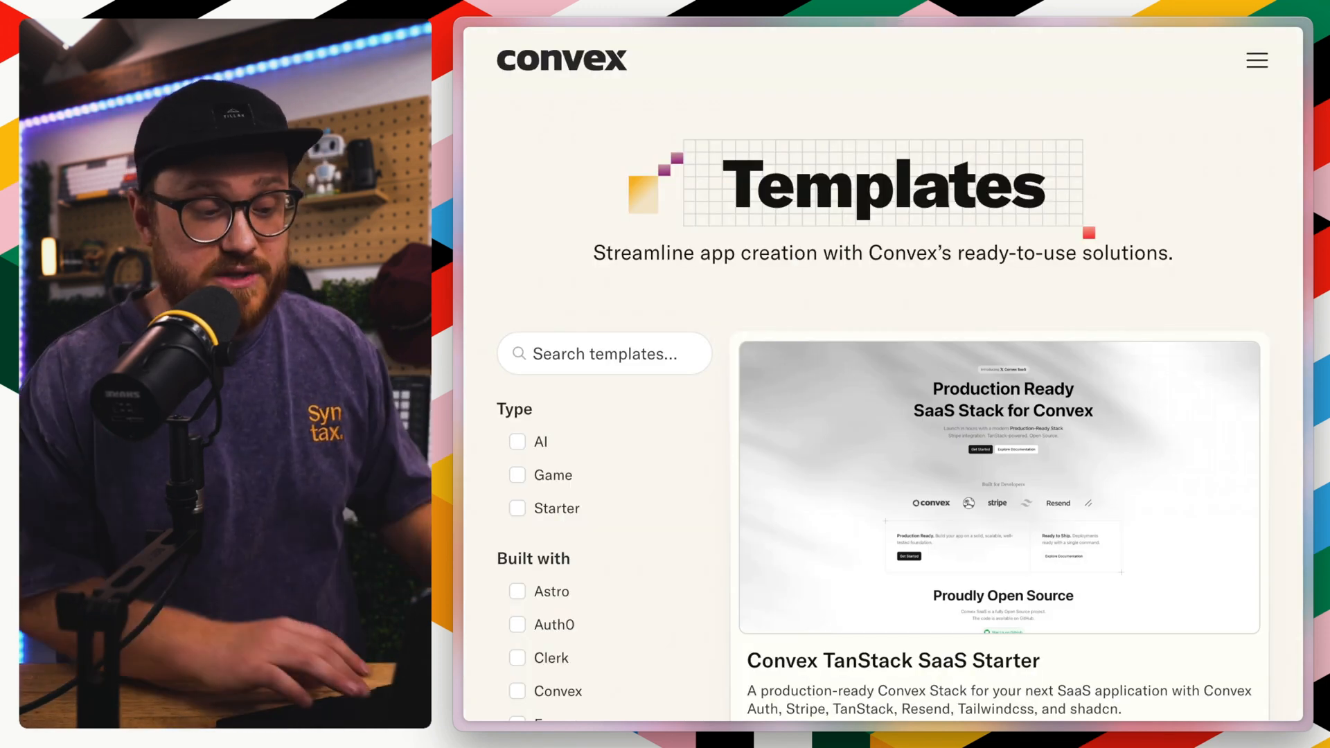
Scroll through the Convex Templates gallery and its filters down the list
{"action": "scroll", "scroll_direction": "down", "scroll_amount": 3}
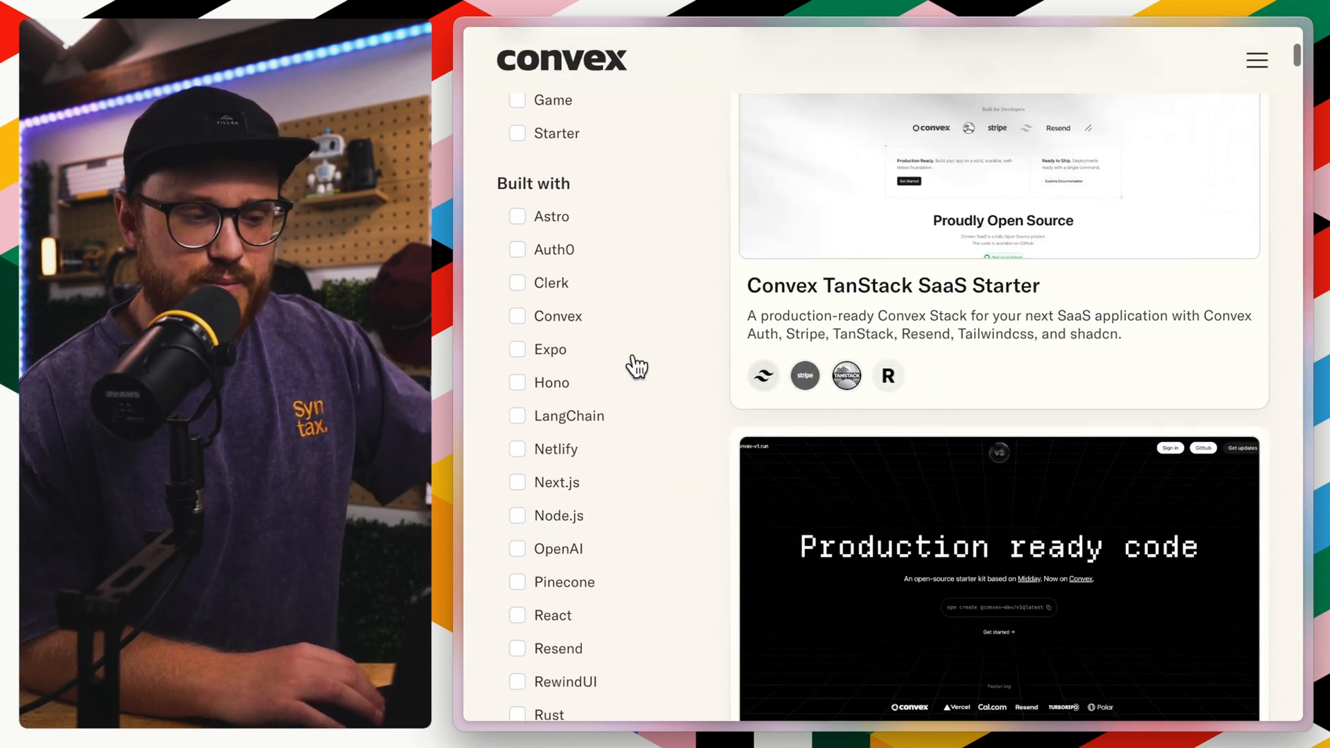
{"action": "scroll", "scroll_direction": "down", "scroll_amount": 3}
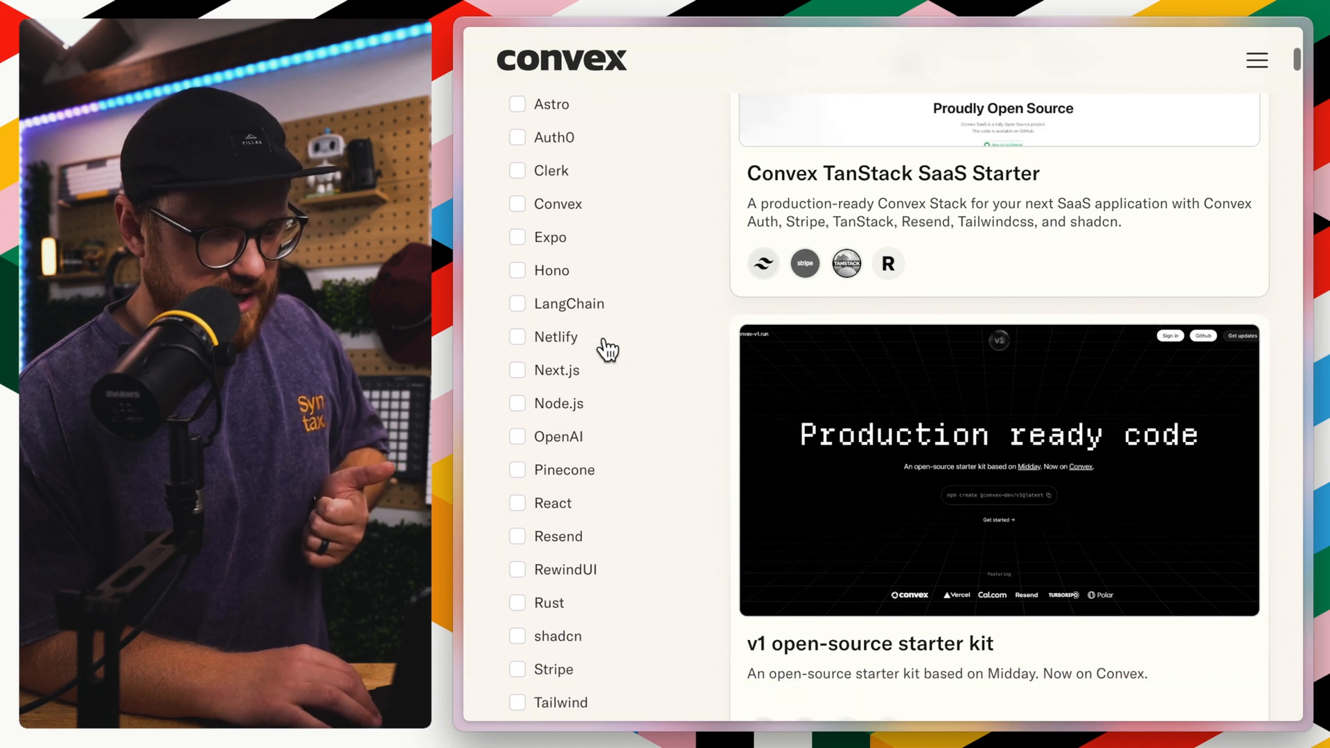
{"action": "scroll", "scroll_direction": "down", "scroll_amount": 3}
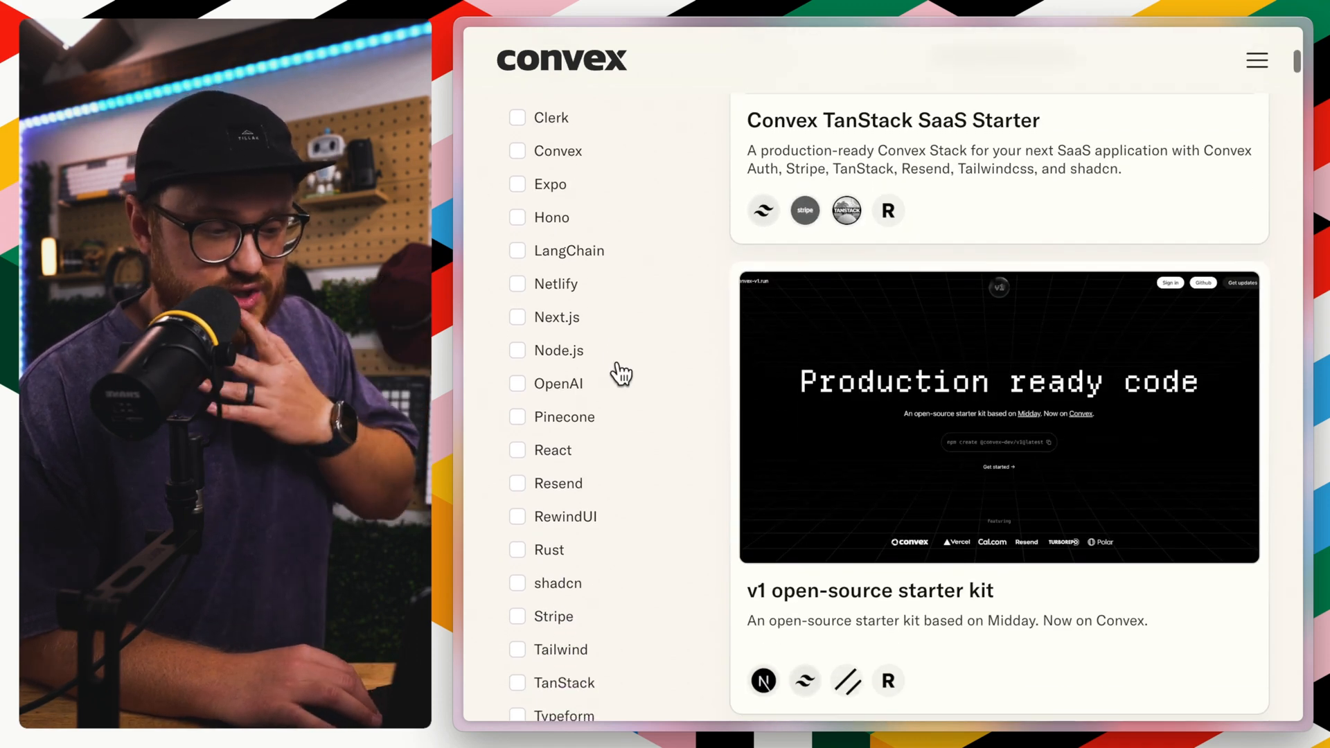
{"action": "scroll", "scroll_direction": "down", "scroll_amount": 3}
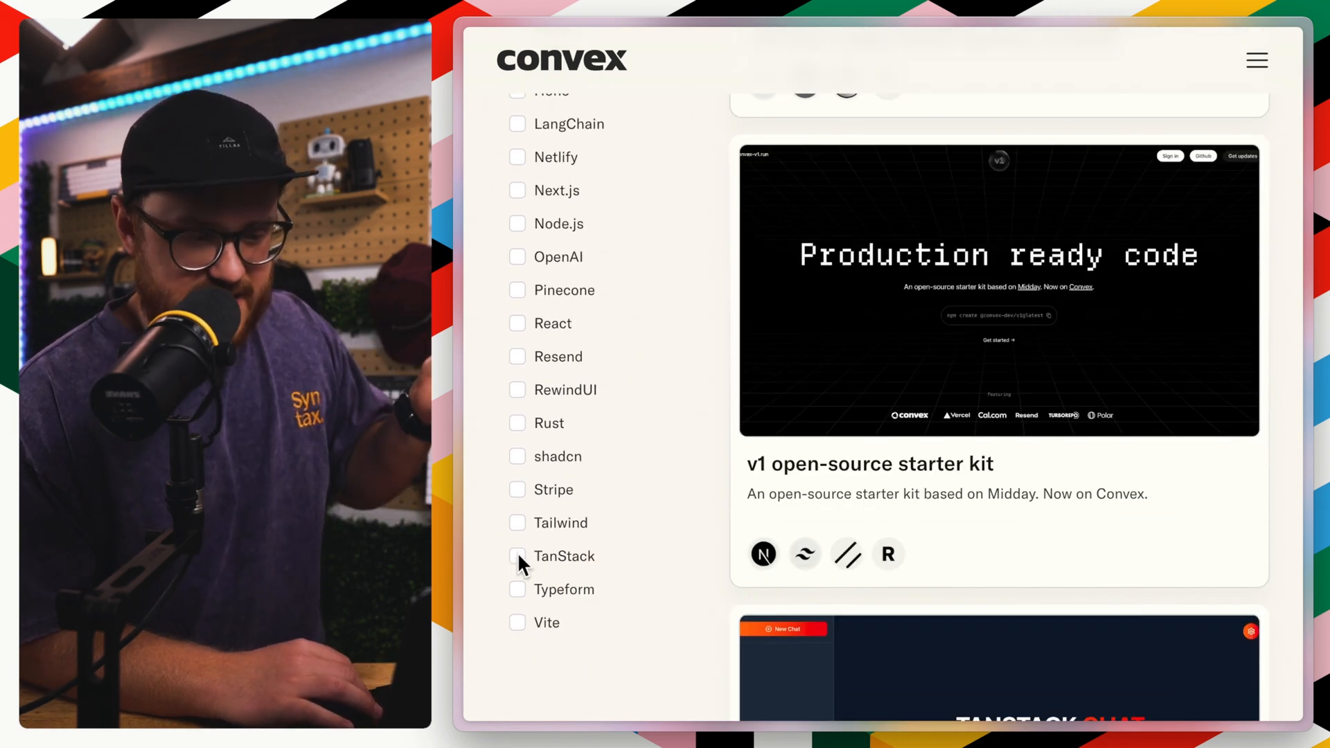
{"action": "scroll", "scroll_direction": "down", "scroll_amount": 3}
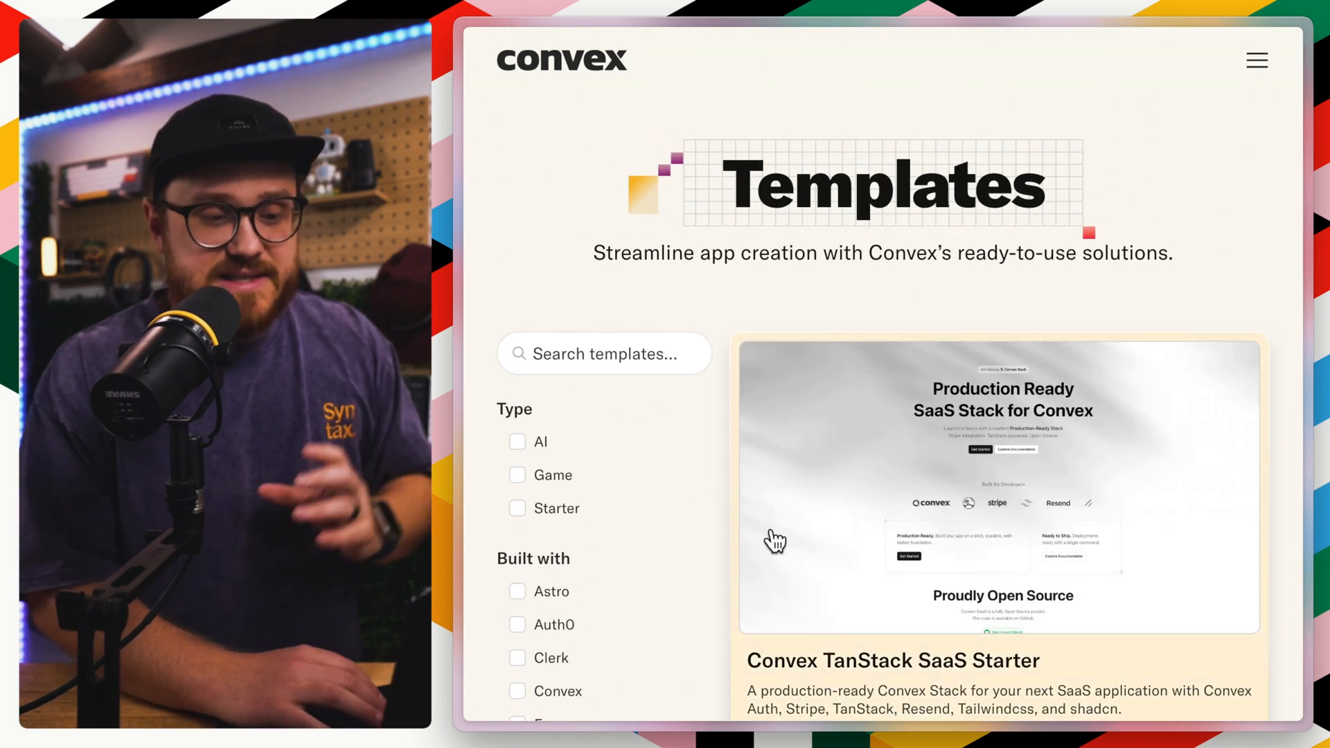
{"action": "scroll", "scroll_direction": "down", "scroll_amount": 3}
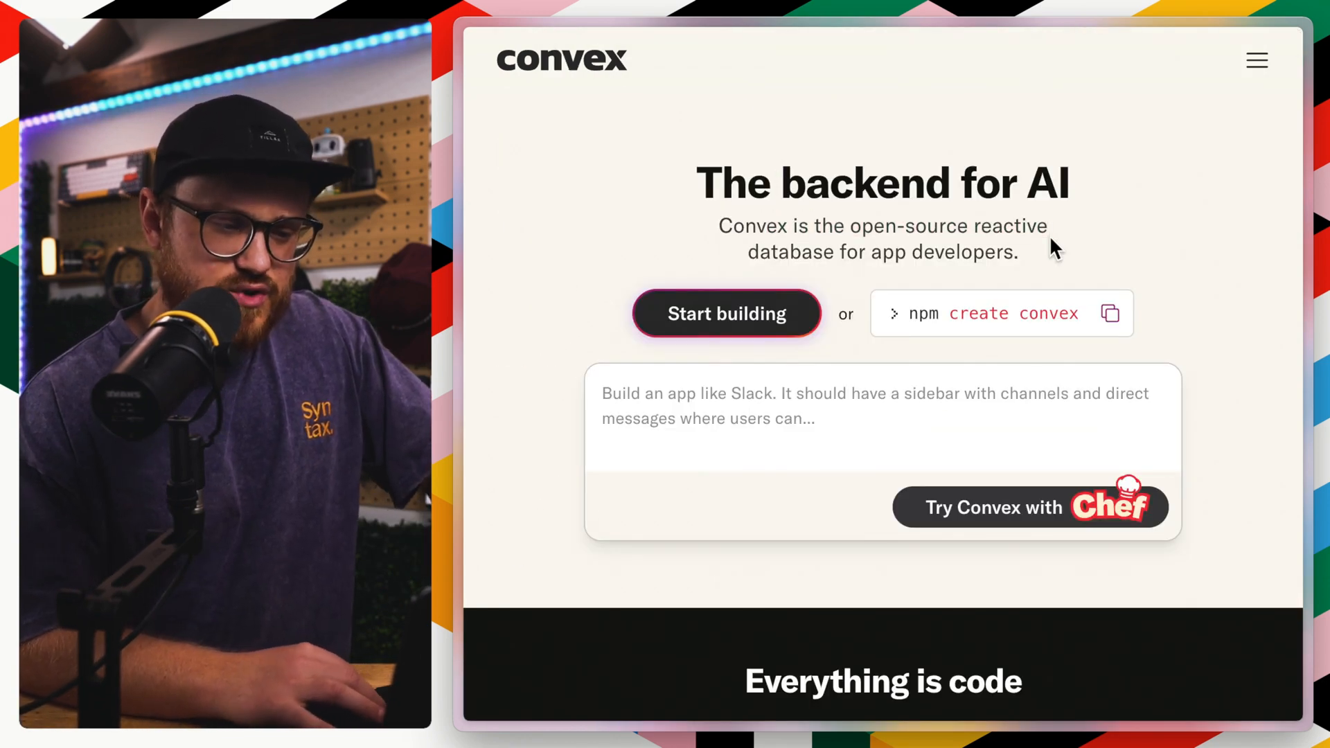
Scroll the homepage past Everything is code, Backend built-ins and LLMs love Convex to the testimonials
{"action": "scroll", "scroll_direction": "down", "scroll_amount": 3}
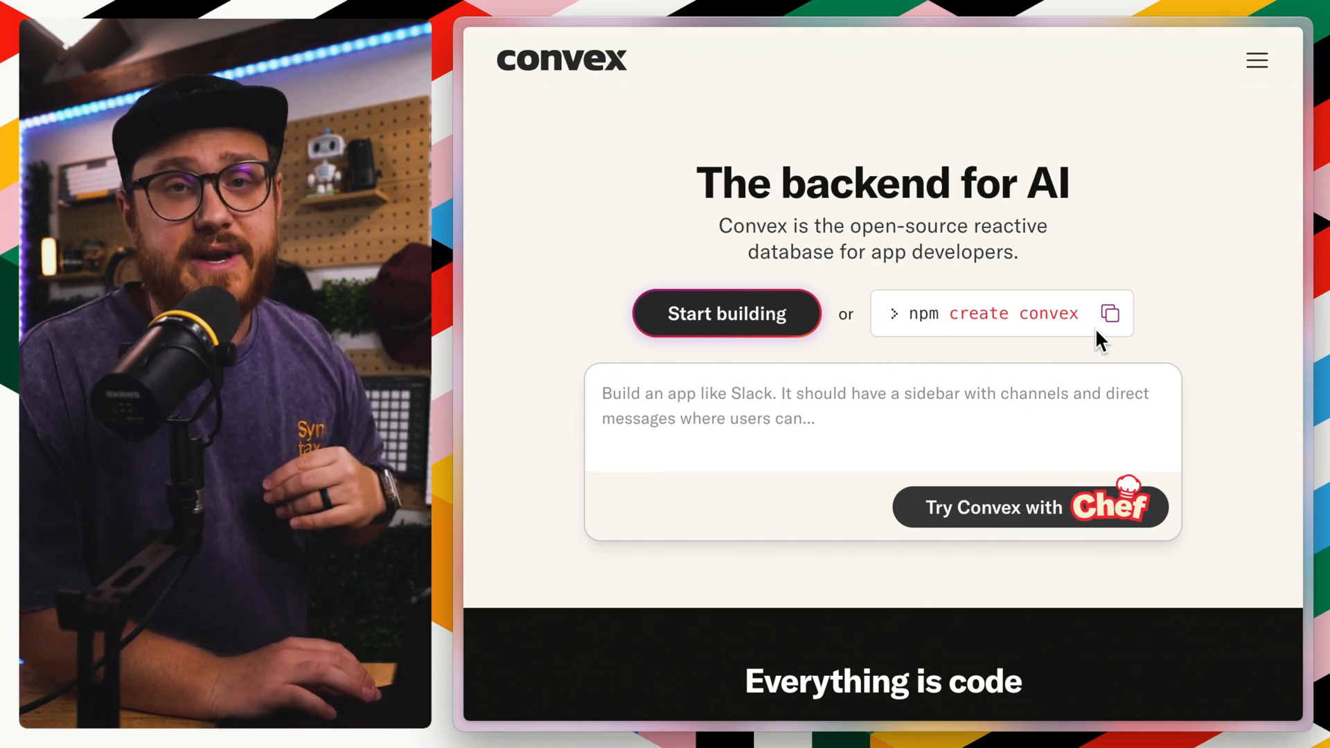
{"action": "scroll", "scroll_direction": "down", "scroll_amount": 3}
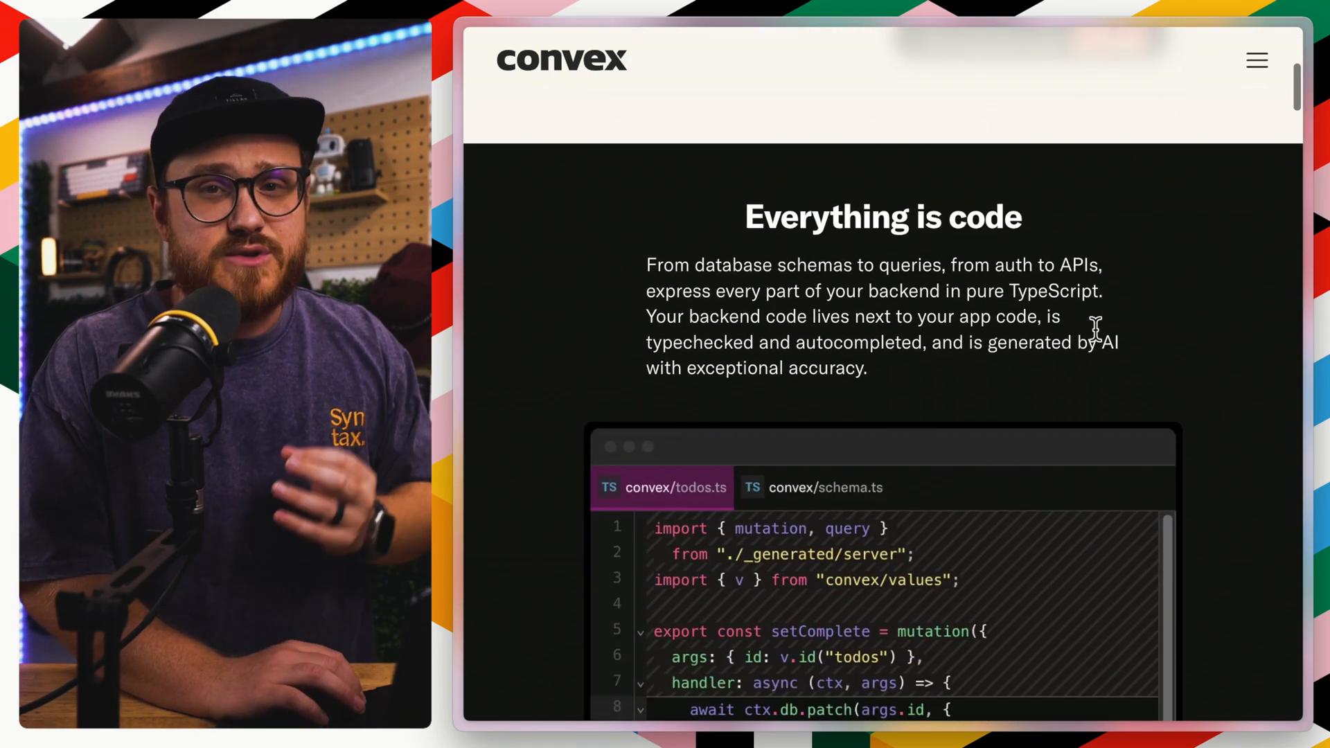
{"action": "scroll", "scroll_direction": "down", "scroll_amount": 3}
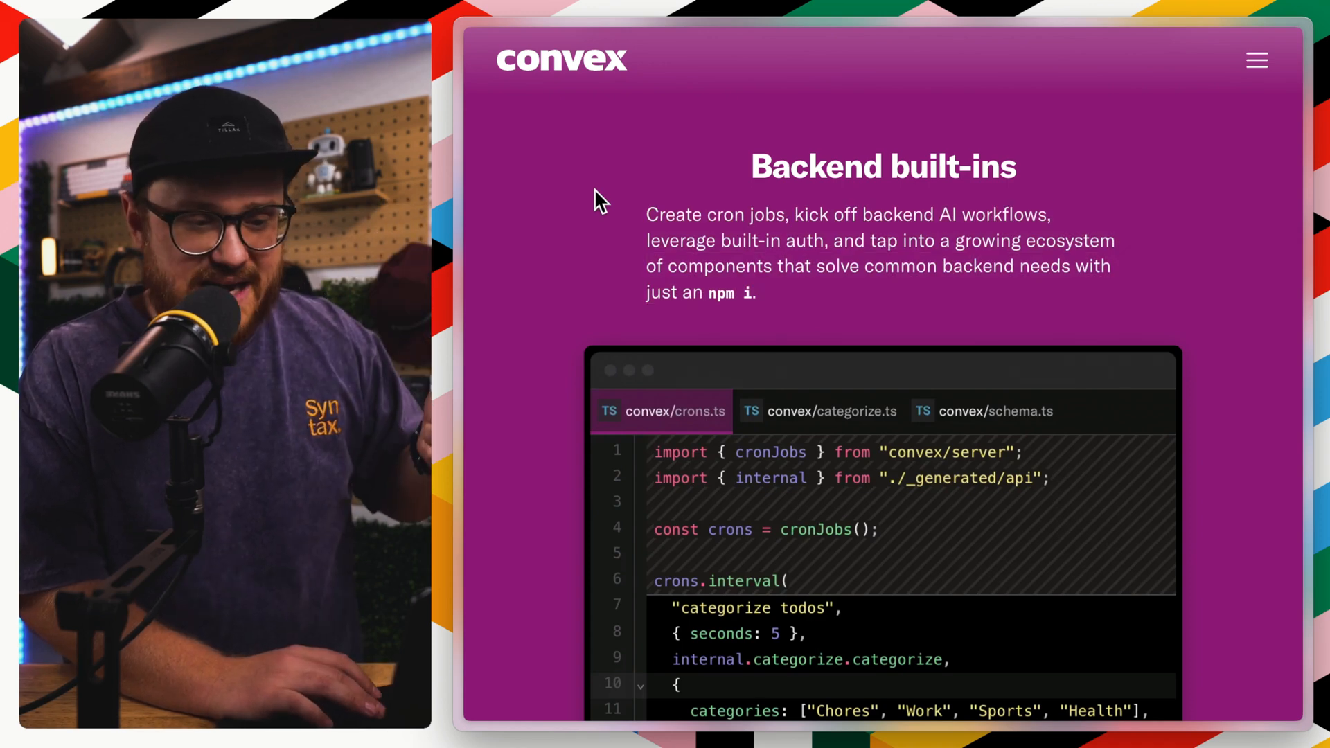
{"action": "scroll", "scroll_direction": "down", "scroll_amount": 3}
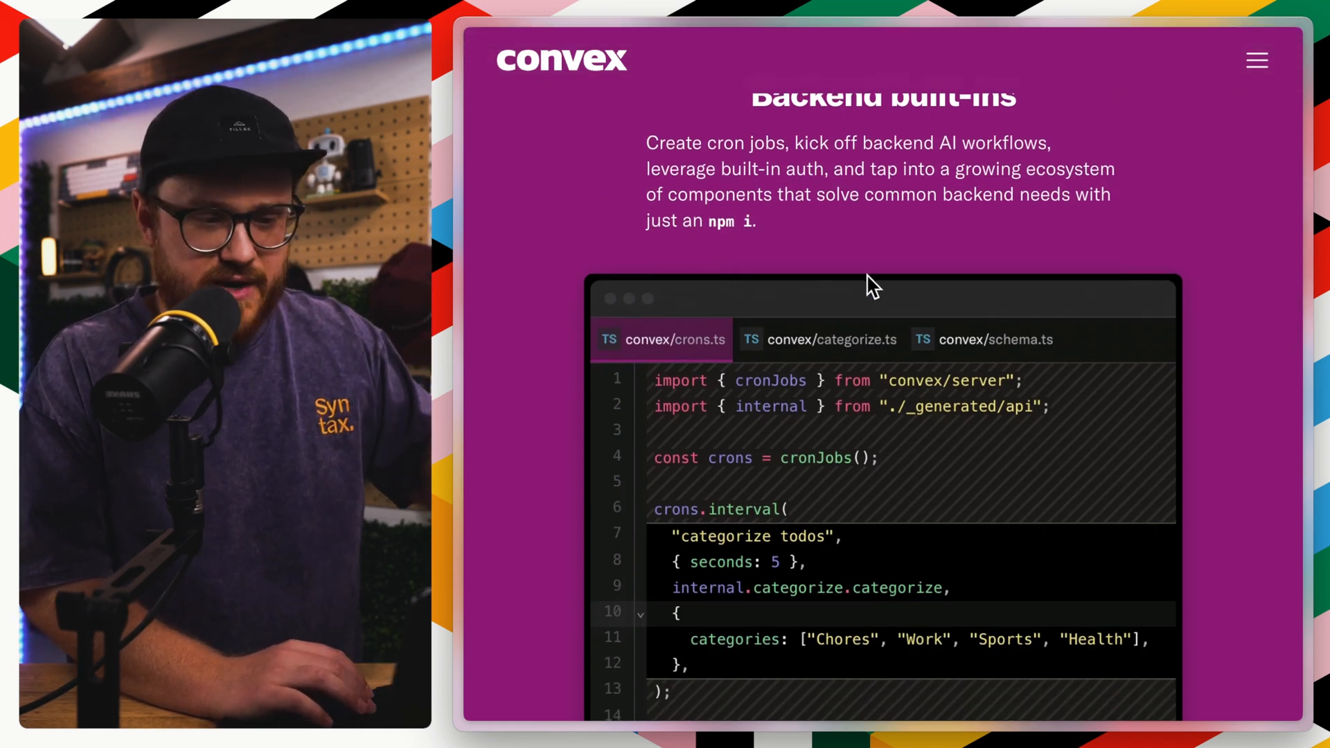
{"action": "scroll", "scroll_direction": "down", "scroll_amount": 3}
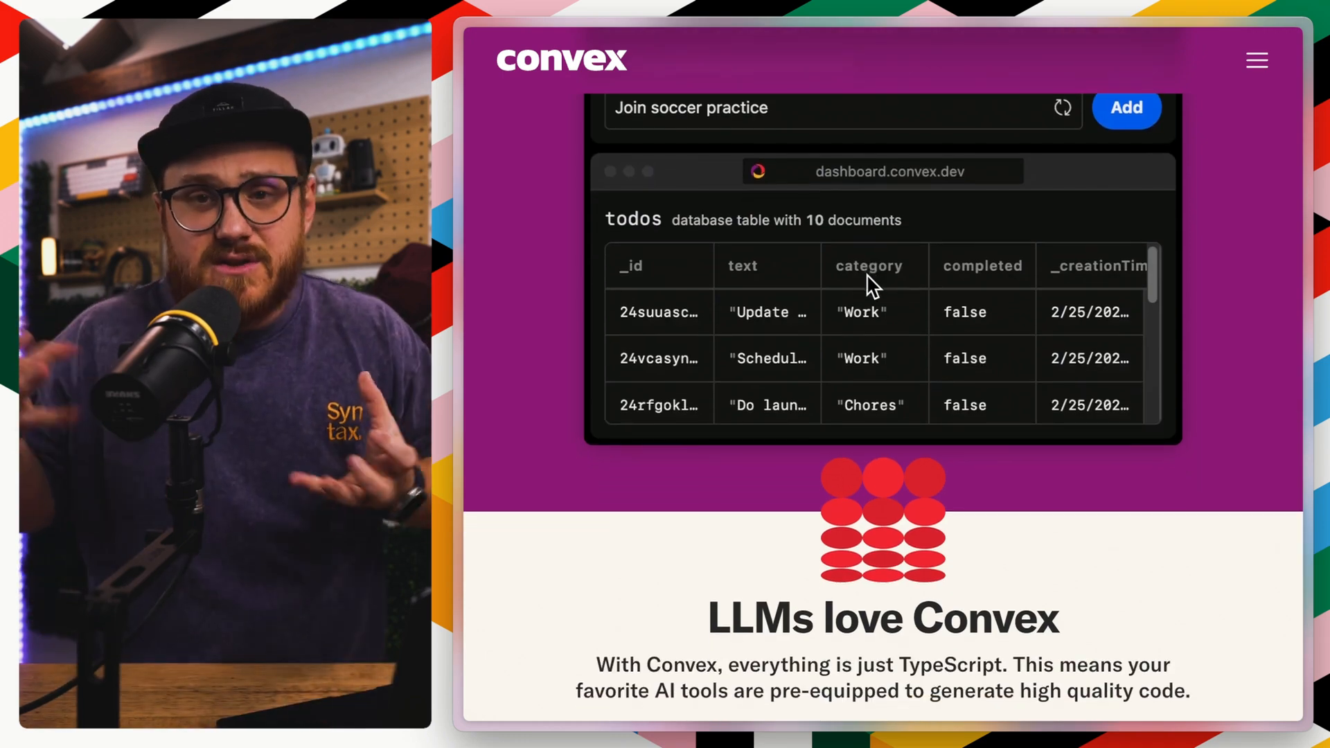
{"action": "scroll", "scroll_direction": "down", "scroll_amount": 3}
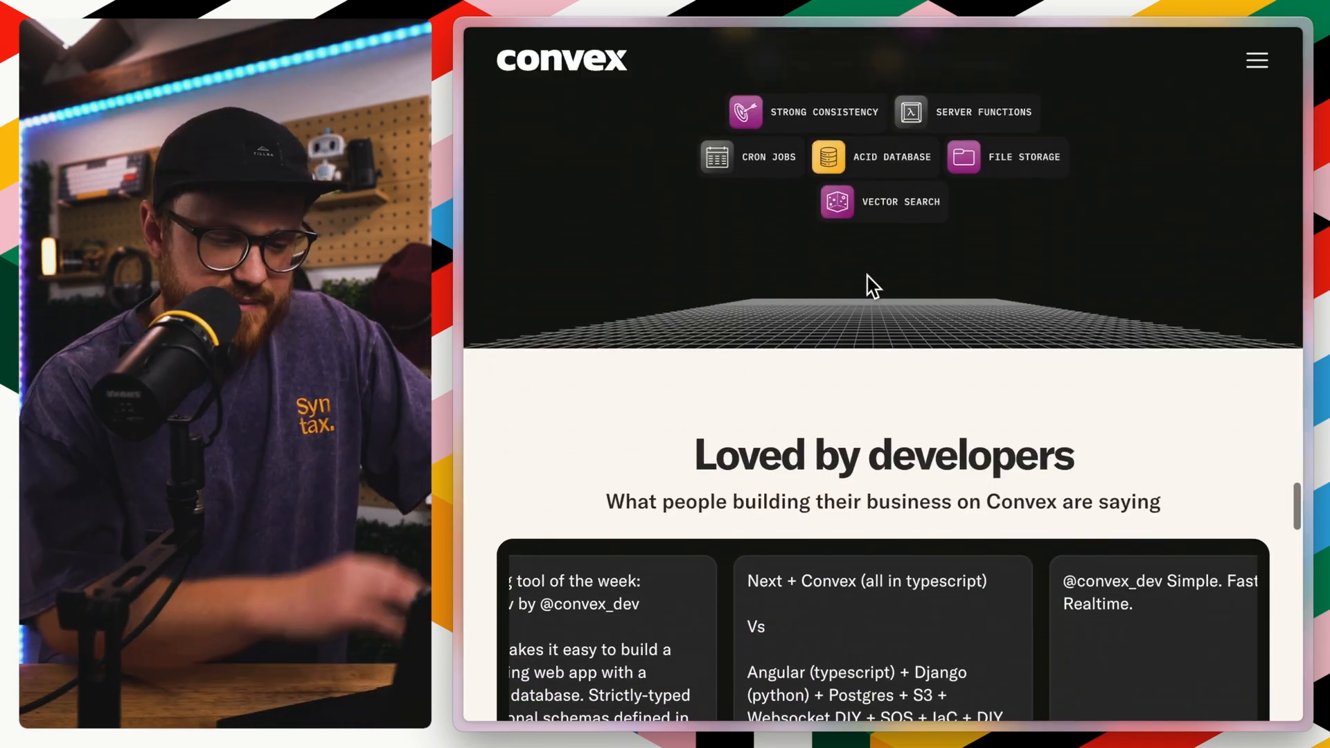
{"action": "scroll", "scroll_direction": "down", "scroll_amount": 3}
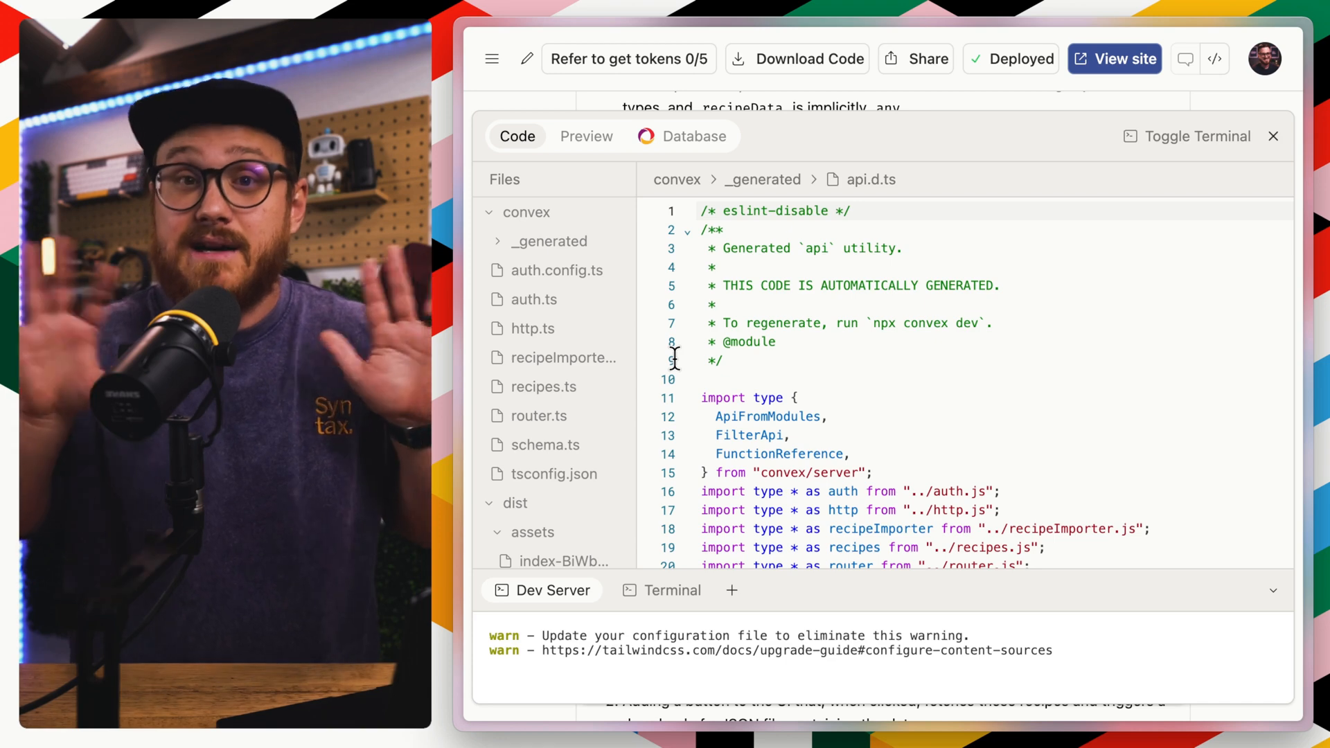
{"action": "mouse_move", "coordinate": [843, 219]}
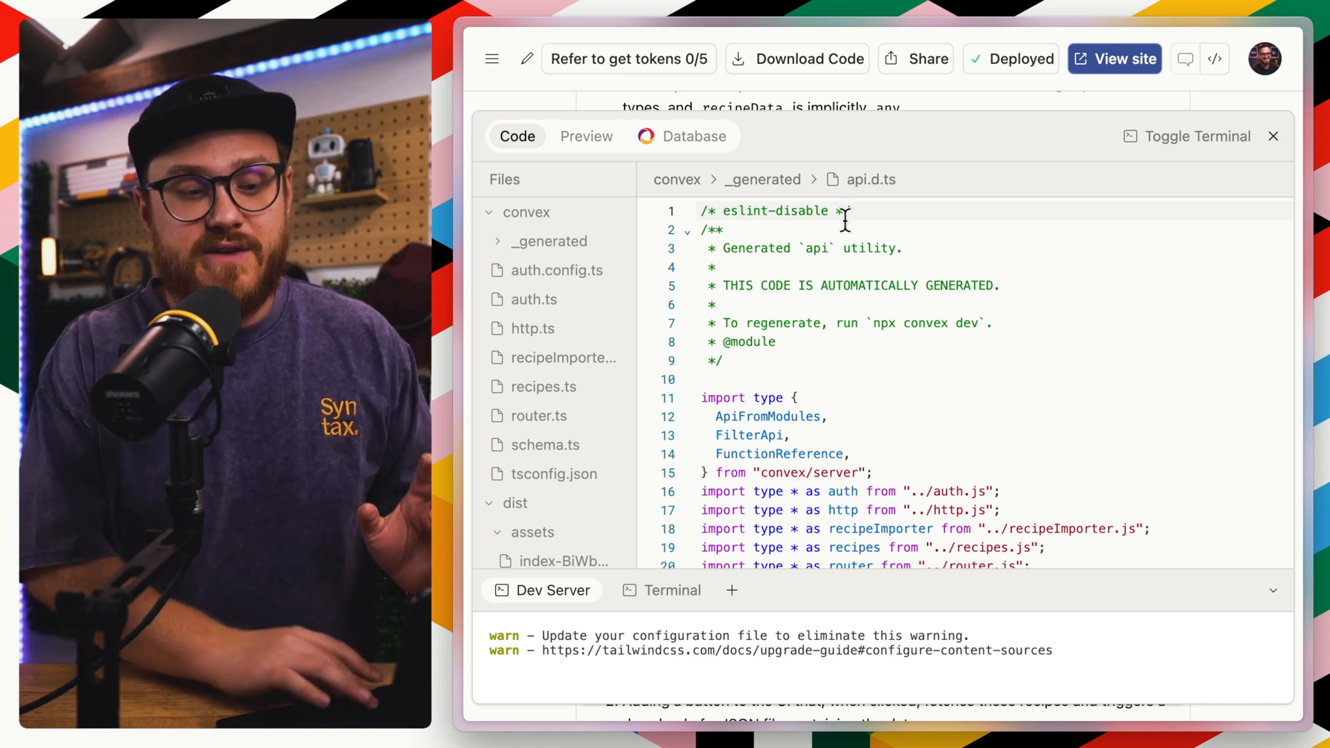
{"action": "mouse_move", "coordinate": [1114, 58]}
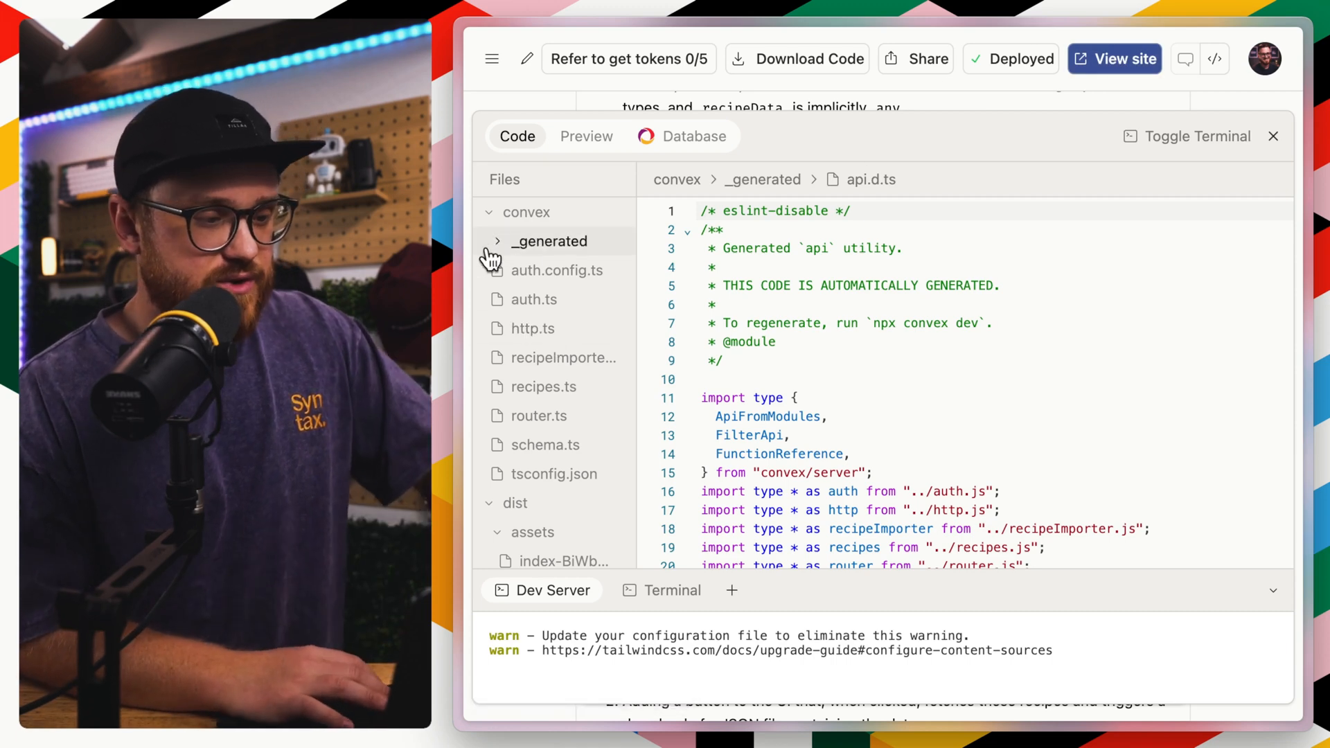
Re-expand the convex folder and open _generated/dataModel.d.ts and api.js
{"action": "left_click", "coordinate": [526, 212]}
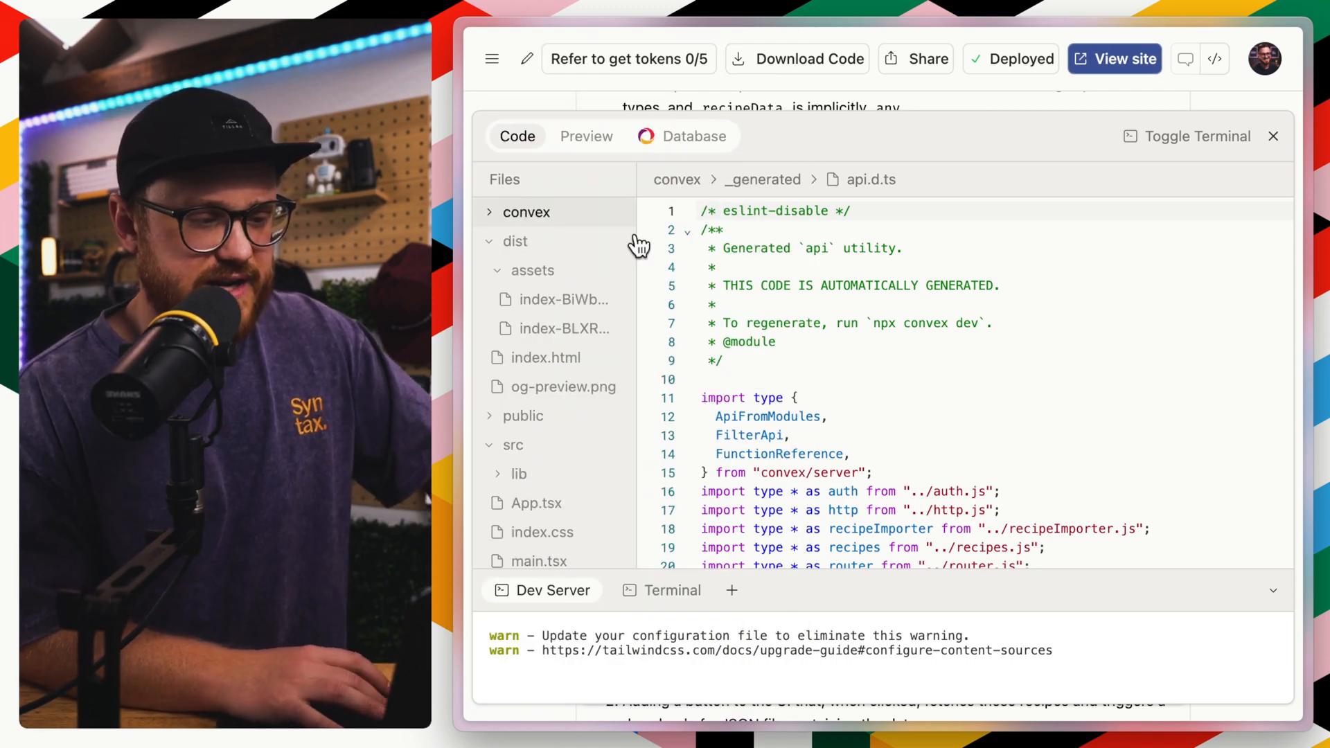
{"action": "left_click", "coordinate": [527, 211]}
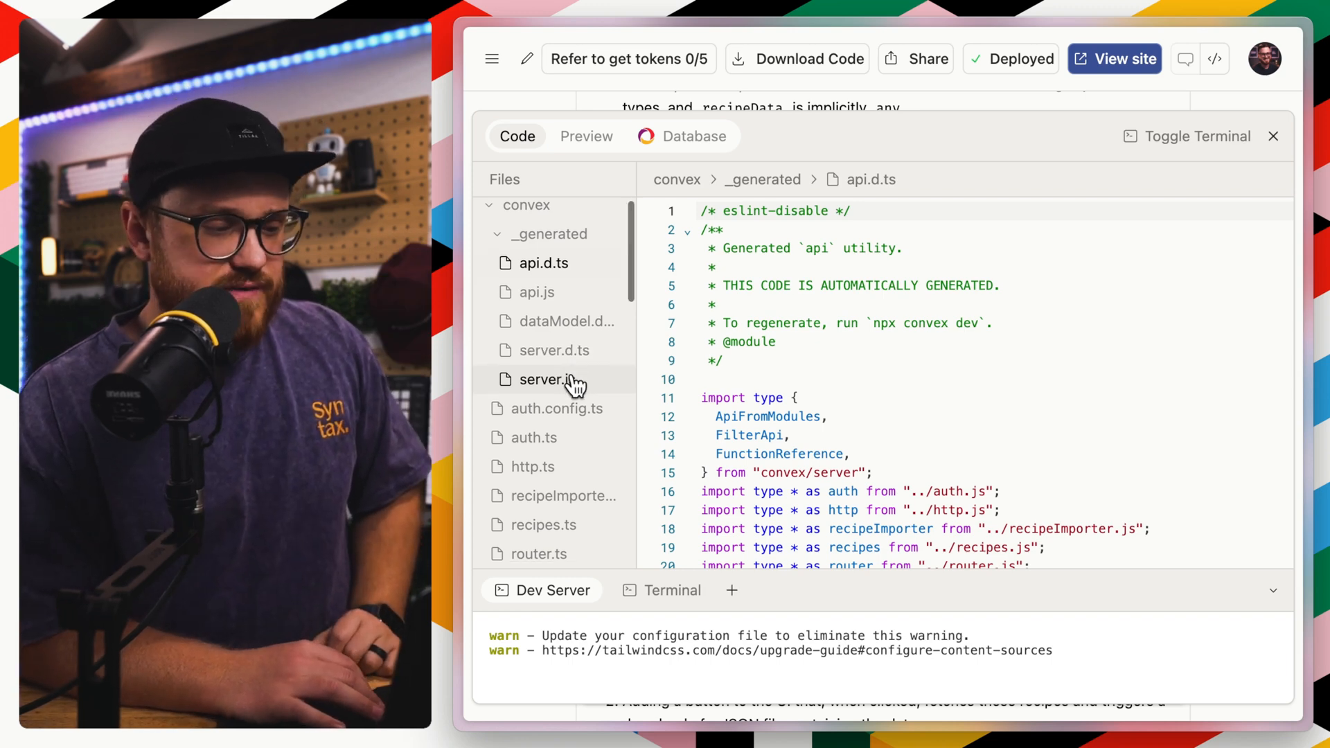
{"action": "left_click", "coordinate": [561, 320]}
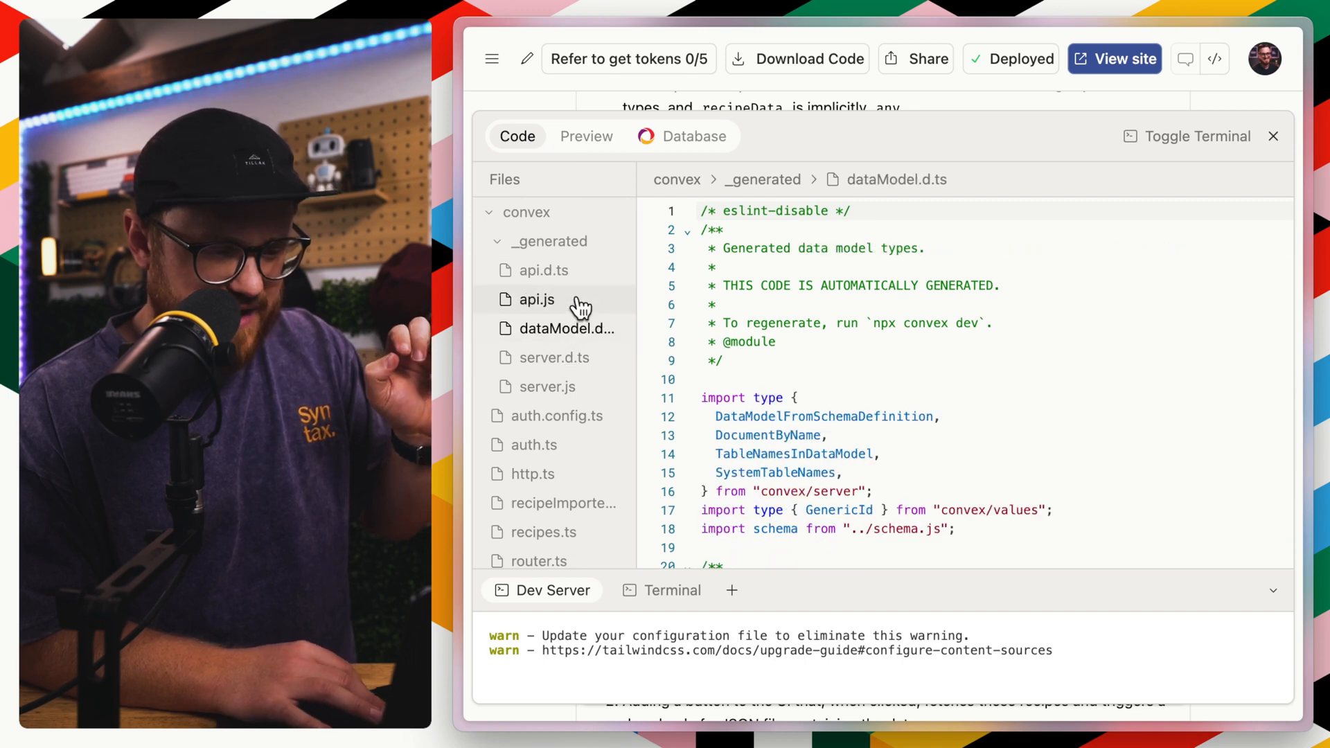
{"action": "left_click", "coordinate": [536, 299]}
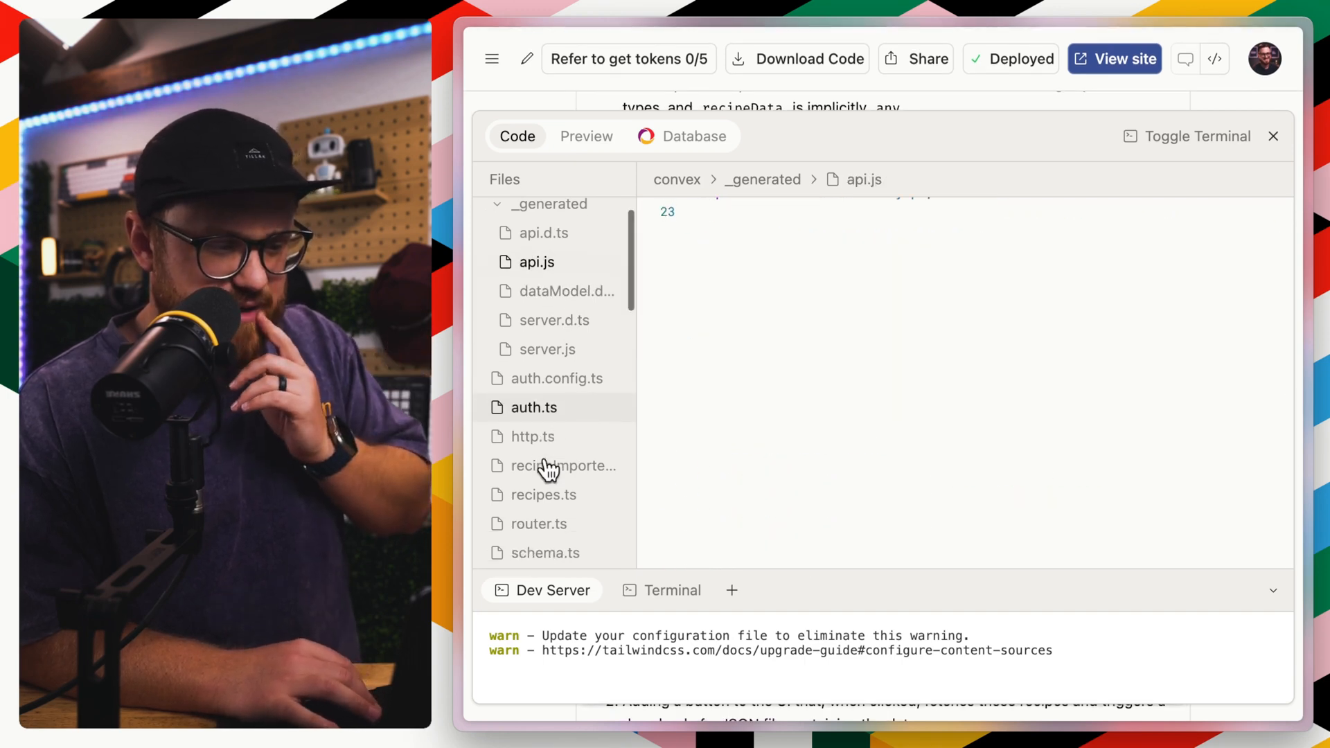
Read through the mutations and queries in recipes.ts
{"action": "left_click", "coordinate": [544, 494]}
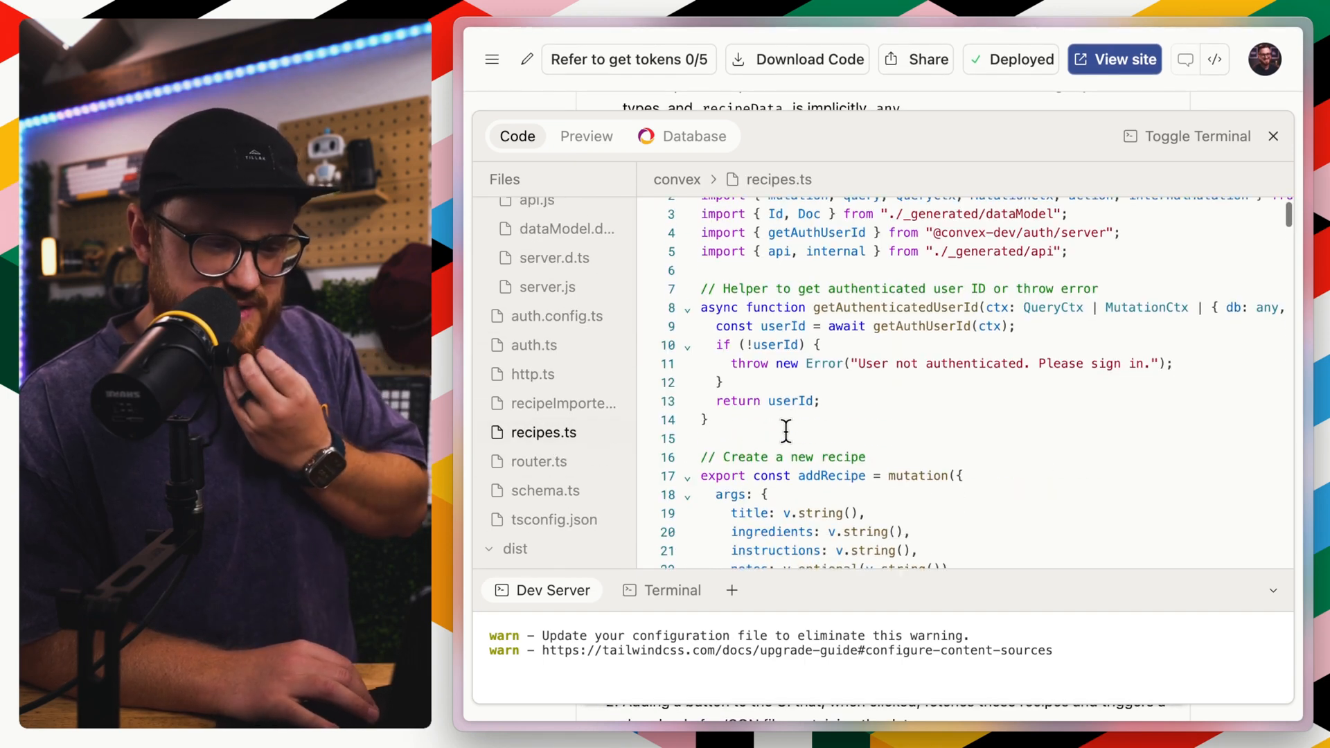
{"action": "scroll", "scroll_direction": "down", "scroll_amount": 3}
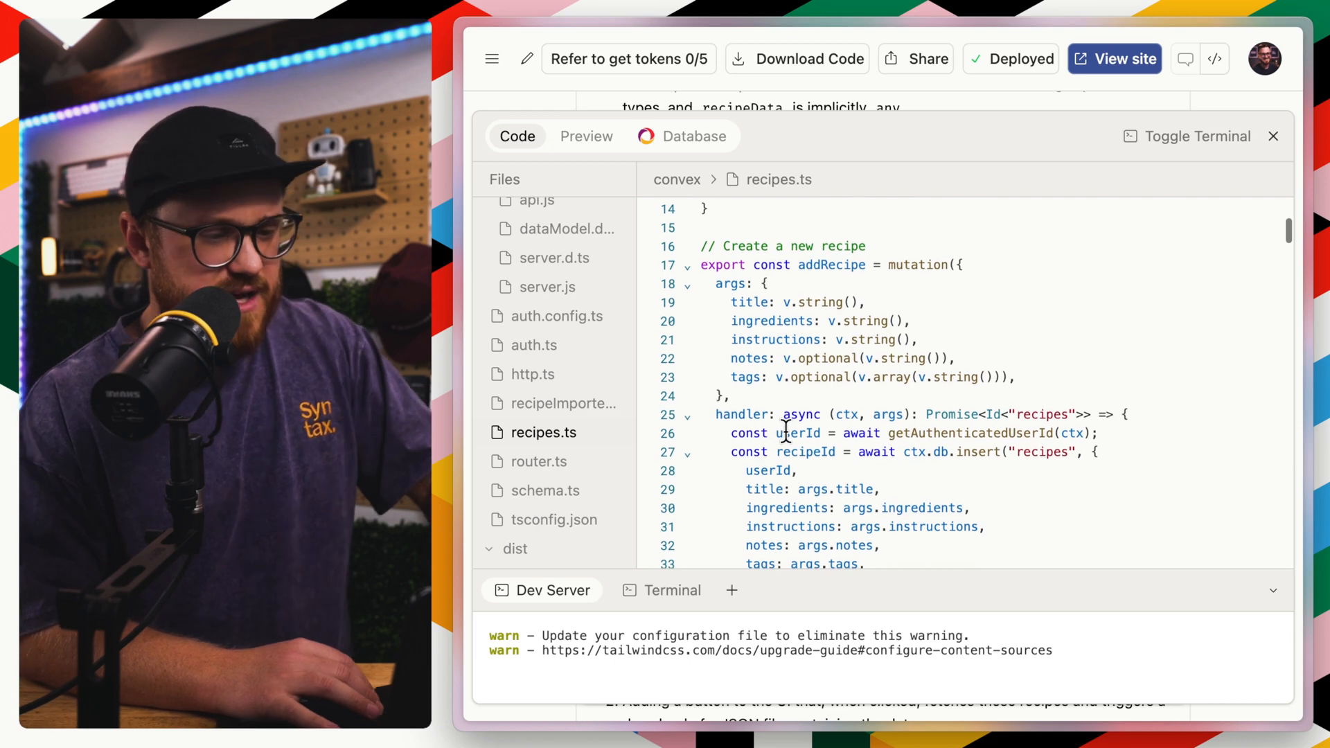
{"action": "scroll", "scroll_direction": "down", "scroll_amount": 3}
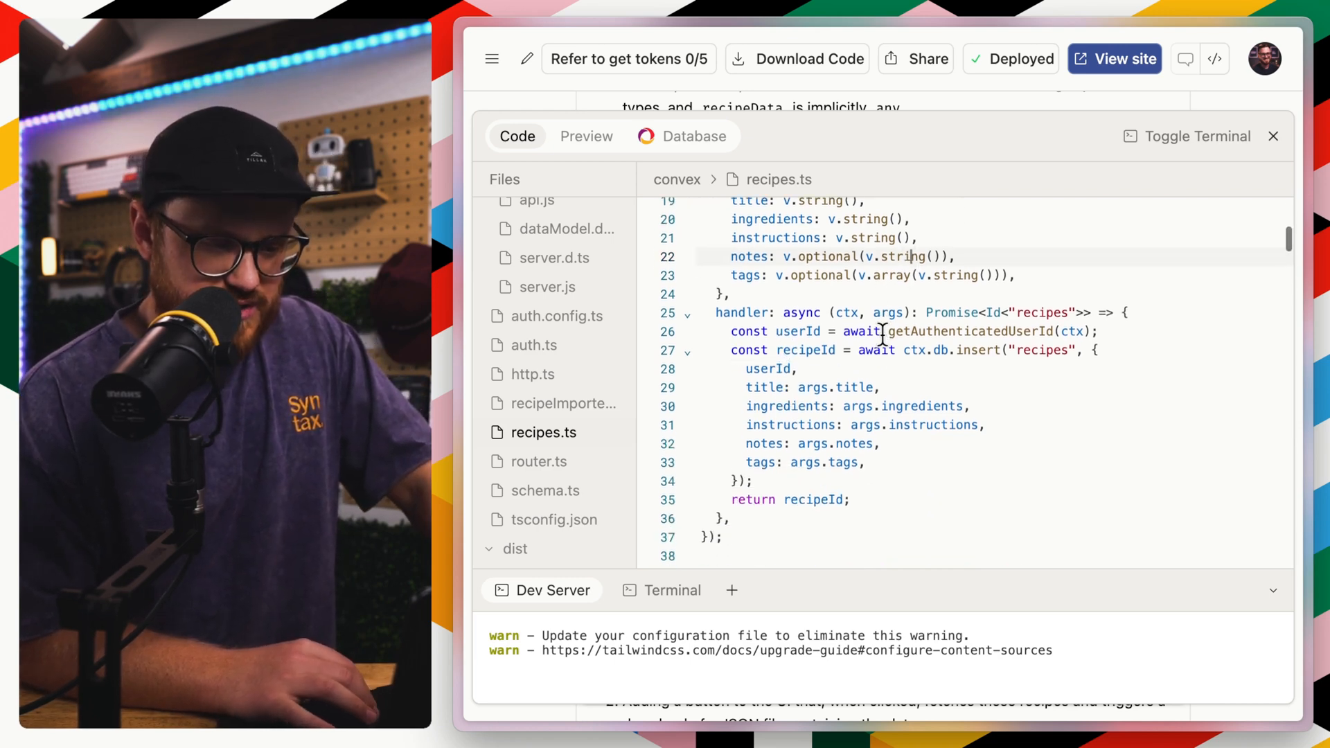
{"action": "scroll", "scroll_direction": "down", "scroll_amount": 3}
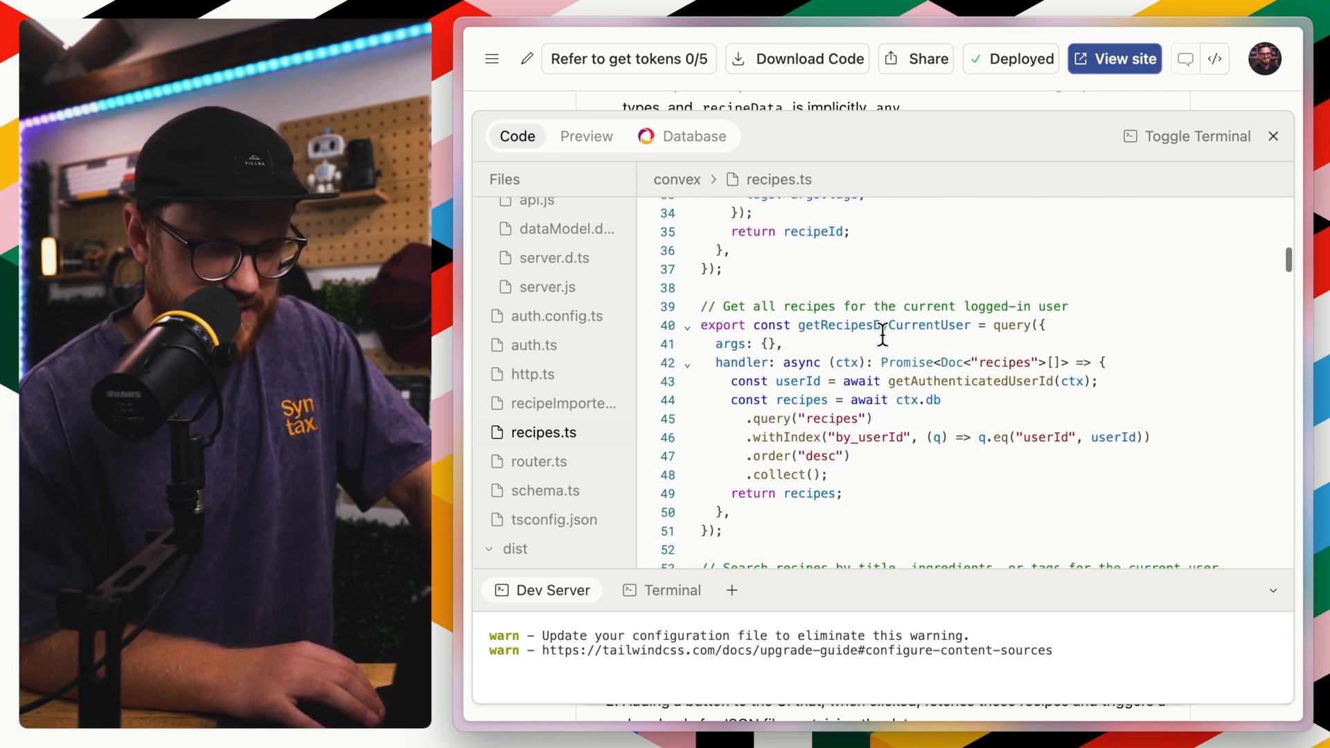
Read schema.ts with the recipes table and its search indexes
{"action": "left_click", "coordinate": [546, 490]}
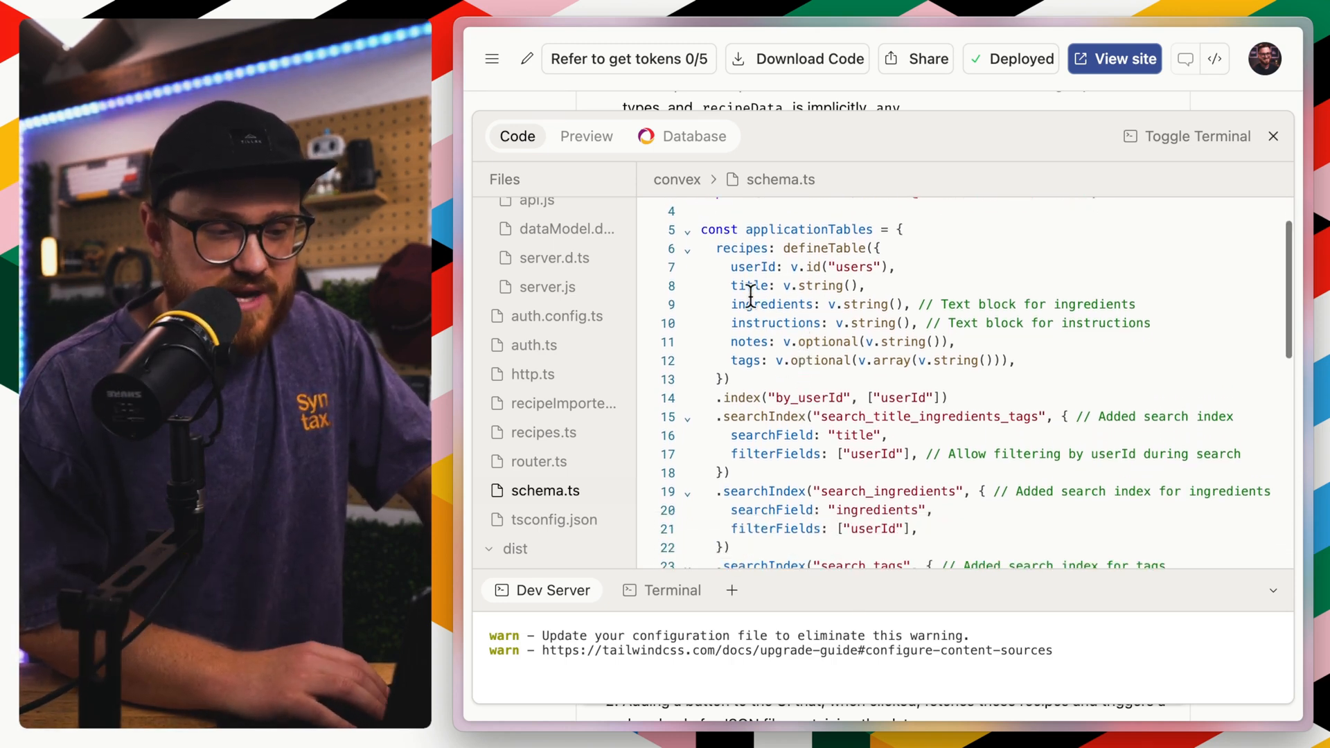
{"action": "scroll", "scroll_direction": "down", "scroll_amount": 3}
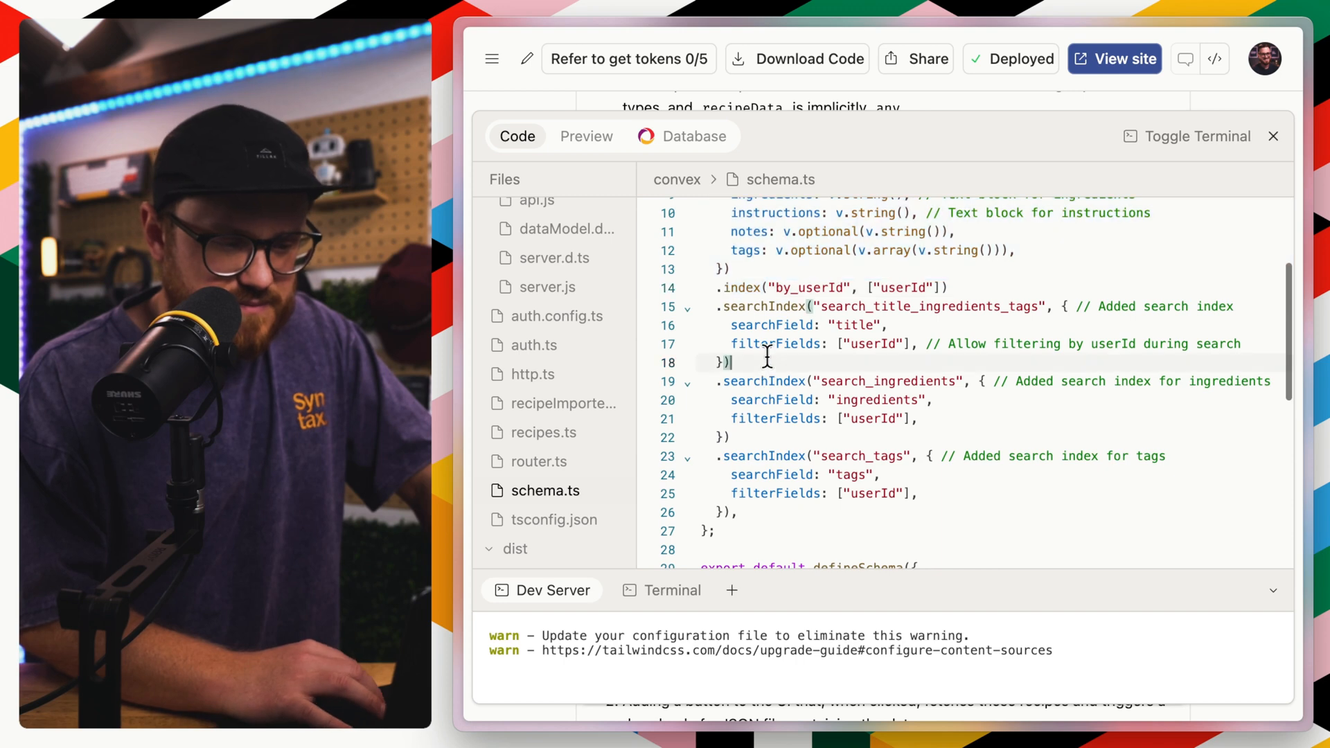
{"action": "scroll", "scroll_direction": "down", "scroll_amount": 3}
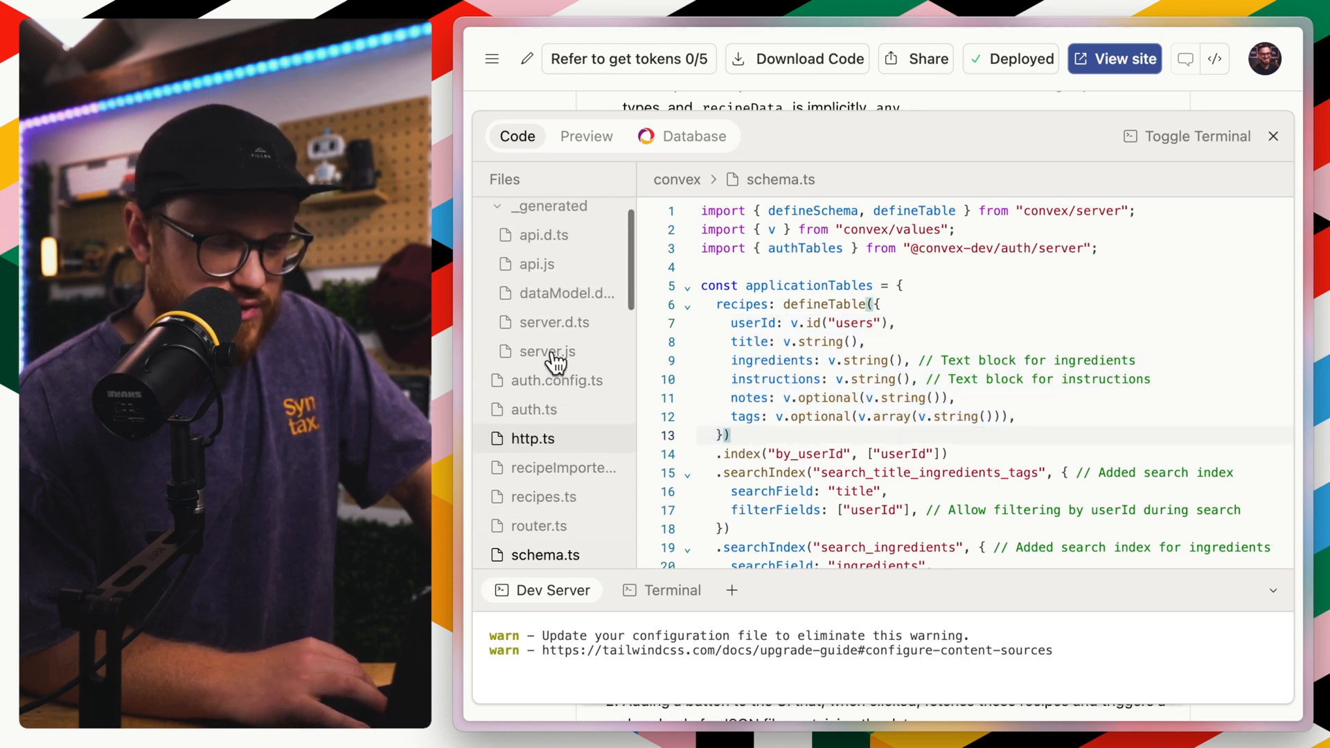
Read recipeImporter.ts scraping helpers, then open src/App.tsx
{"action": "left_click", "coordinate": [534, 410]}
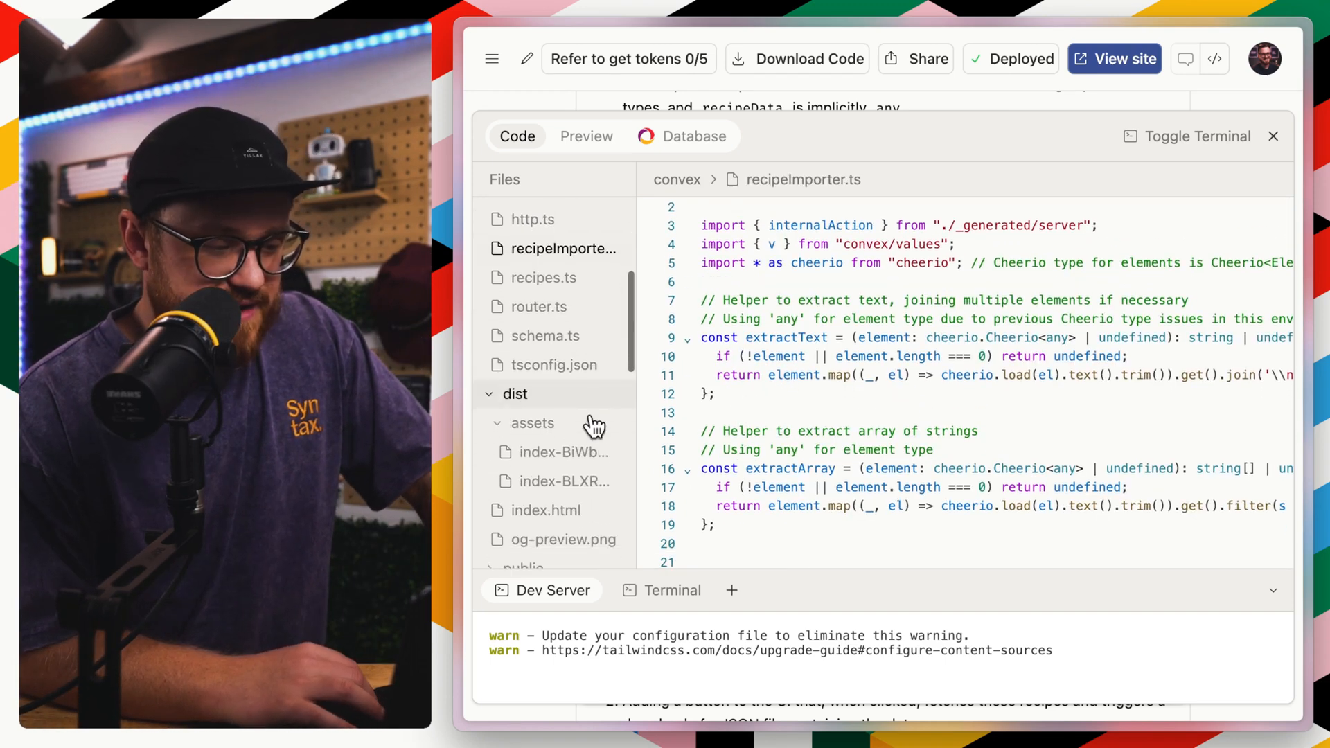
{"action": "scroll", "scroll_direction": "down", "scroll_amount": 3}
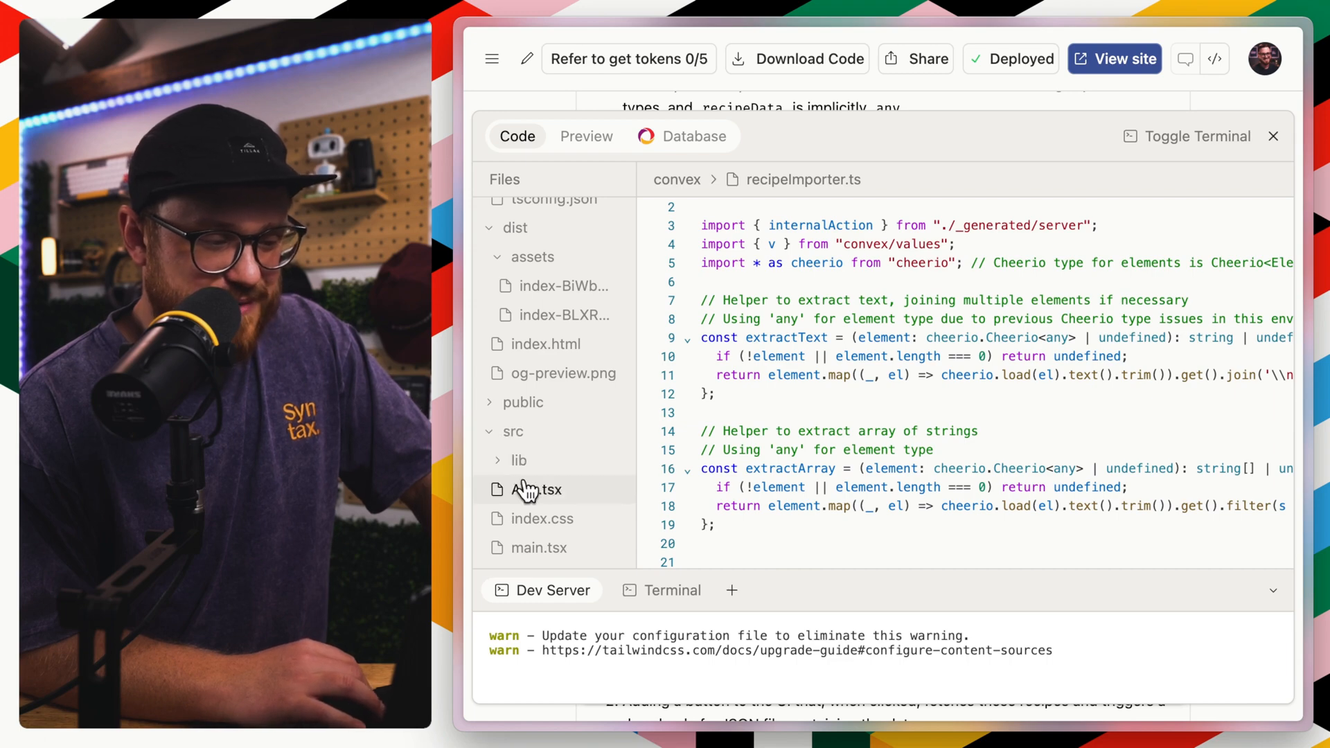
{"action": "left_click", "coordinate": [535, 489]}
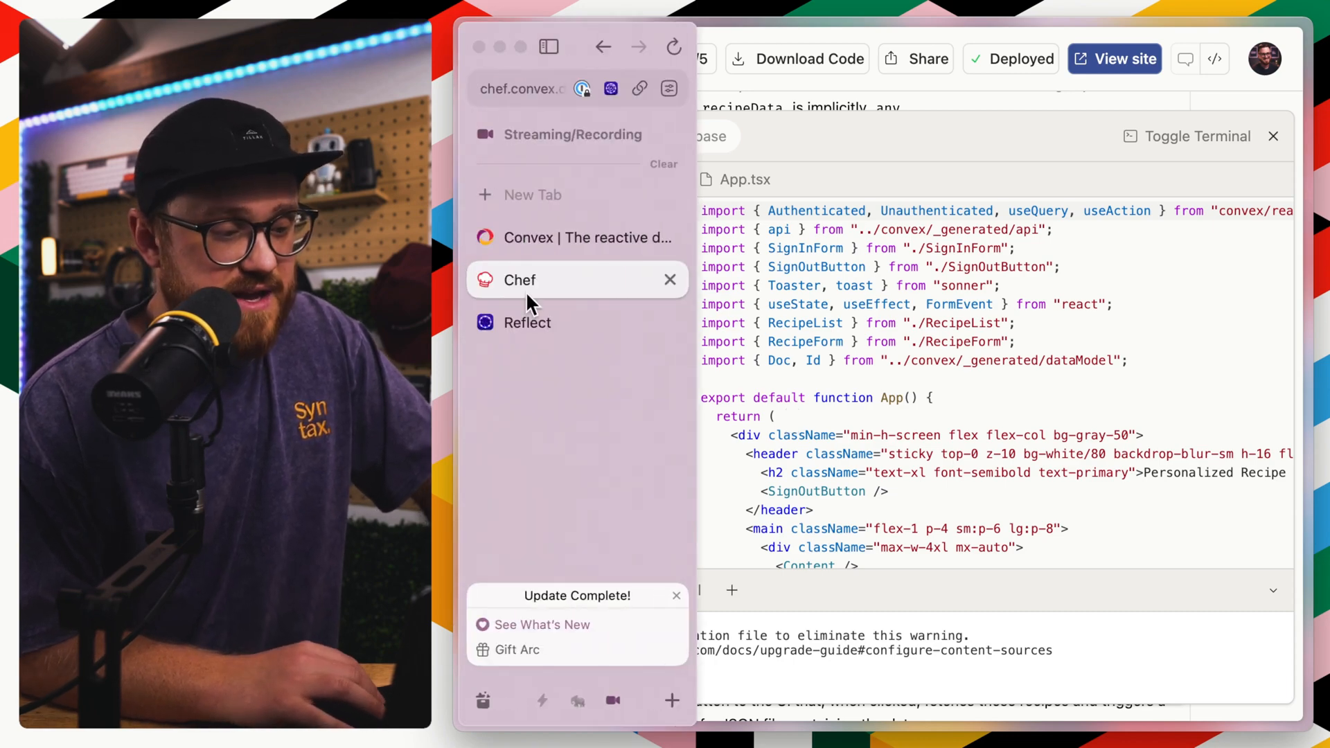
Browse the Convex templates gallery, filter by a built-with technology, then clear all filters
{"action": "left_click", "coordinate": [572, 236]}
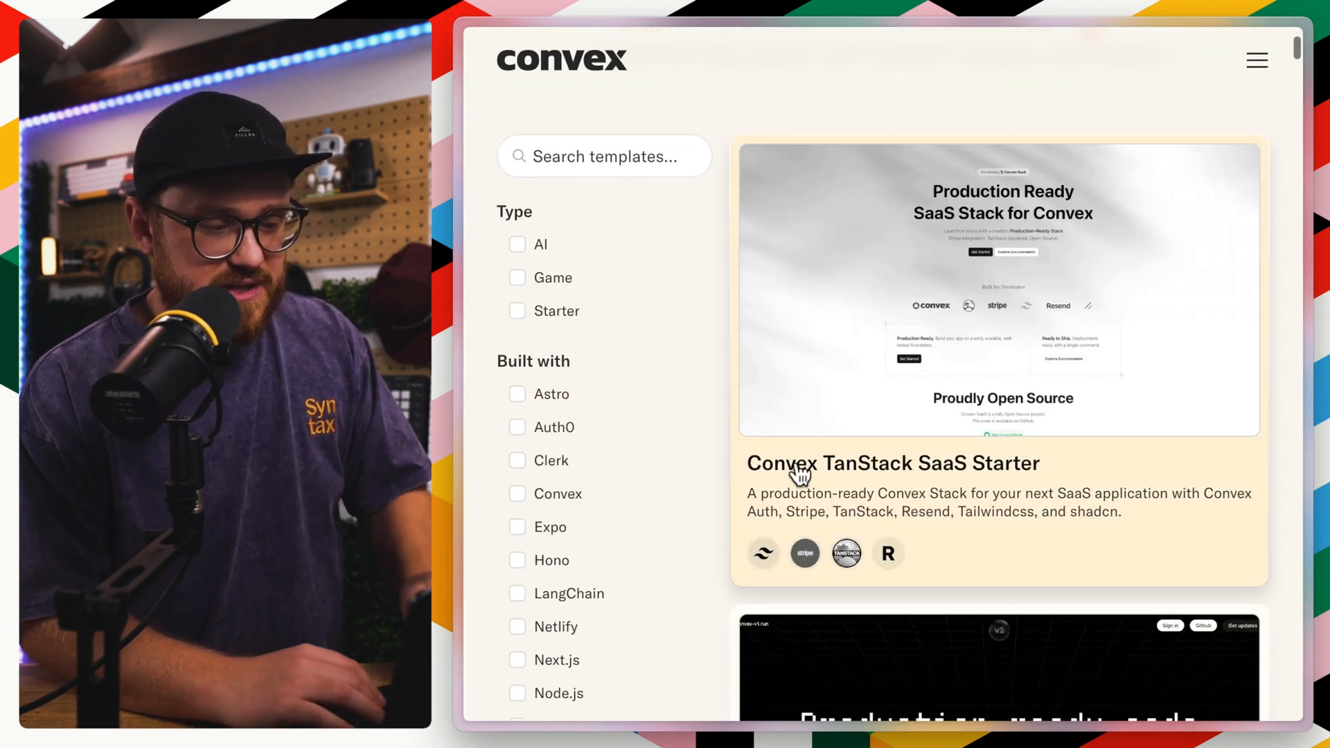
{"action": "scroll", "scroll_direction": "down", "scroll_amount": 3}
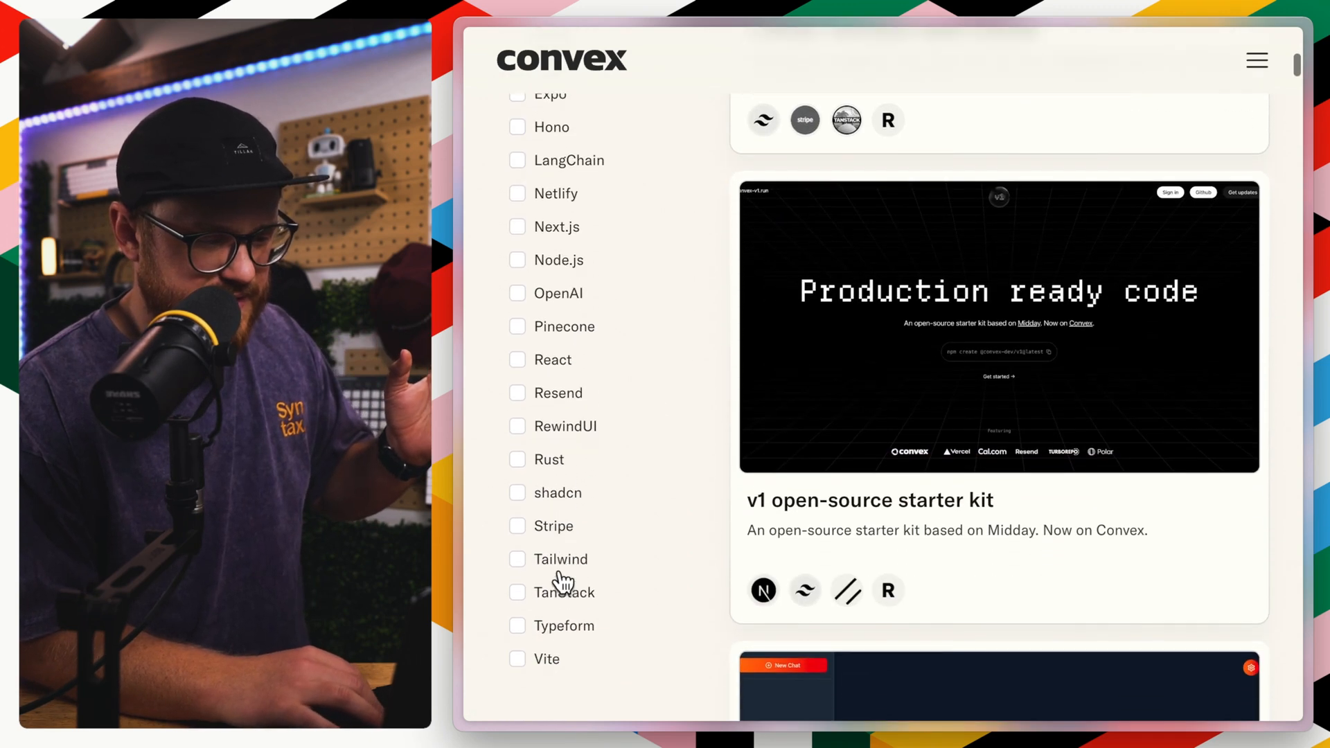
{"action": "left_click", "coordinate": [517, 314]}
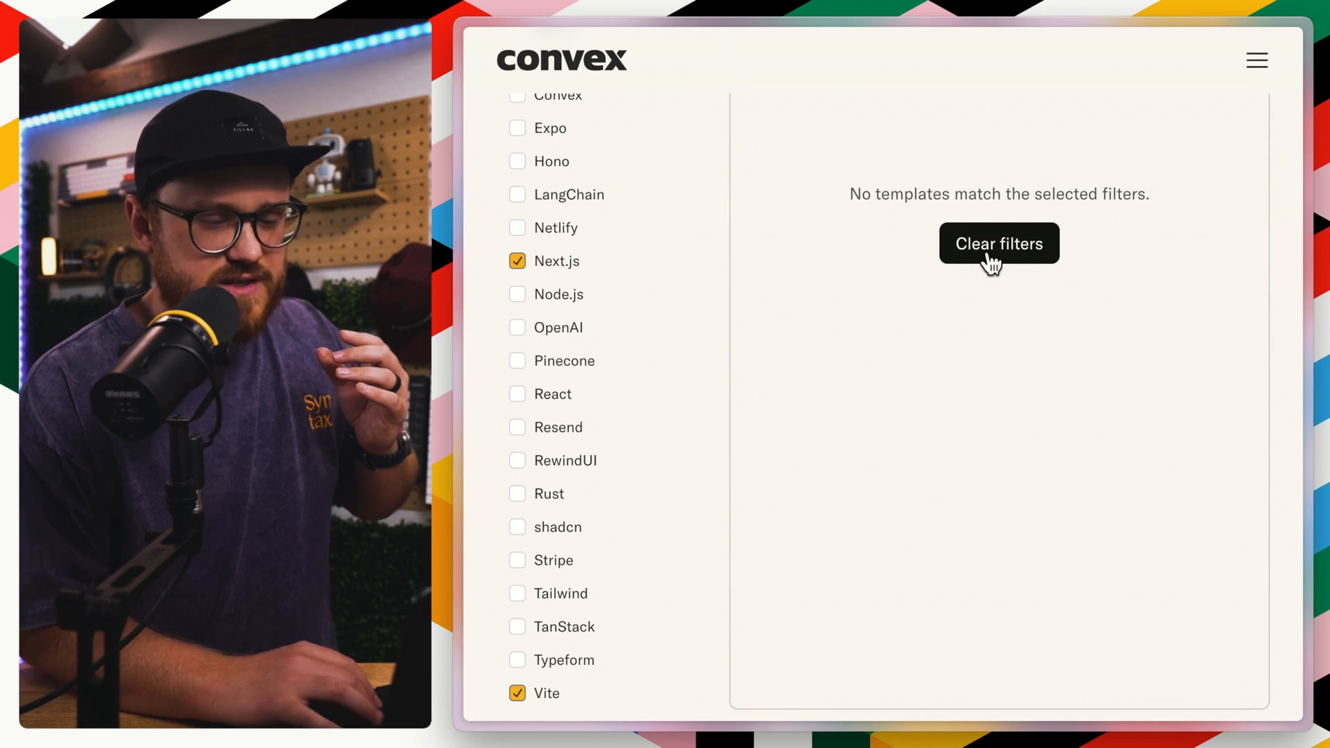
{"action": "left_click", "coordinate": [999, 244]}
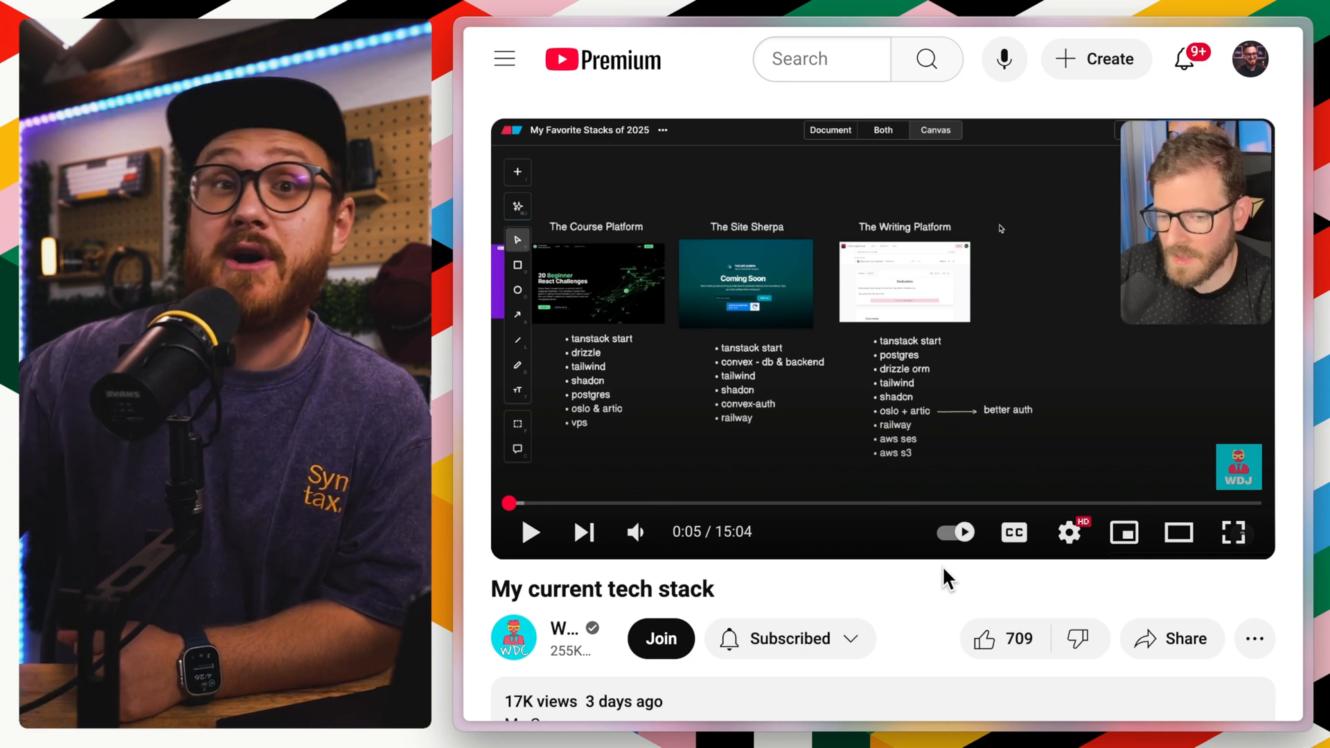
{"action": "mouse_move", "coordinate": [807, 237]}
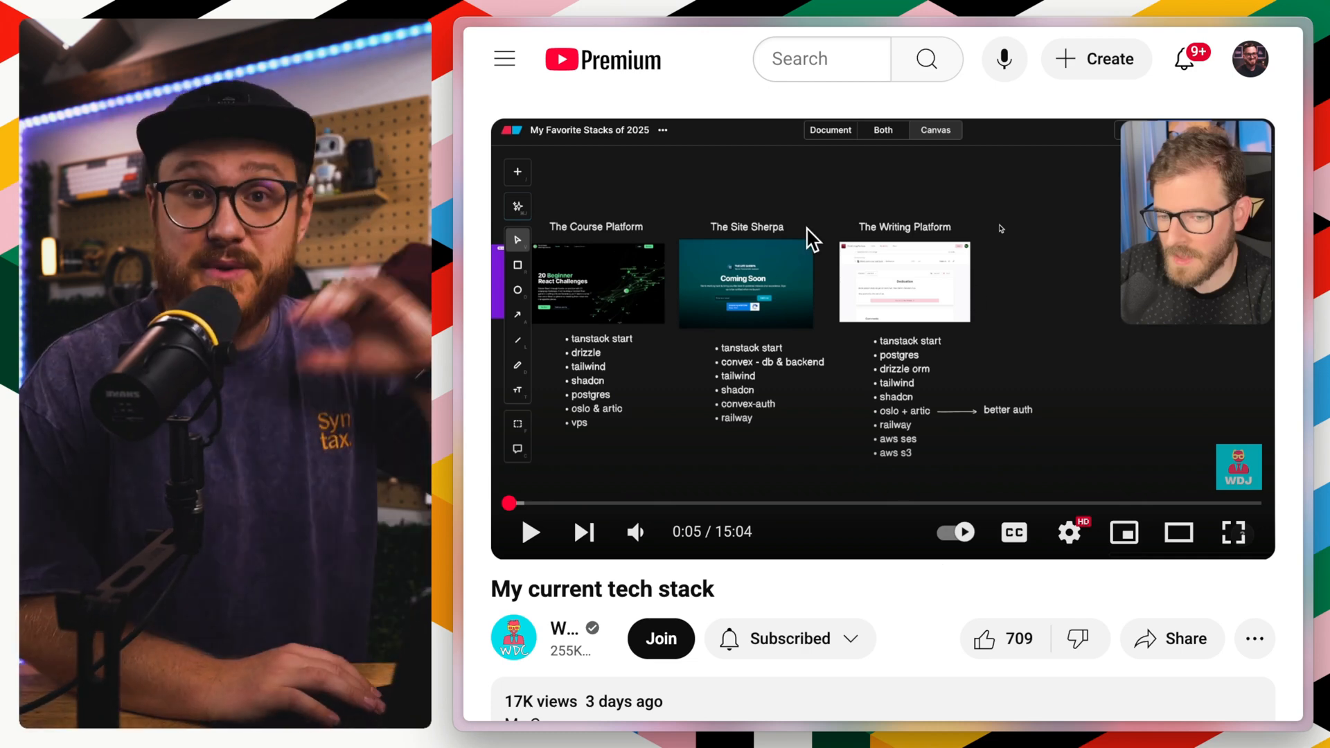
Search YouTube for "ras mic"
{"action": "left_click", "coordinate": [814, 60]}
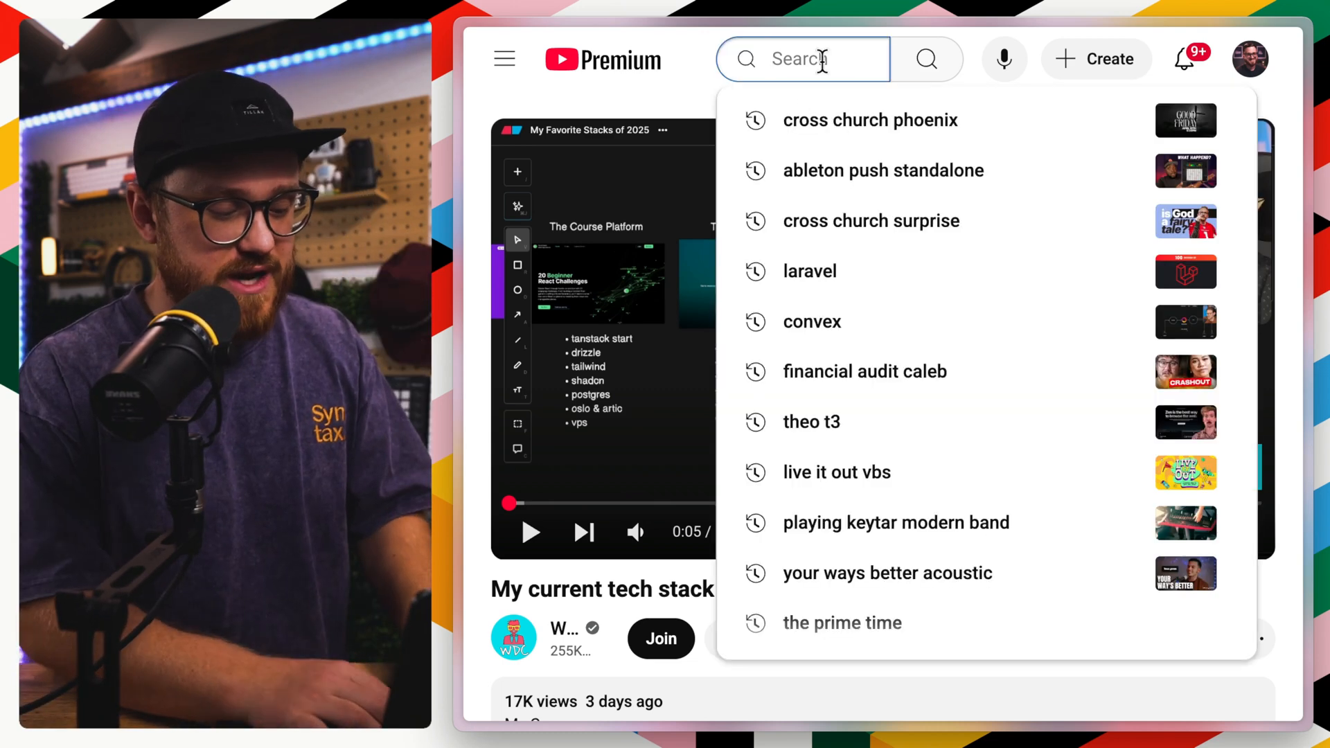
{"action": "type", "text": "ras mic"}
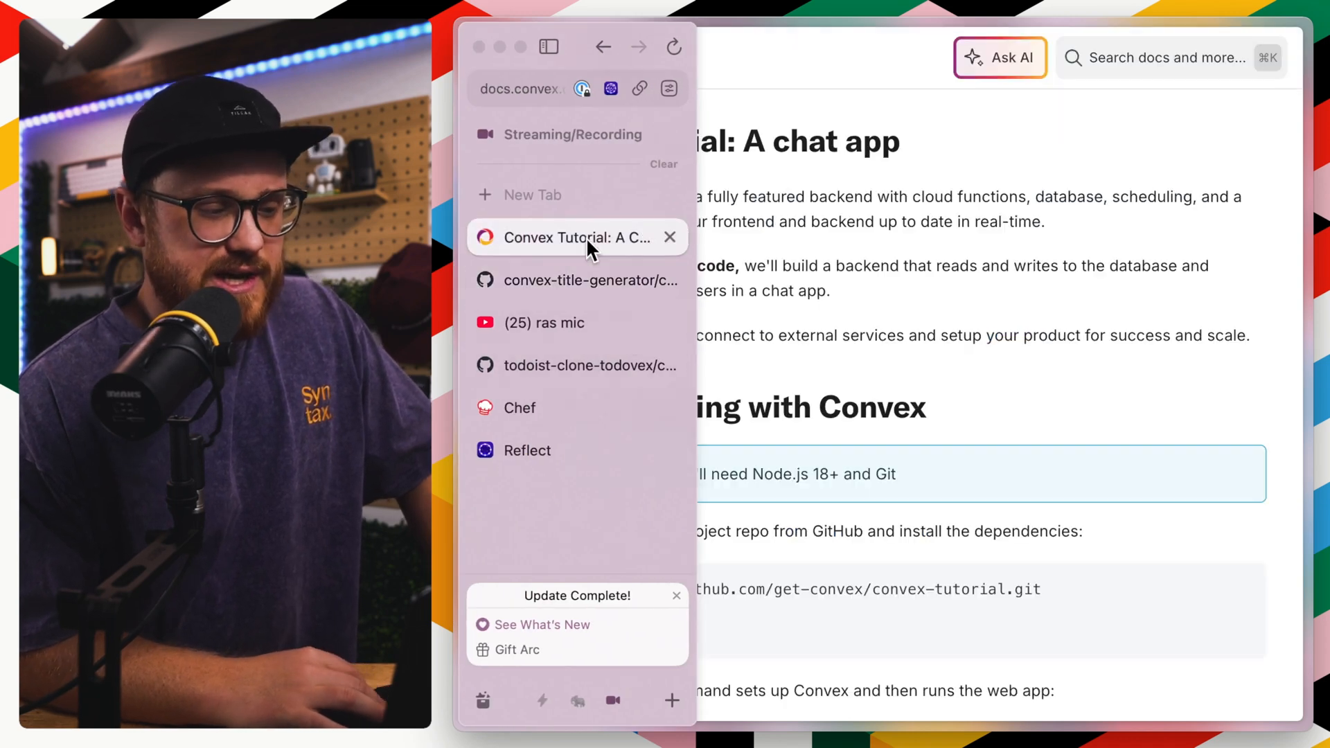
Read the Convex chat app tutorial from its setup steps to the How Convex works diagram
{"action": "left_click", "coordinate": [576, 237]}
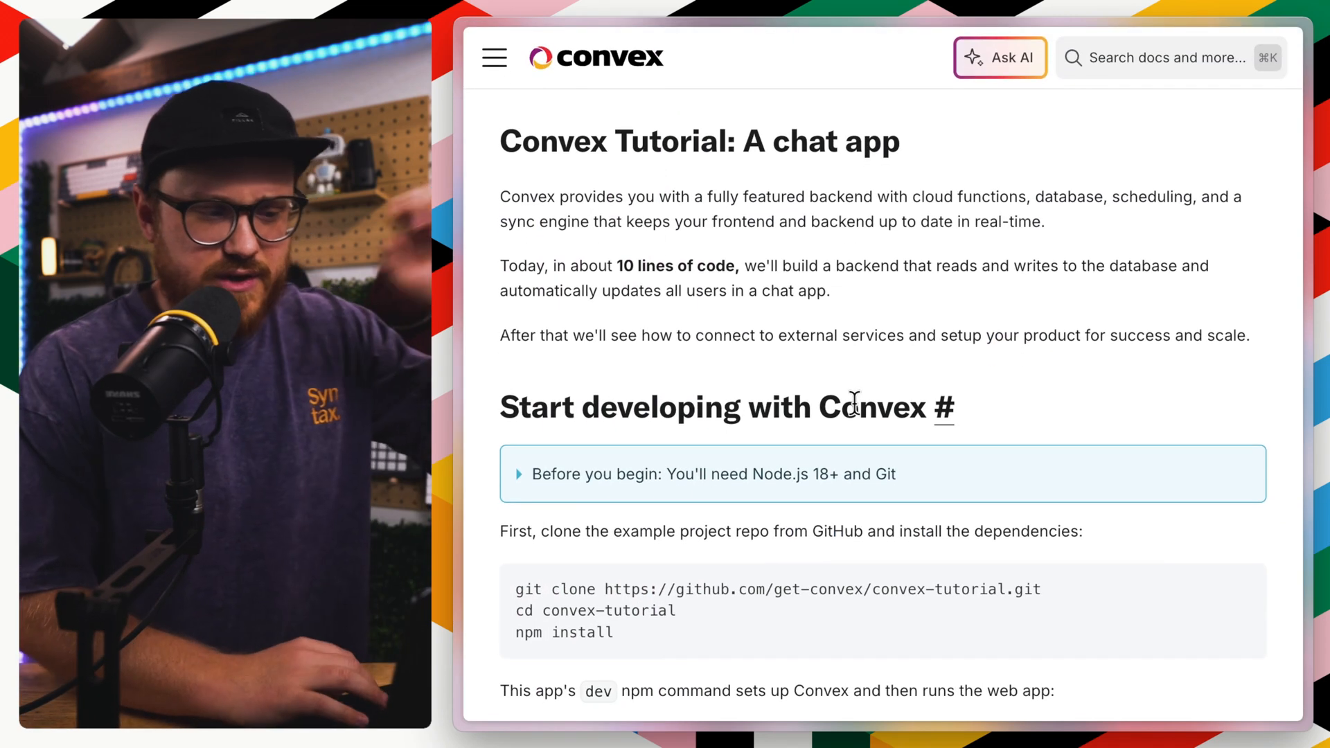
{"action": "scroll", "scroll_direction": "down", "scroll_amount": 3}
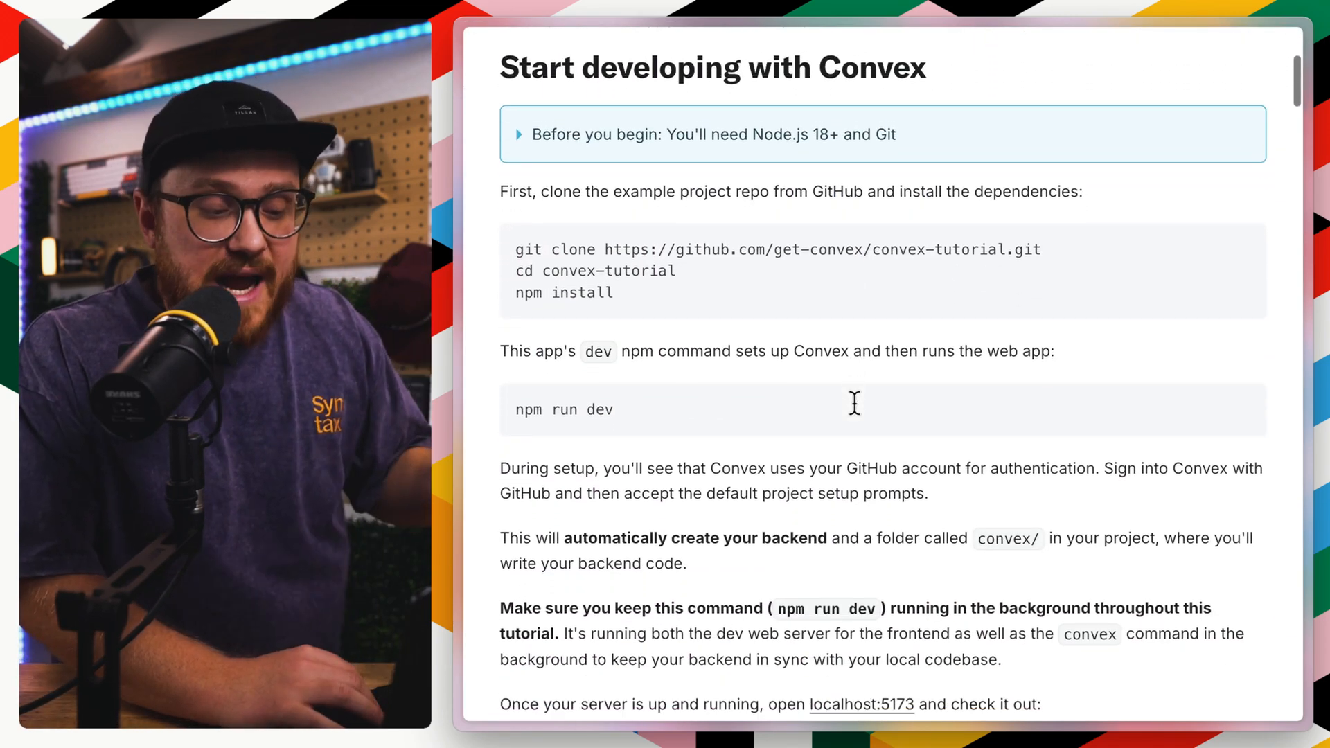
{"action": "scroll", "scroll_direction": "down", "scroll_amount": 3}
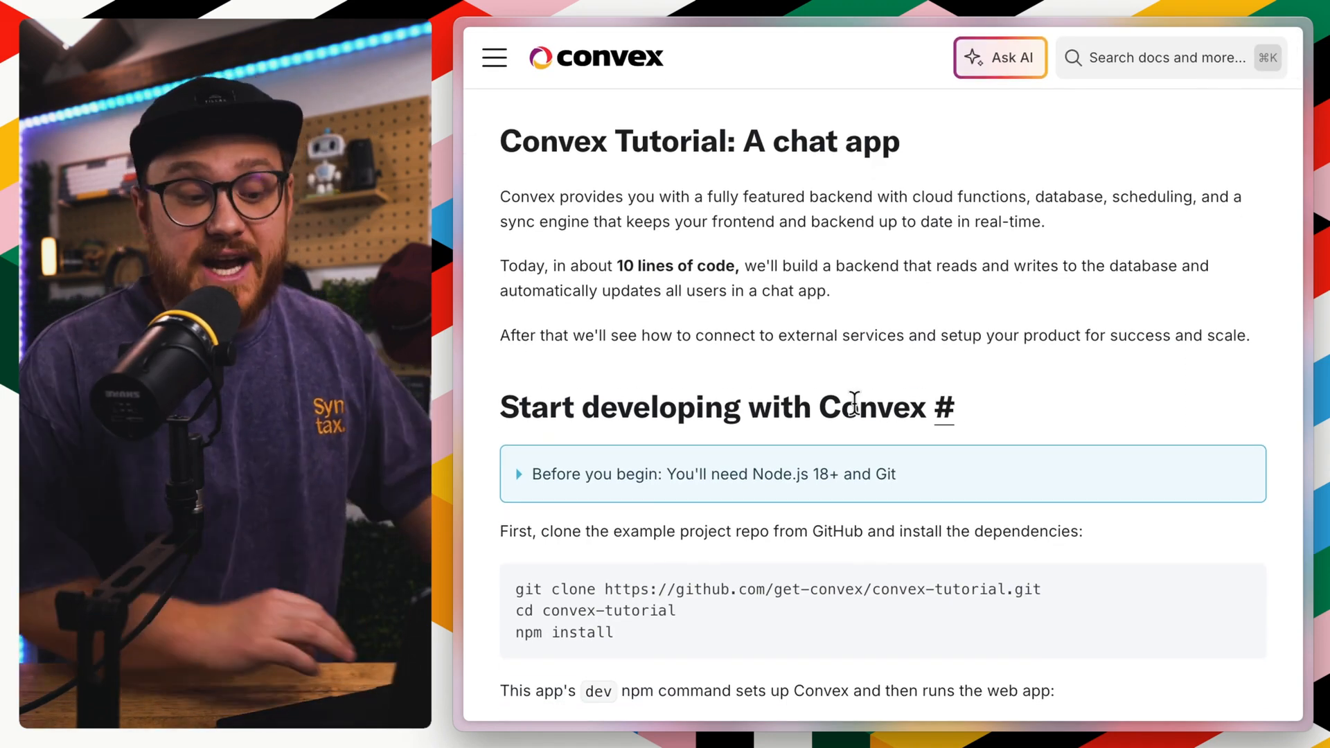
{"action": "scroll", "scroll_direction": "down", "scroll_amount": 3}
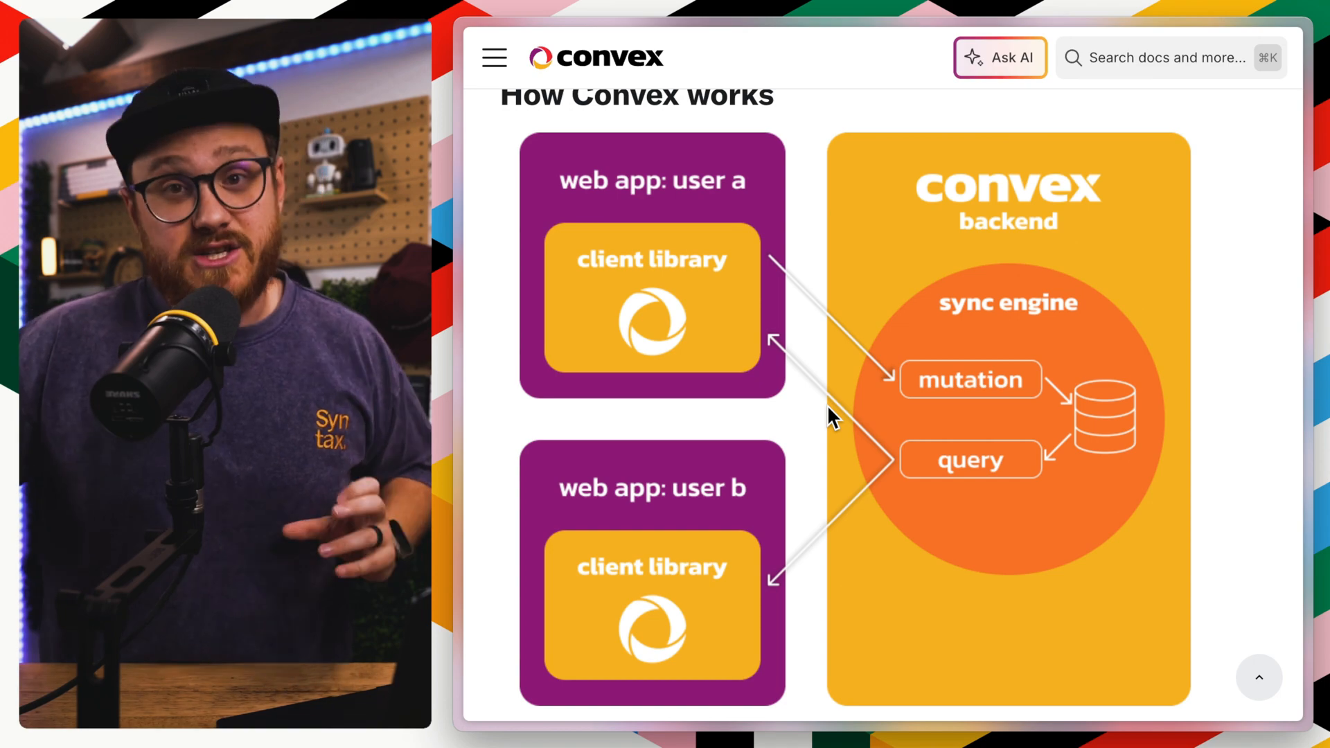
Read the database, mutation and sync engine explanations down to the sendMessage mutation for convex/chat.ts
{"action": "scroll", "scroll_direction": "down", "scroll_amount": 3}
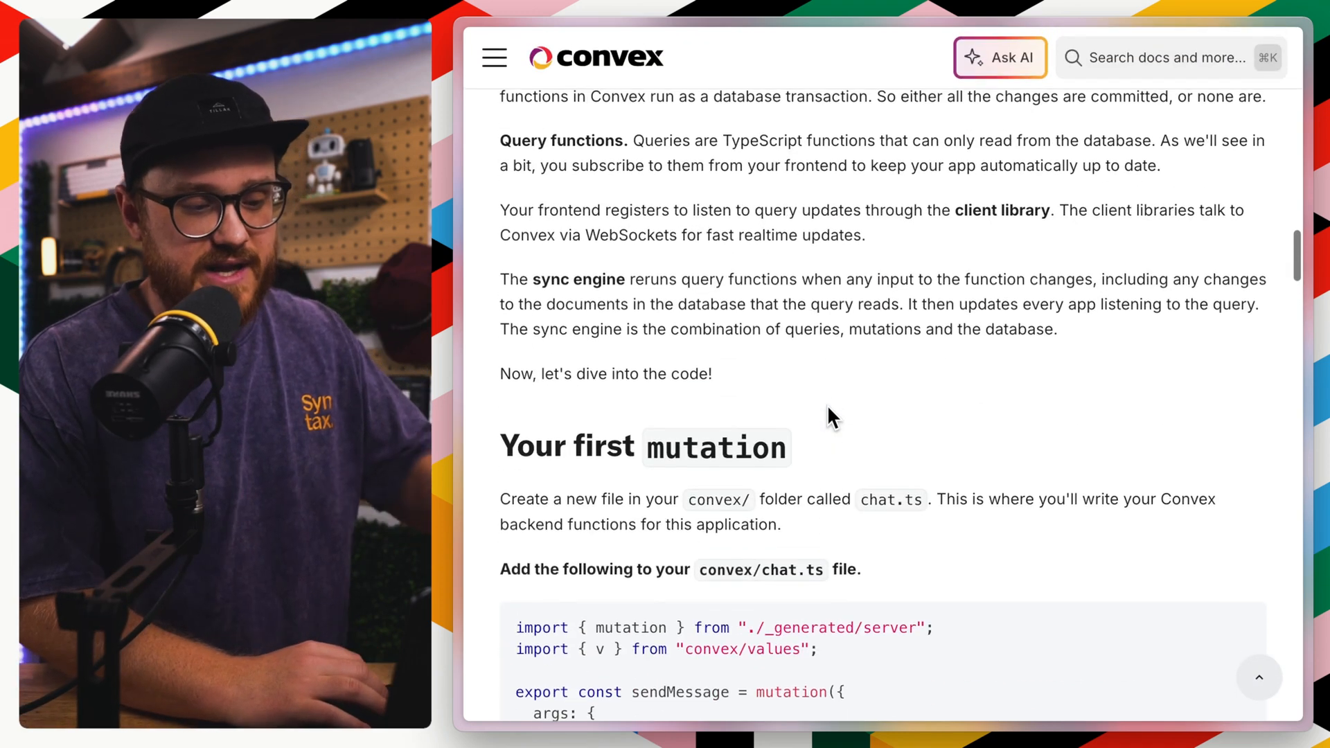
{"action": "scroll", "scroll_direction": "down", "scroll_amount": 3}
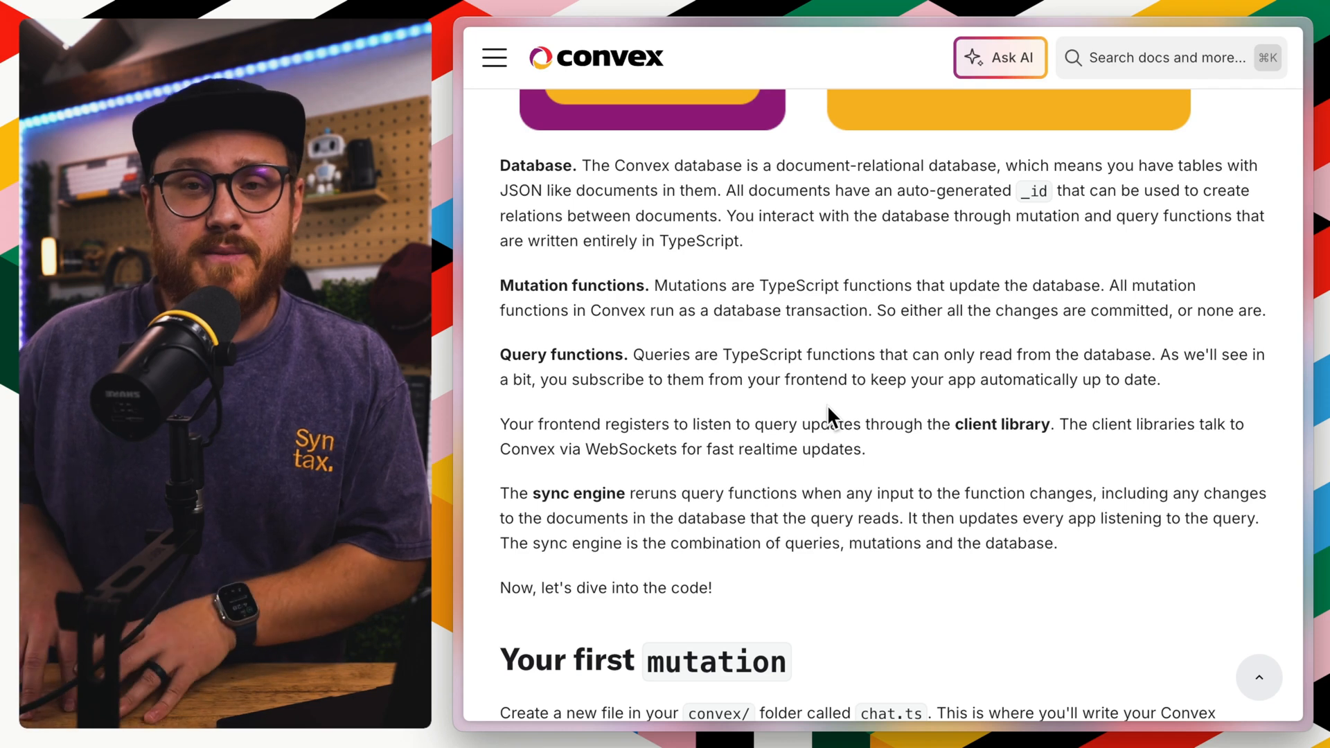
{"action": "scroll", "scroll_direction": "down", "scroll_amount": 3}
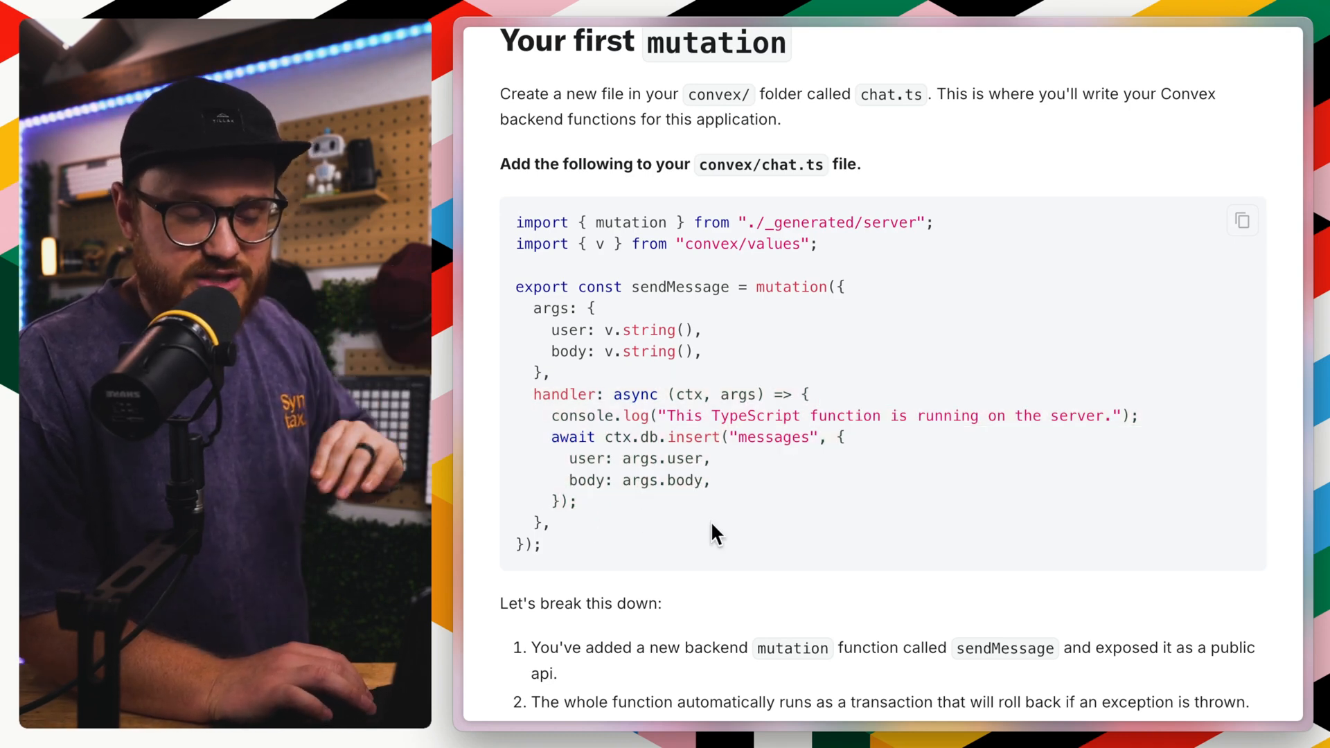
Read the sendMessage breakdown, App.tsx hookup and Data screen demo down to the getMessages query
{"action": "scroll", "scroll_direction": "down", "scroll_amount": 3}
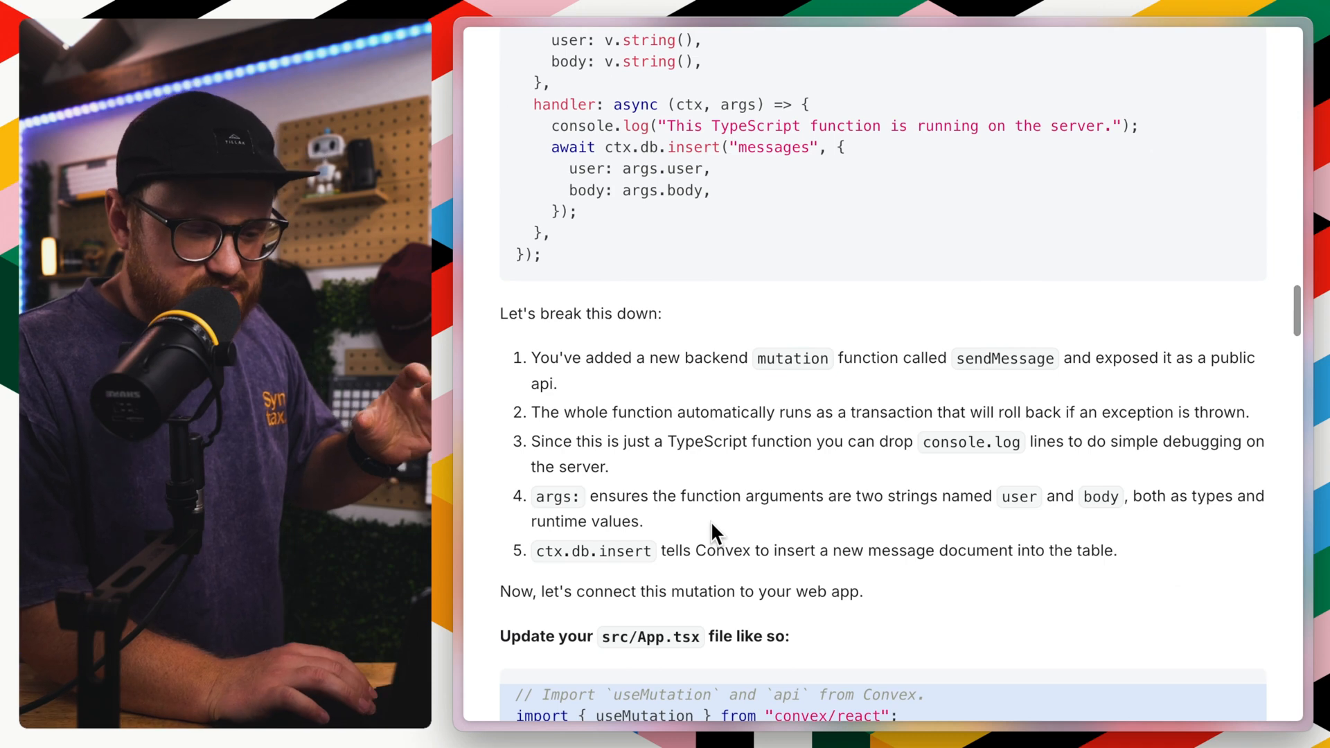
{"action": "scroll", "scroll_direction": "down", "scroll_amount": 3}
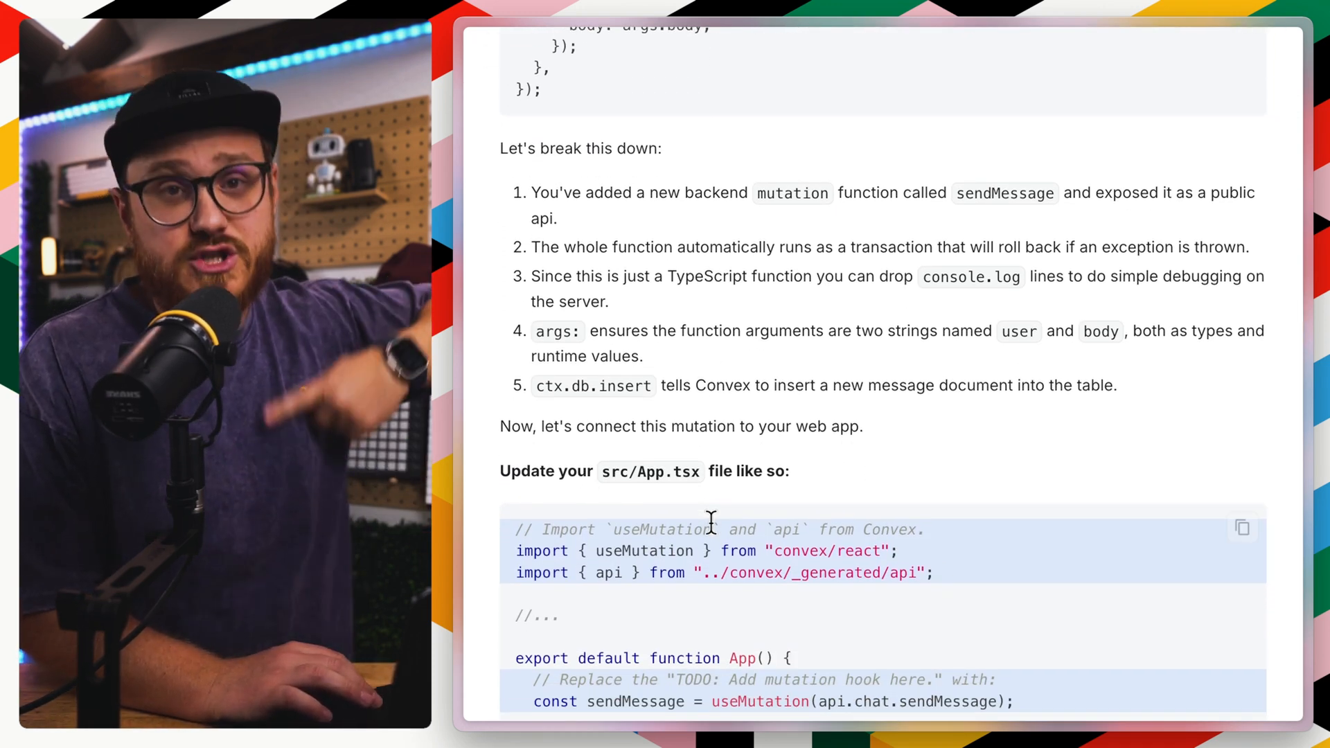
{"action": "scroll", "scroll_direction": "down", "scroll_amount": 3}
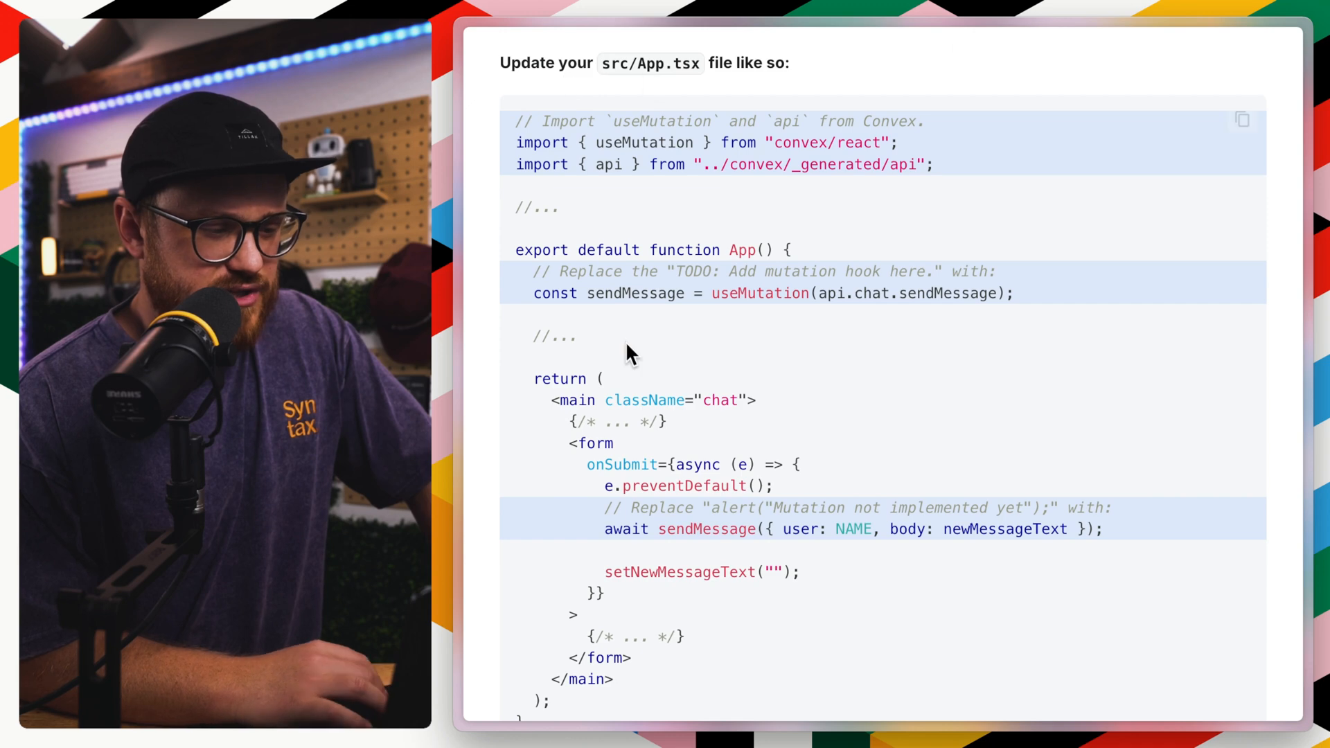
{"action": "scroll", "scroll_direction": "down", "scroll_amount": 3}
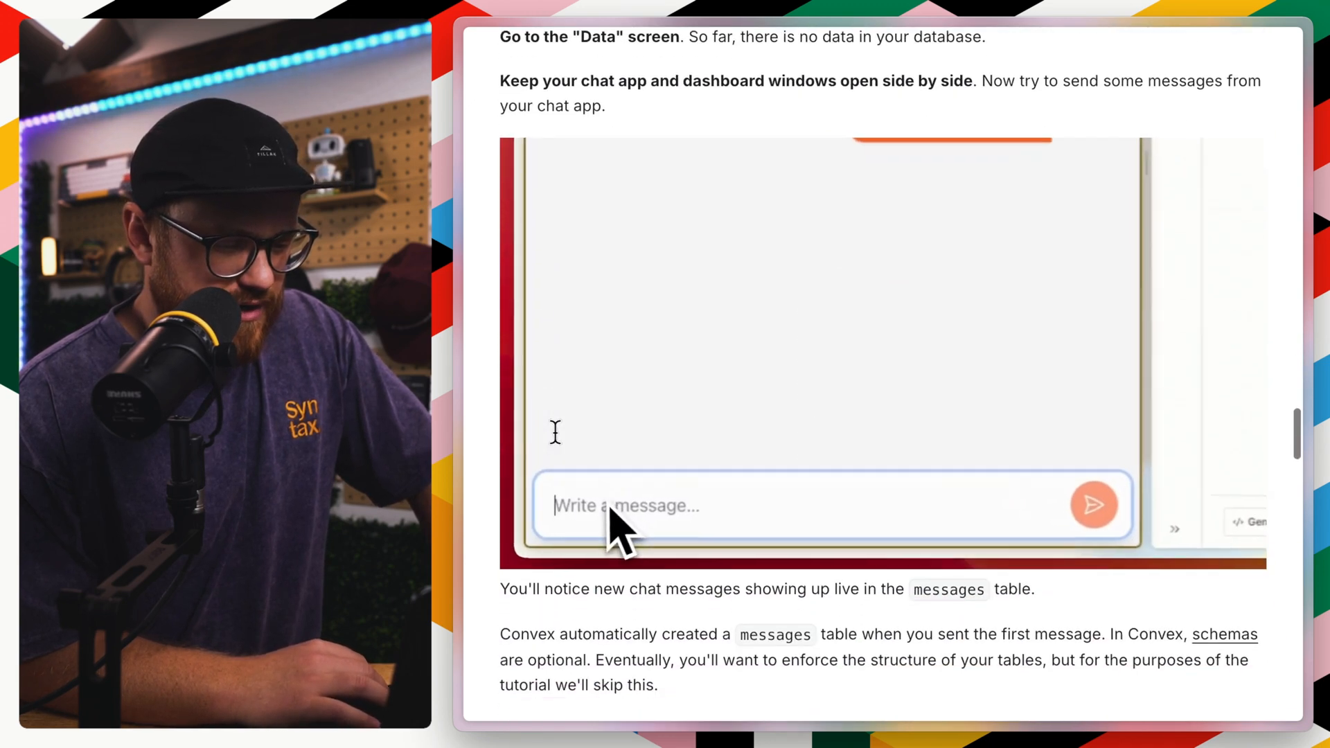
{"action": "scroll", "scroll_direction": "down", "scroll_amount": 3}
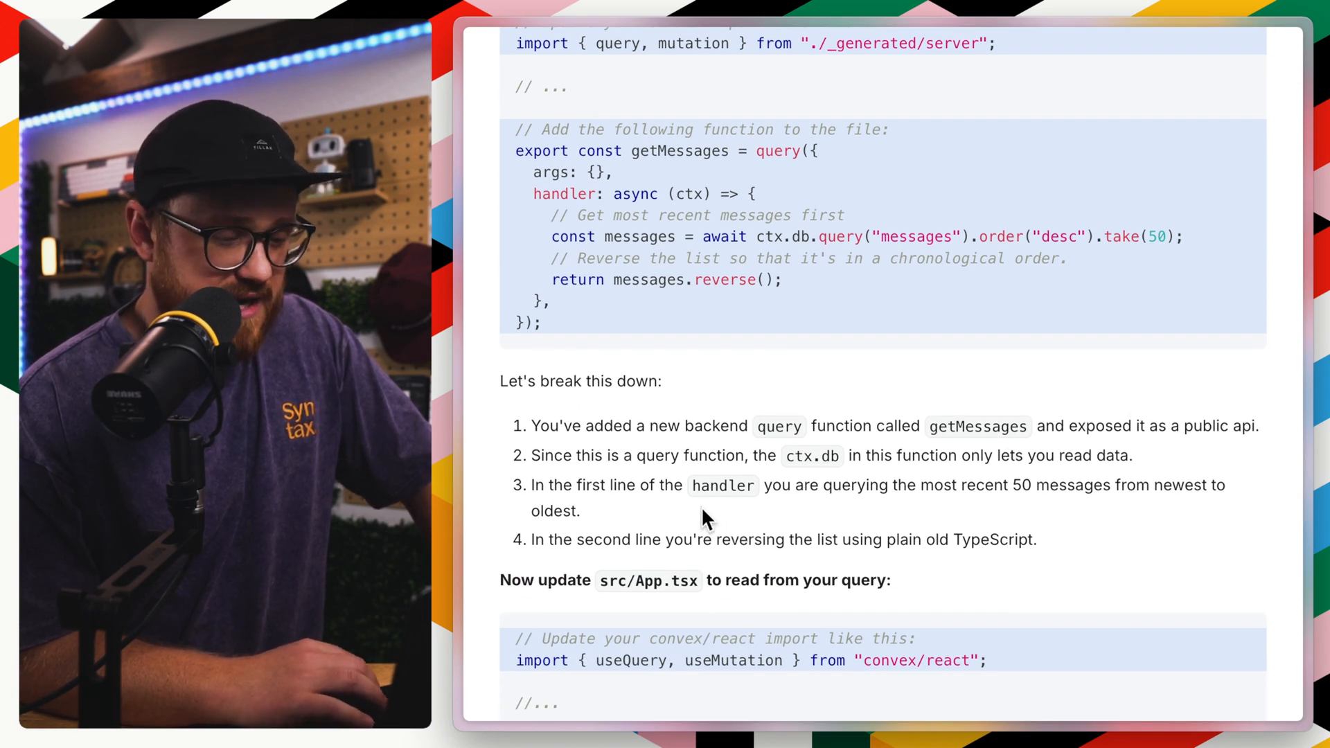
Highlight the line about querying the 50 newest messages, then read useQuery through the What you built summary
{"action": "left_click_drag", "start_coordinate": [686, 485], "coordinate": [581, 511]}
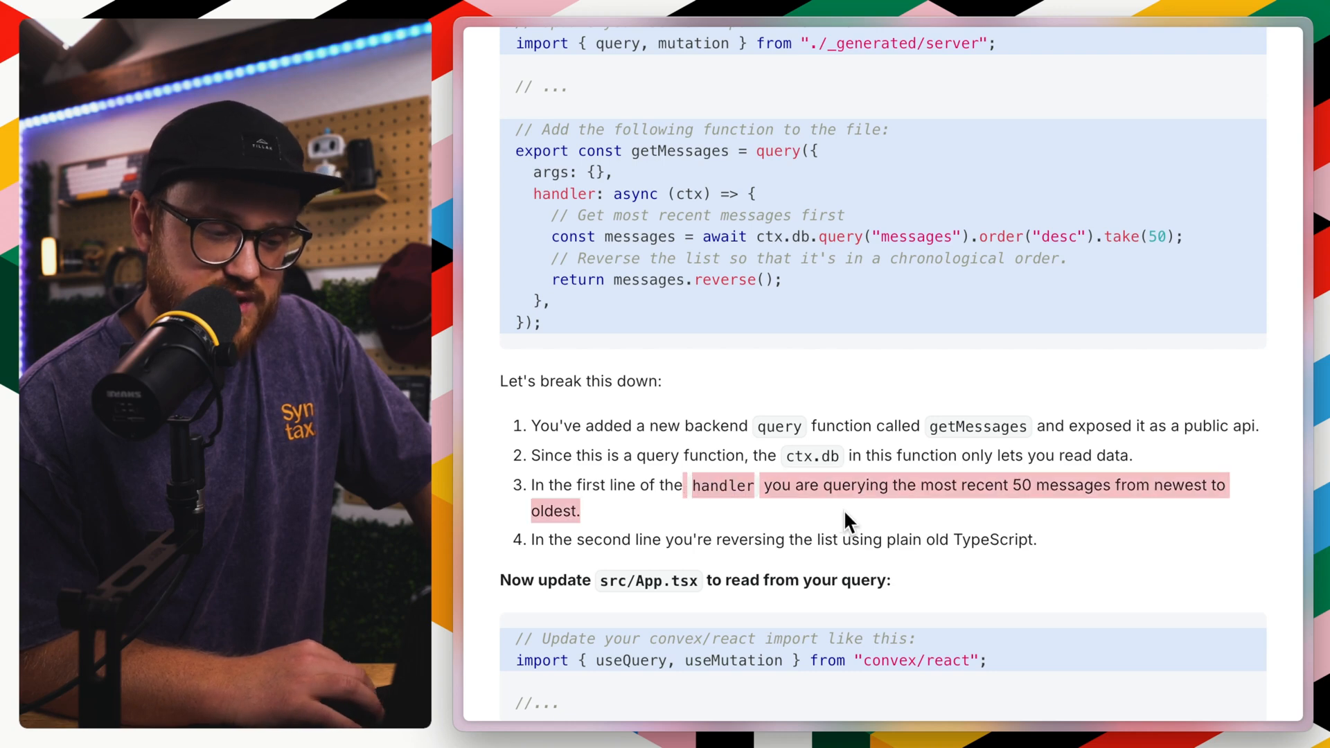
{"action": "scroll", "scroll_direction": "down", "scroll_amount": 3}
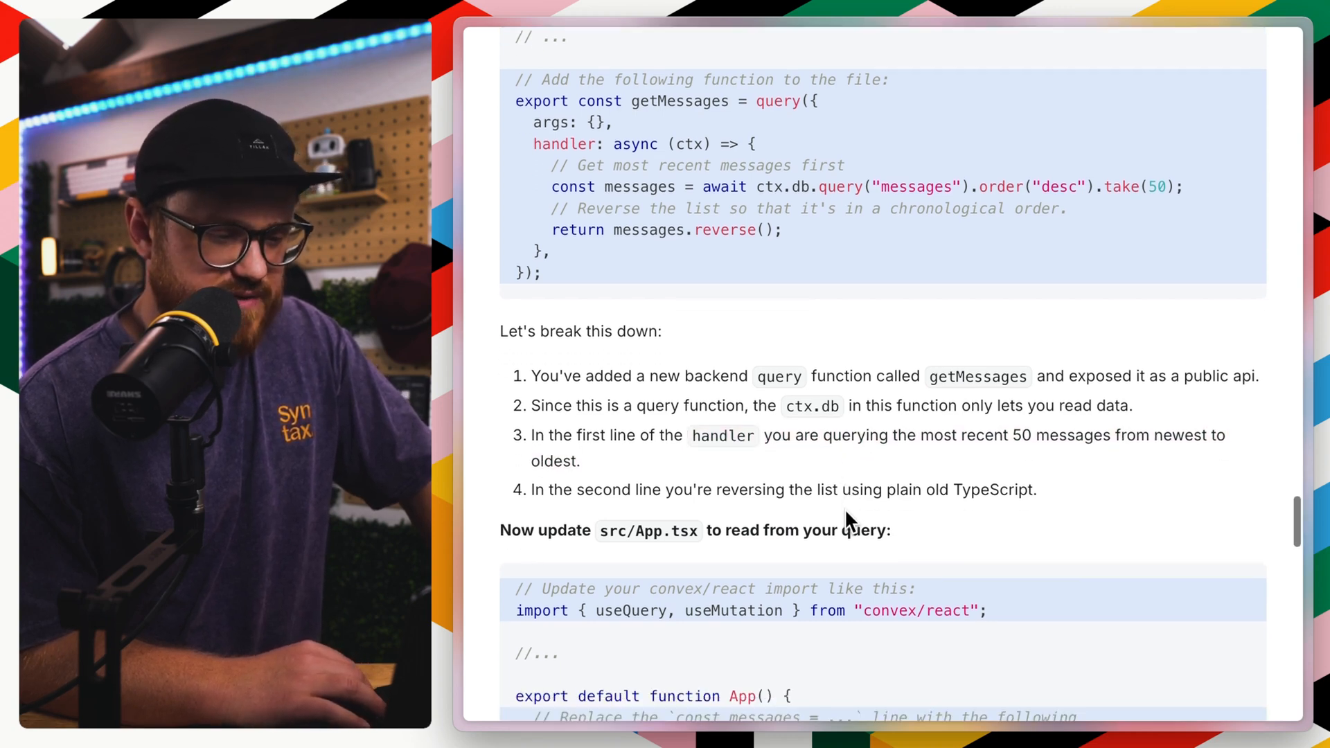
{"action": "scroll", "scroll_direction": "down", "scroll_amount": 3}
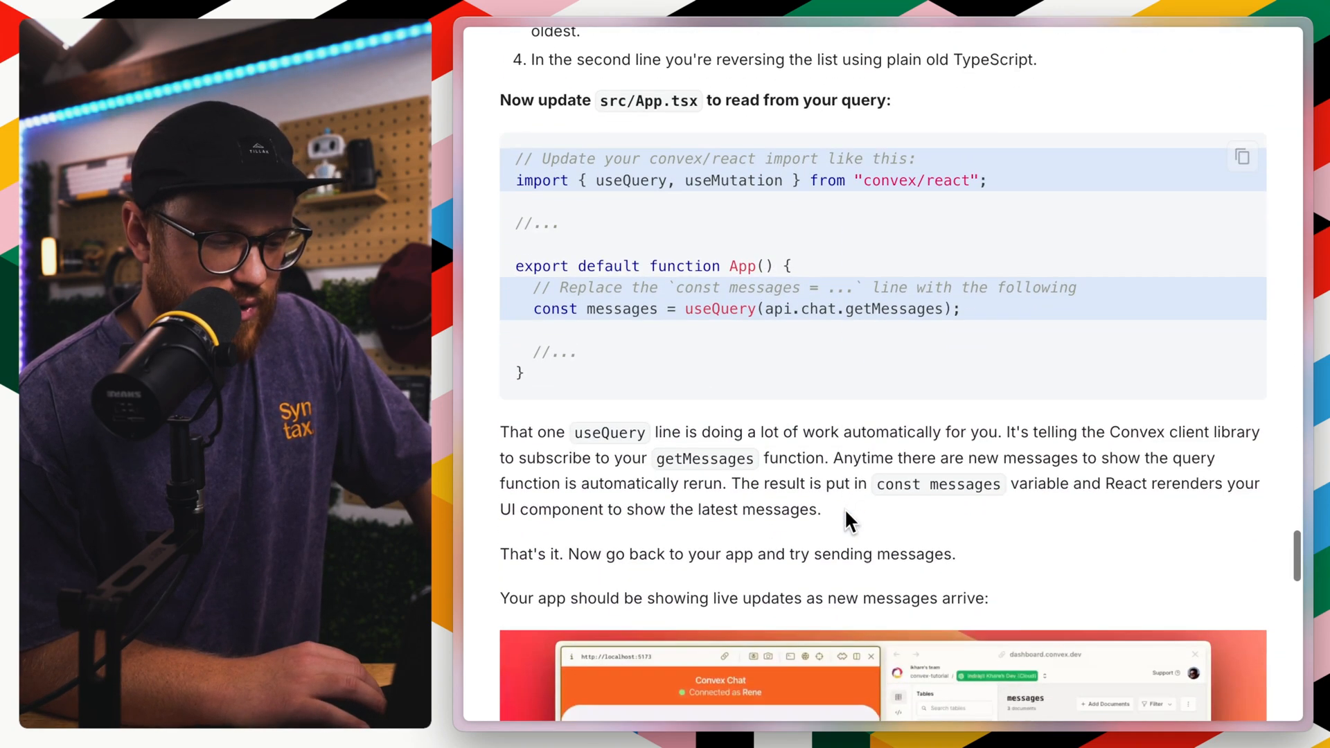
{"action": "scroll", "scroll_direction": "down", "scroll_amount": 3}
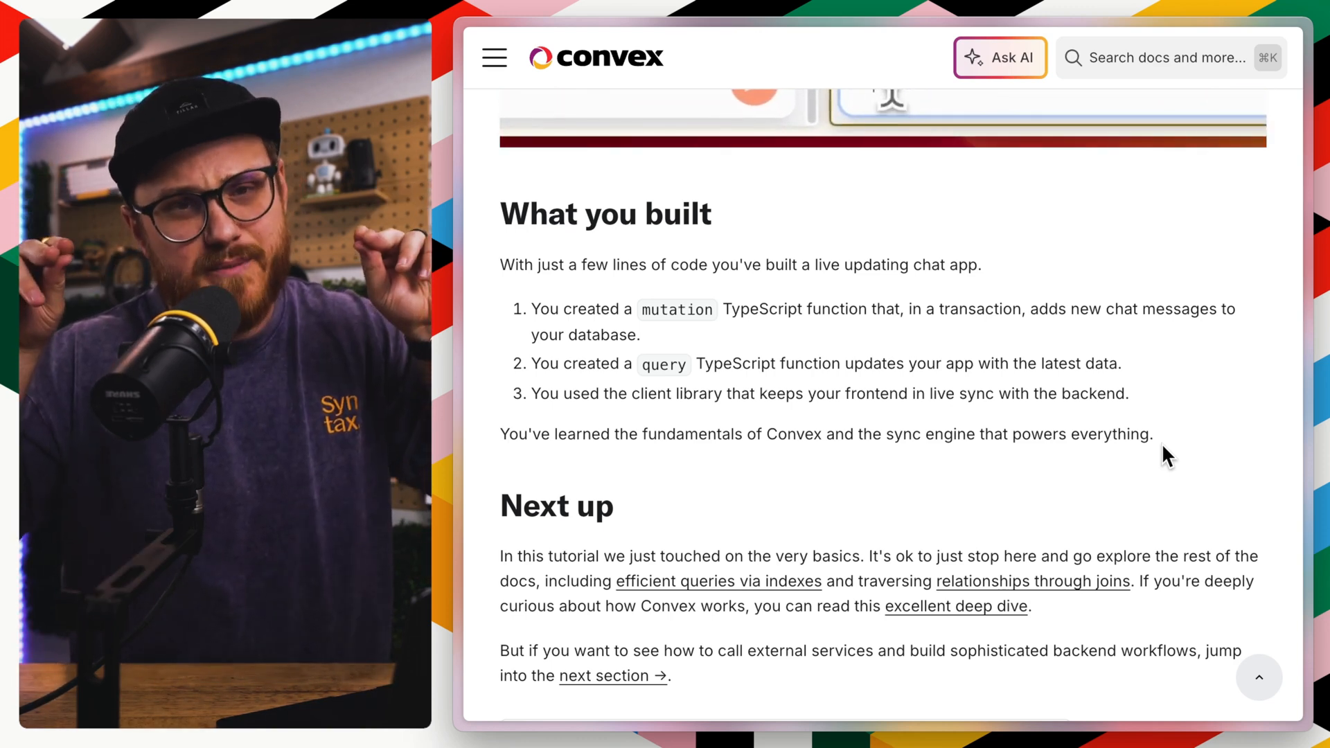
{"action": "type", "text": "Now side by side"}
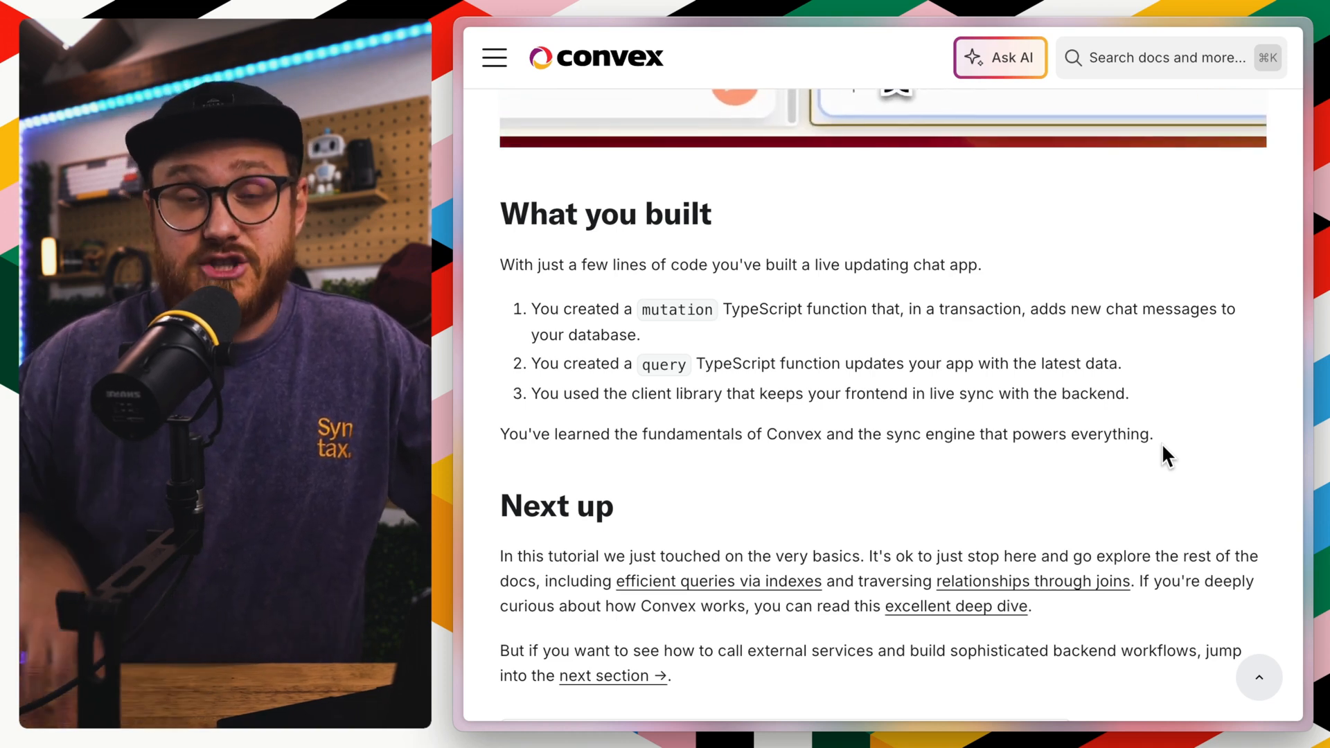
{"action": "type", "text": "Hello to the"}
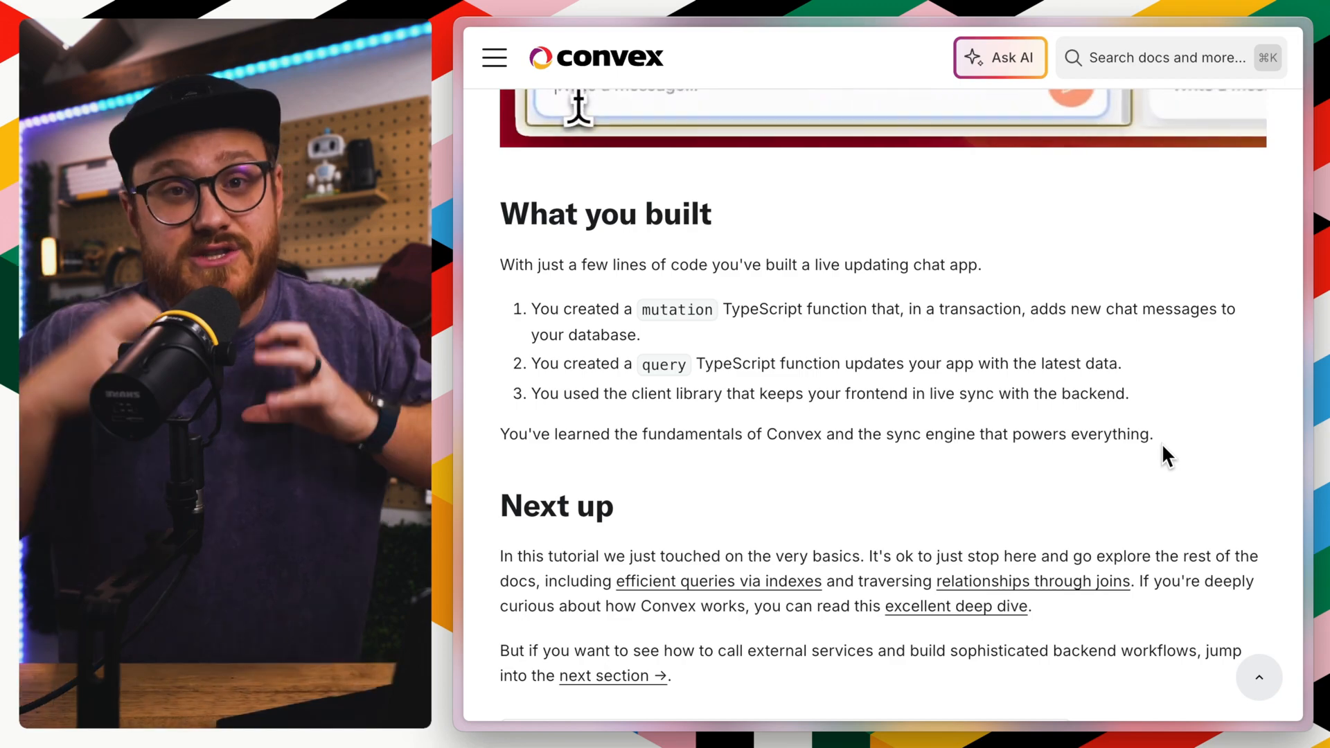
{"action": "scroll", "scroll_direction": "down", "scroll_amount": 3}
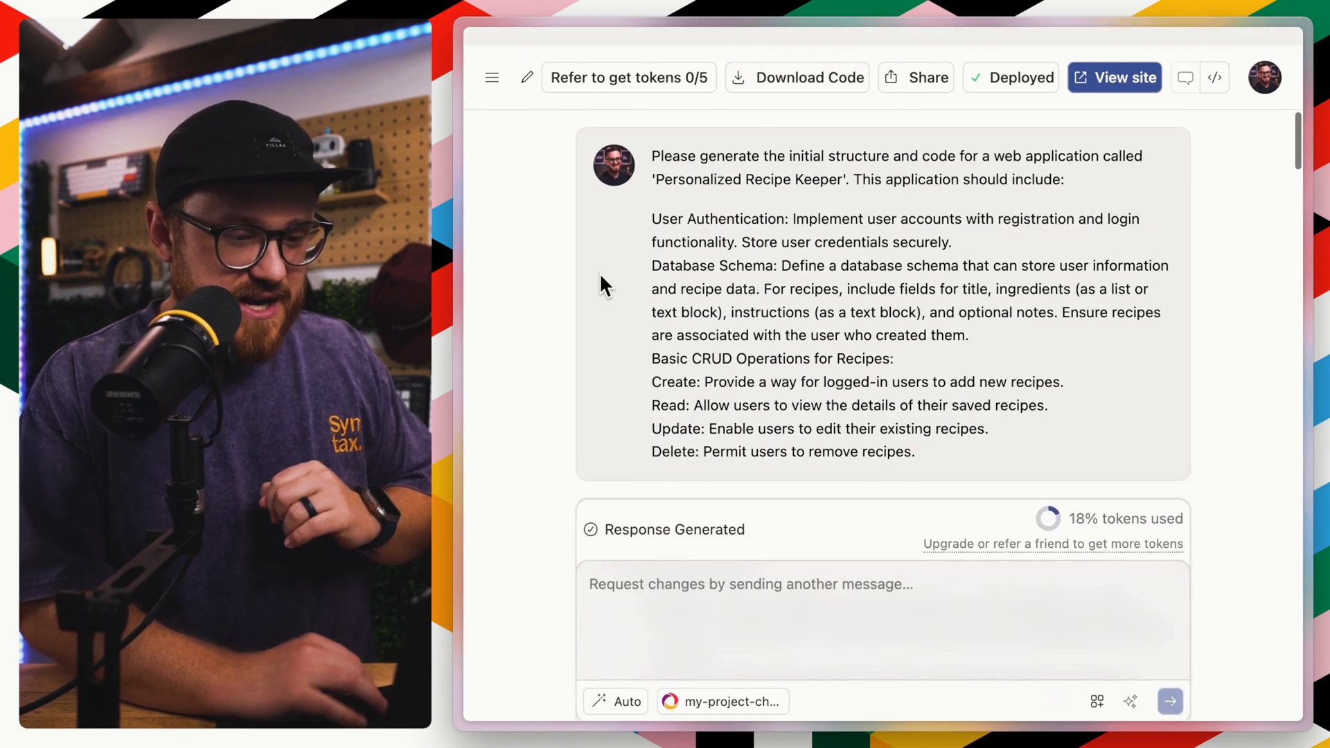
Read the Recipe Keeper chat from the original prompt to Chef's backend recipes table and CRUD plan
{"action": "scroll", "scroll_direction": "down", "scroll_amount": 3}
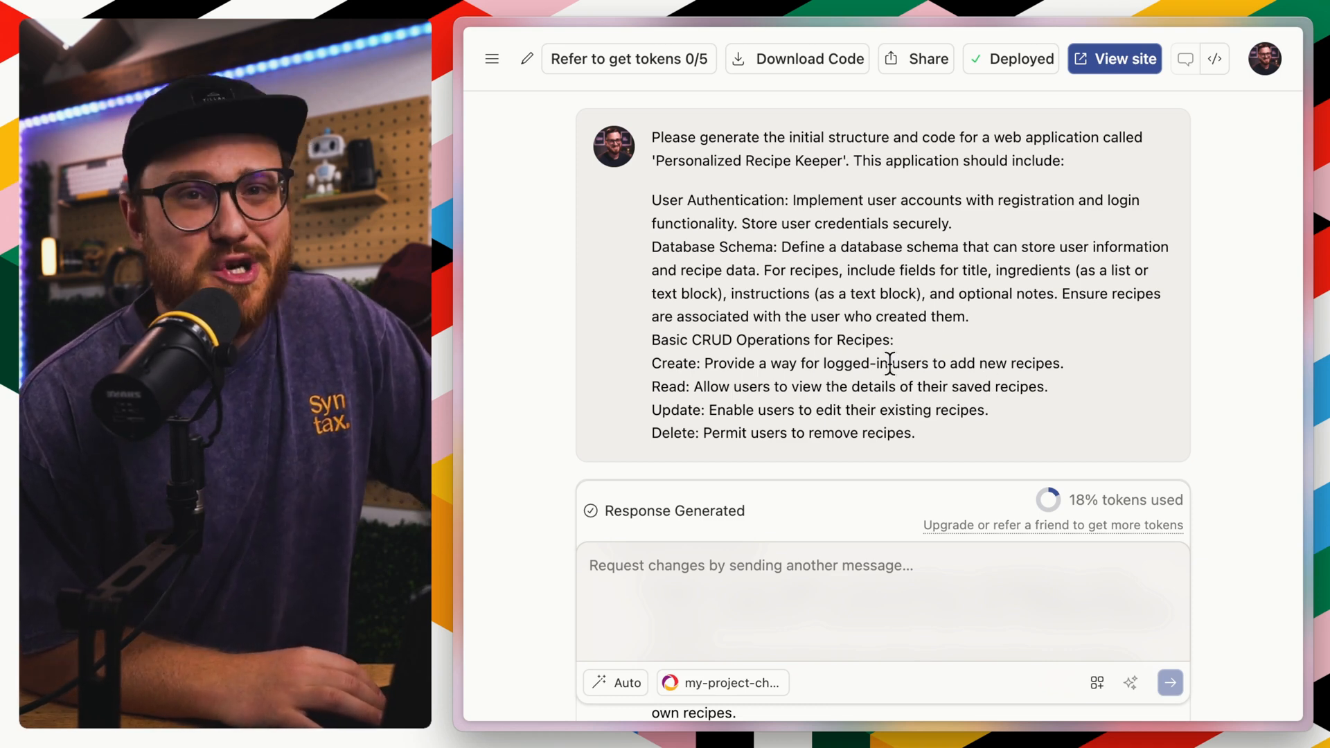
{"action": "scroll", "scroll_direction": "down", "scroll_amount": 3}
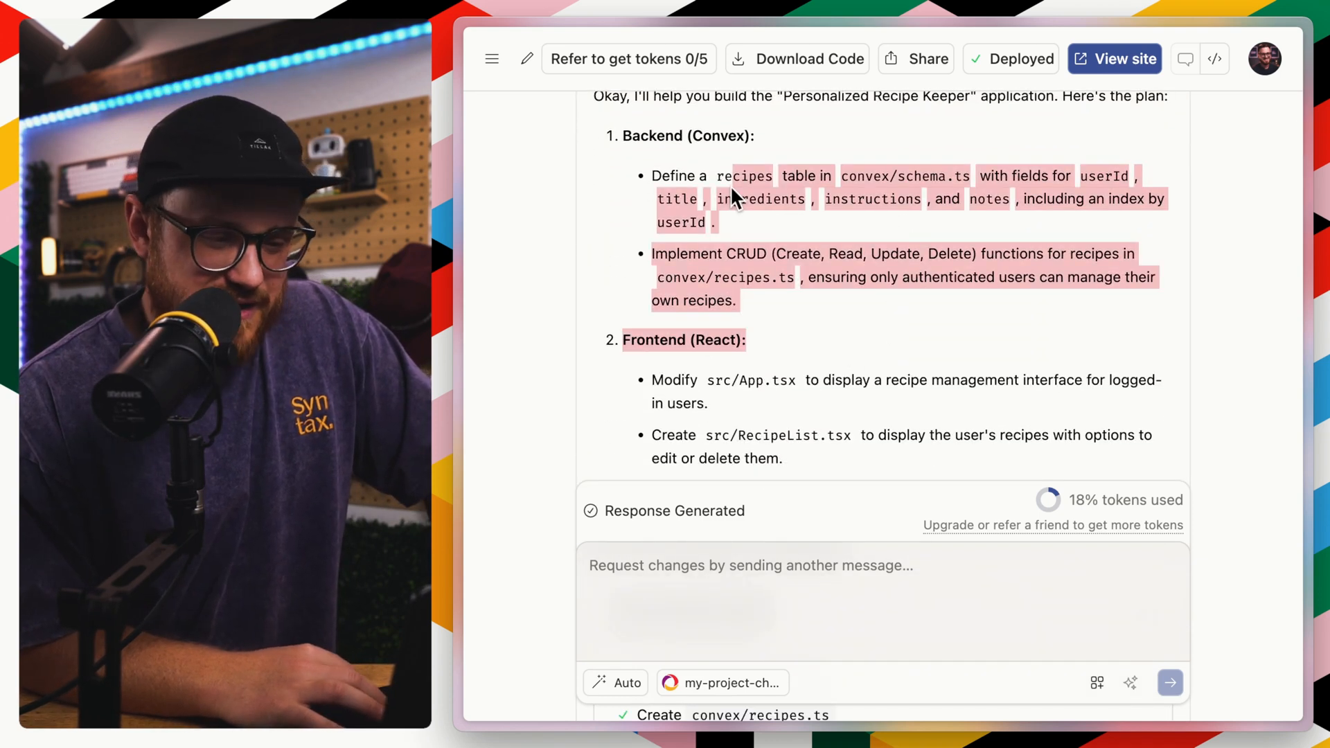
Move past the deployed auth-loading fix to the follow-up prompt listing recipe keeper enhancements
{"action": "scroll", "scroll_direction": "down", "scroll_amount": 3}
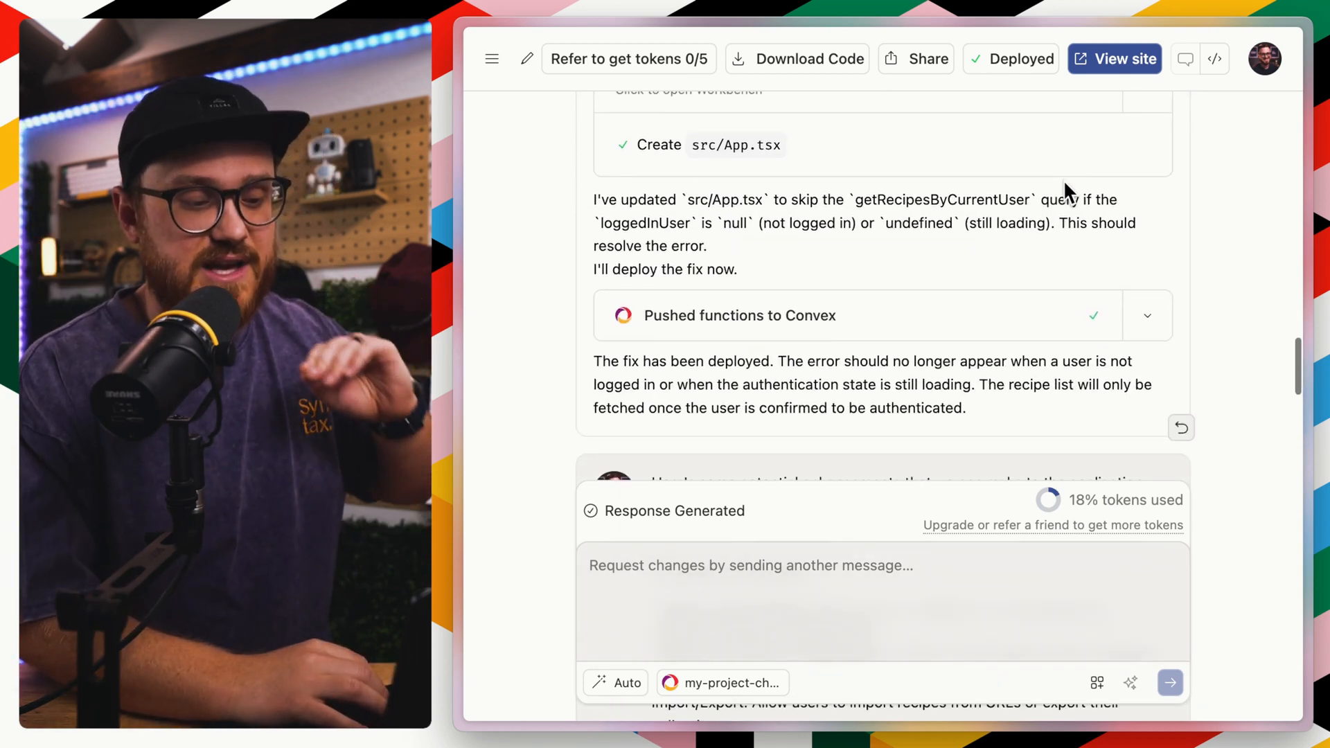
{"action": "scroll", "scroll_direction": "down", "scroll_amount": 3}
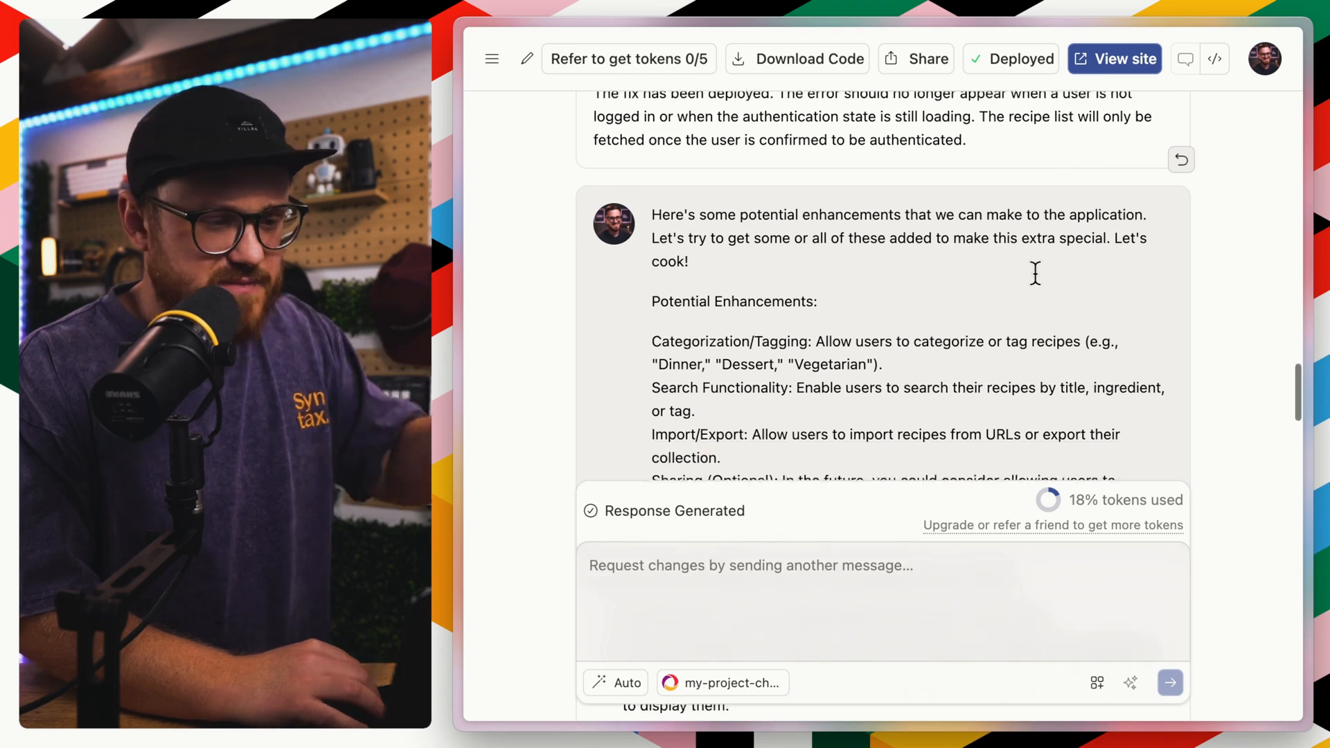
Read the full enhancements list and Chef's reply starting with recipe categorization/tagging
{"action": "left_click_drag", "start_coordinate": [651, 213], "coordinate": [689, 259]}
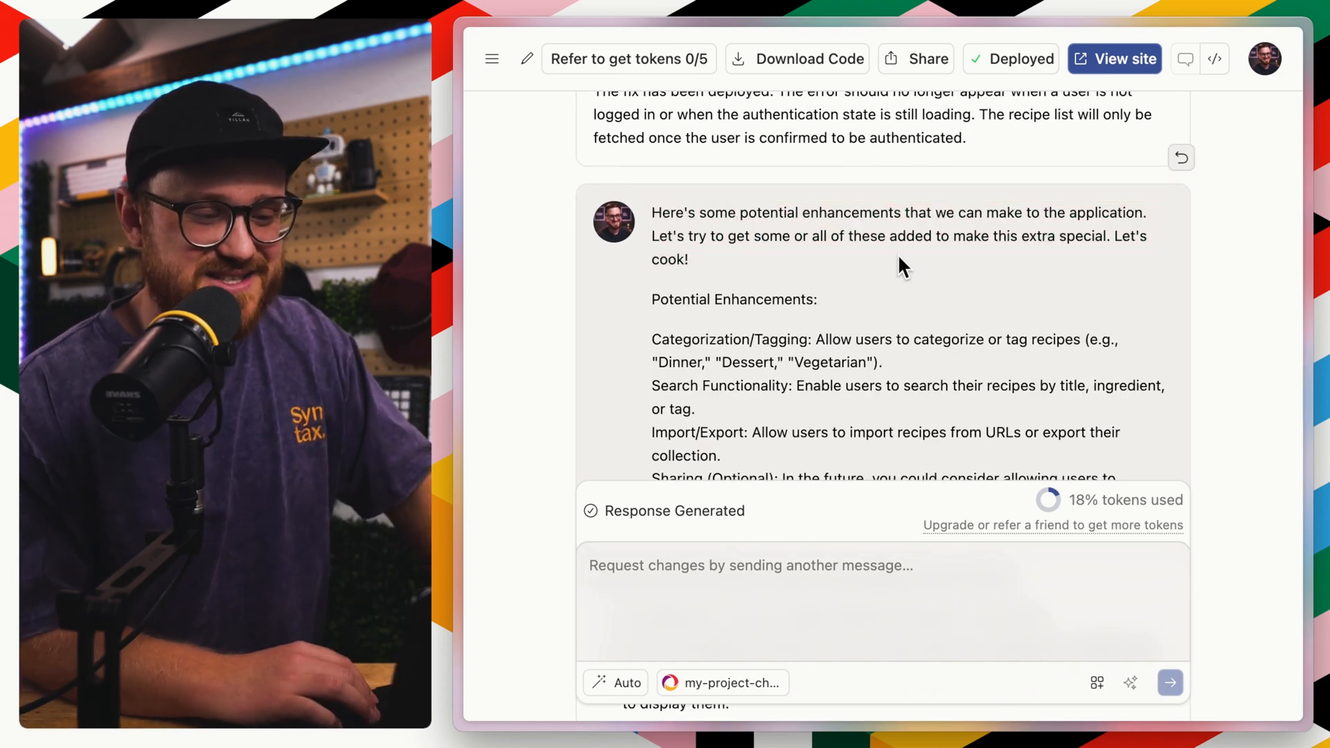
{"action": "scroll", "scroll_direction": "down", "scroll_amount": 3}
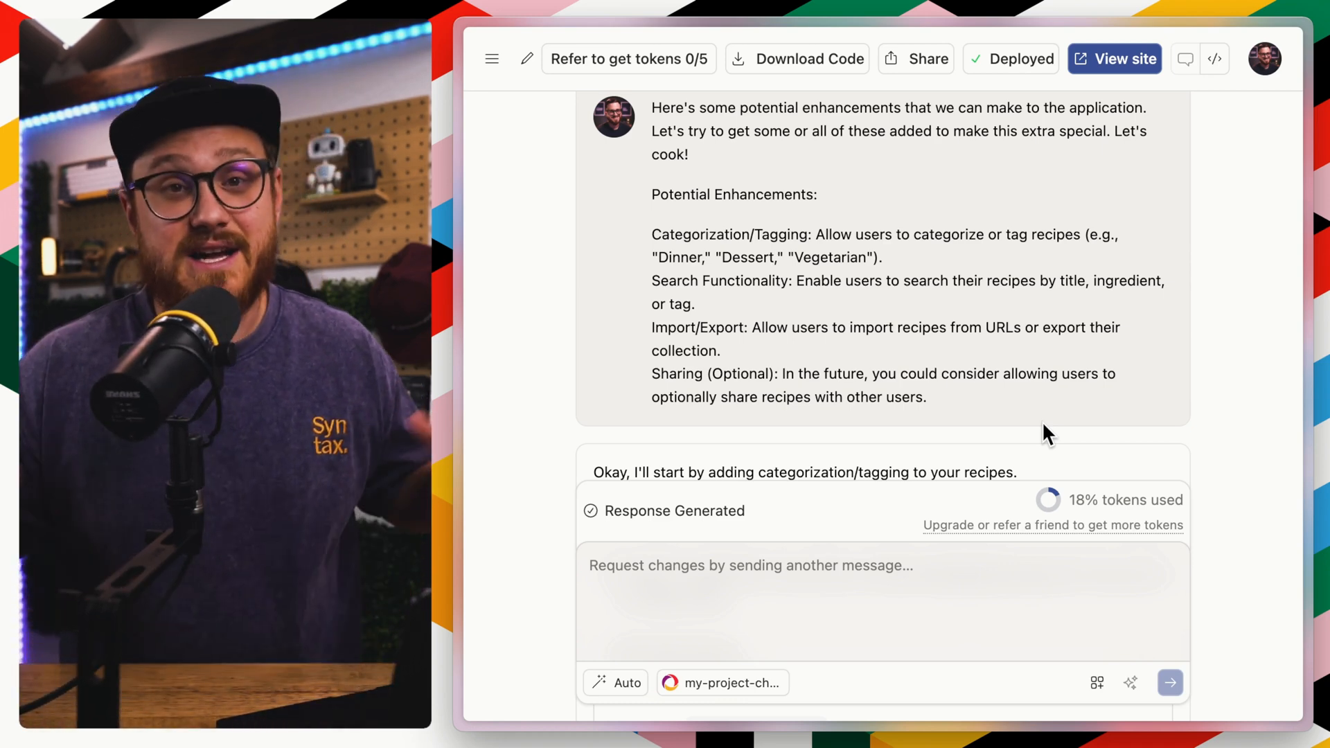
{"action": "mouse_move", "coordinate": [917, 399]}
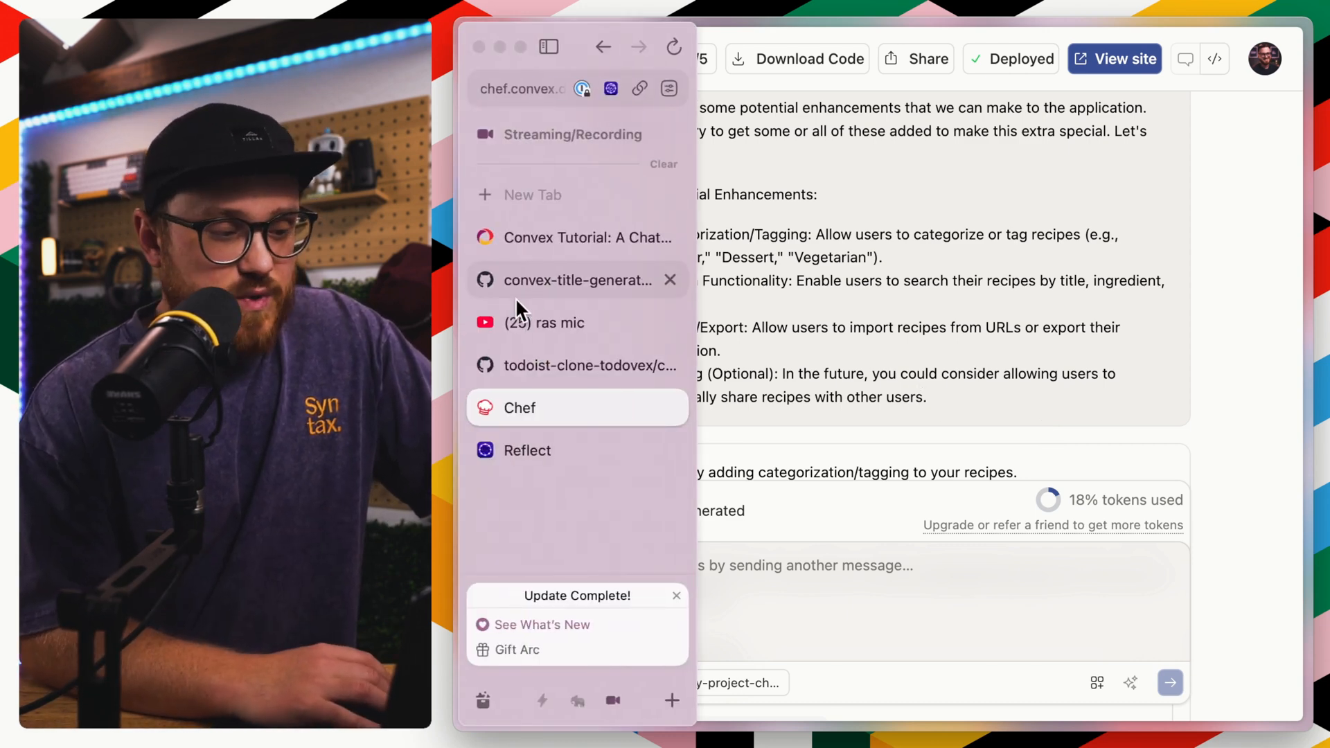
Return to the chat app tutorial and review the git clone setup commands and localhost:5173 Convex Chat preview
{"action": "left_click", "coordinate": [575, 280]}
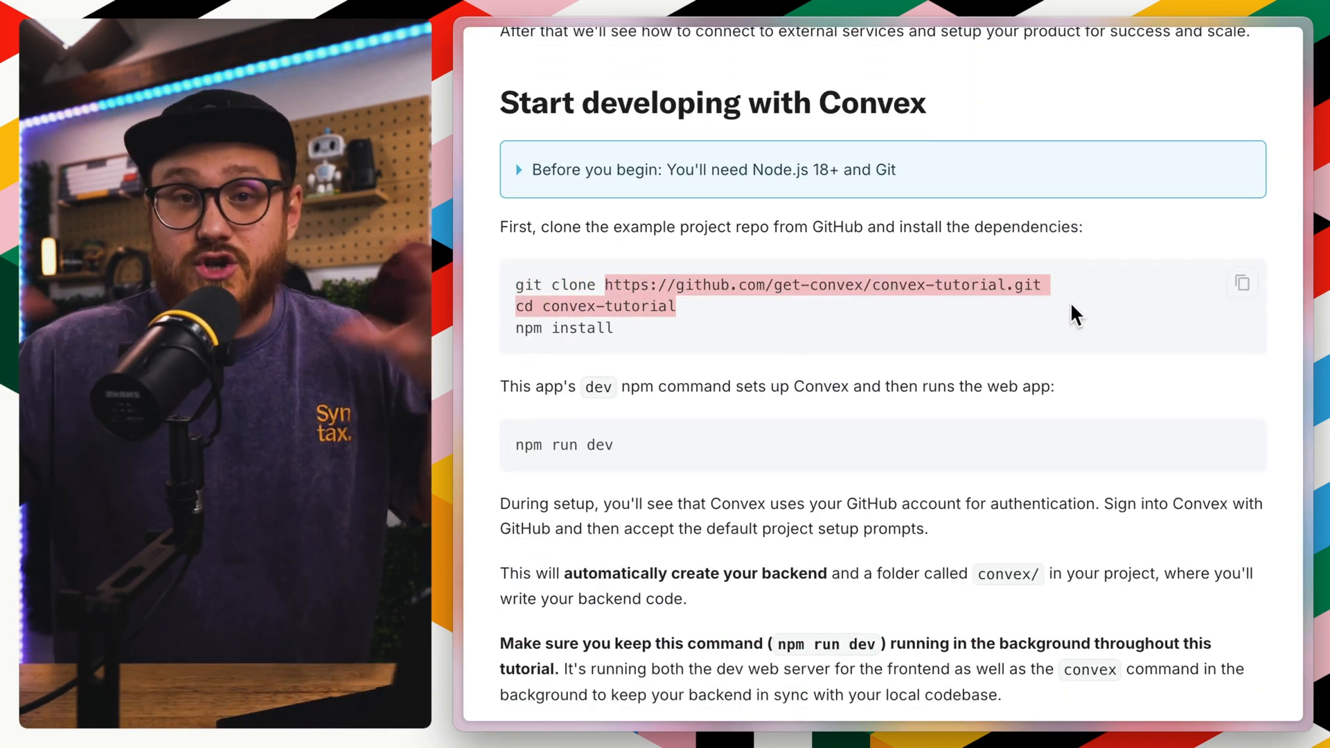
{"action": "scroll", "scroll_direction": "down", "scroll_amount": 3}
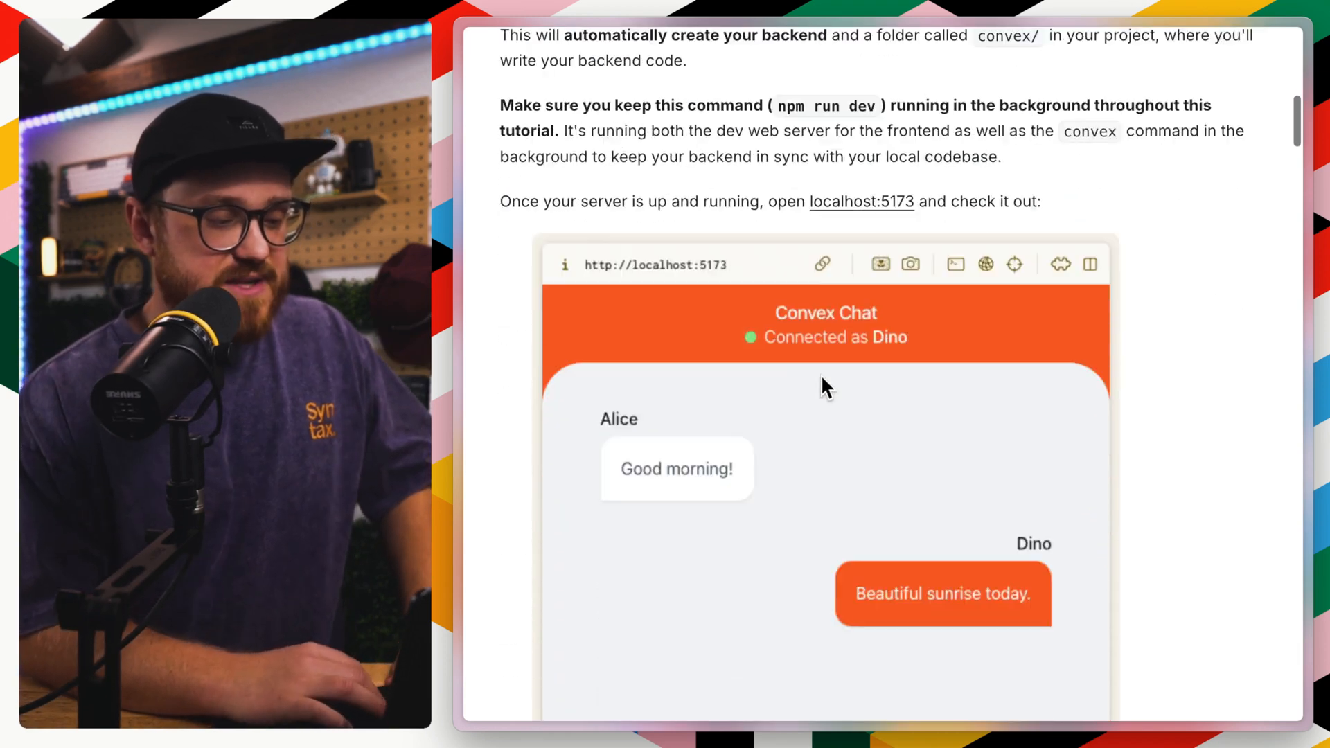